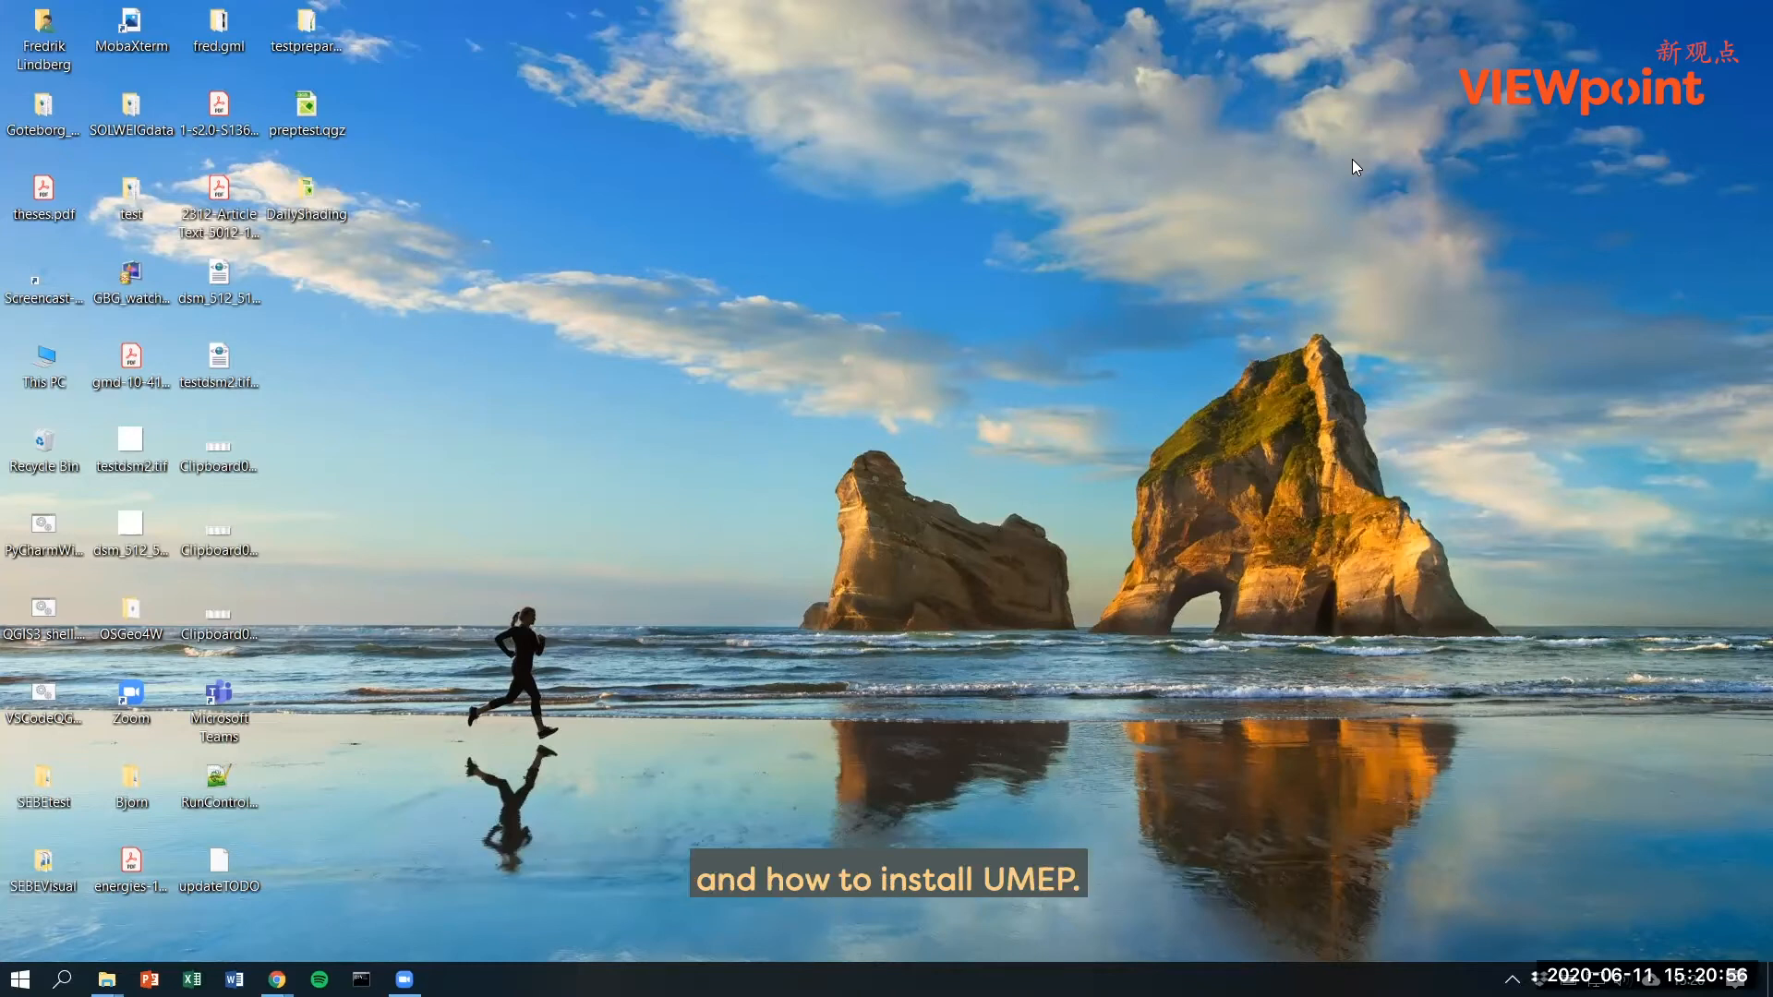
mouse_move(1349, 170)
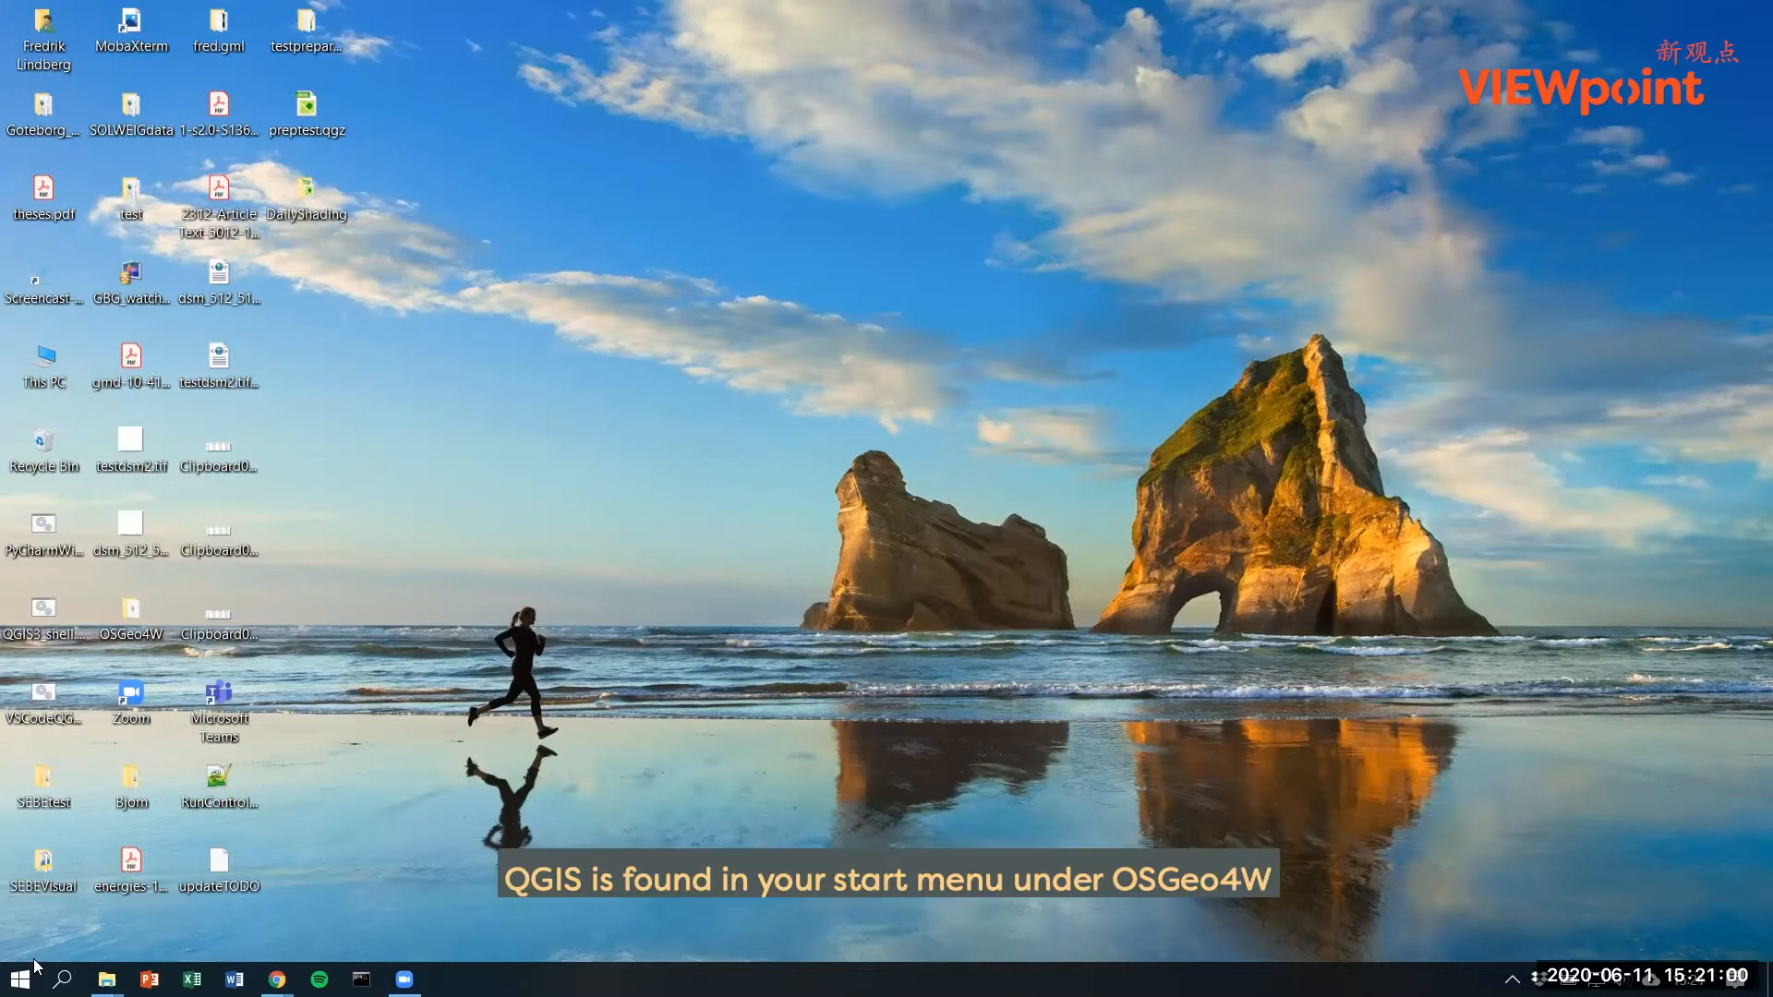
Step: Scroll the Start menu app list down to the O entries where the OSGeo4W folder sits
click(62, 979)
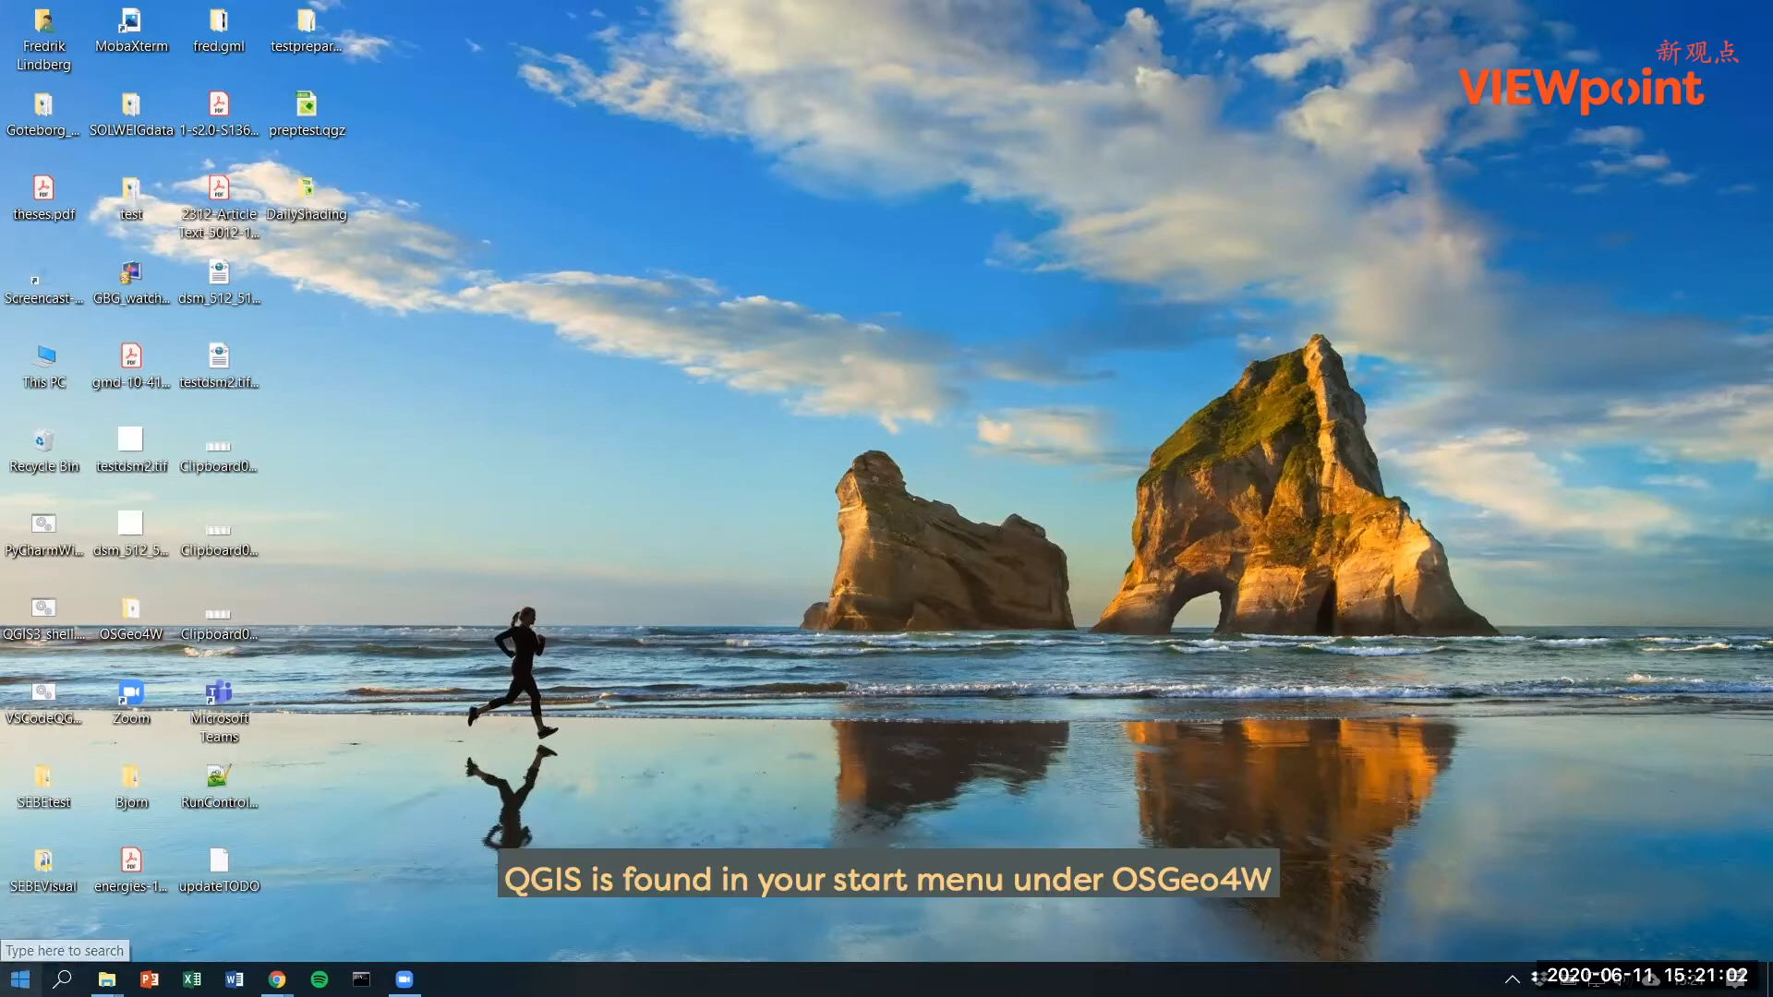
click(16, 979)
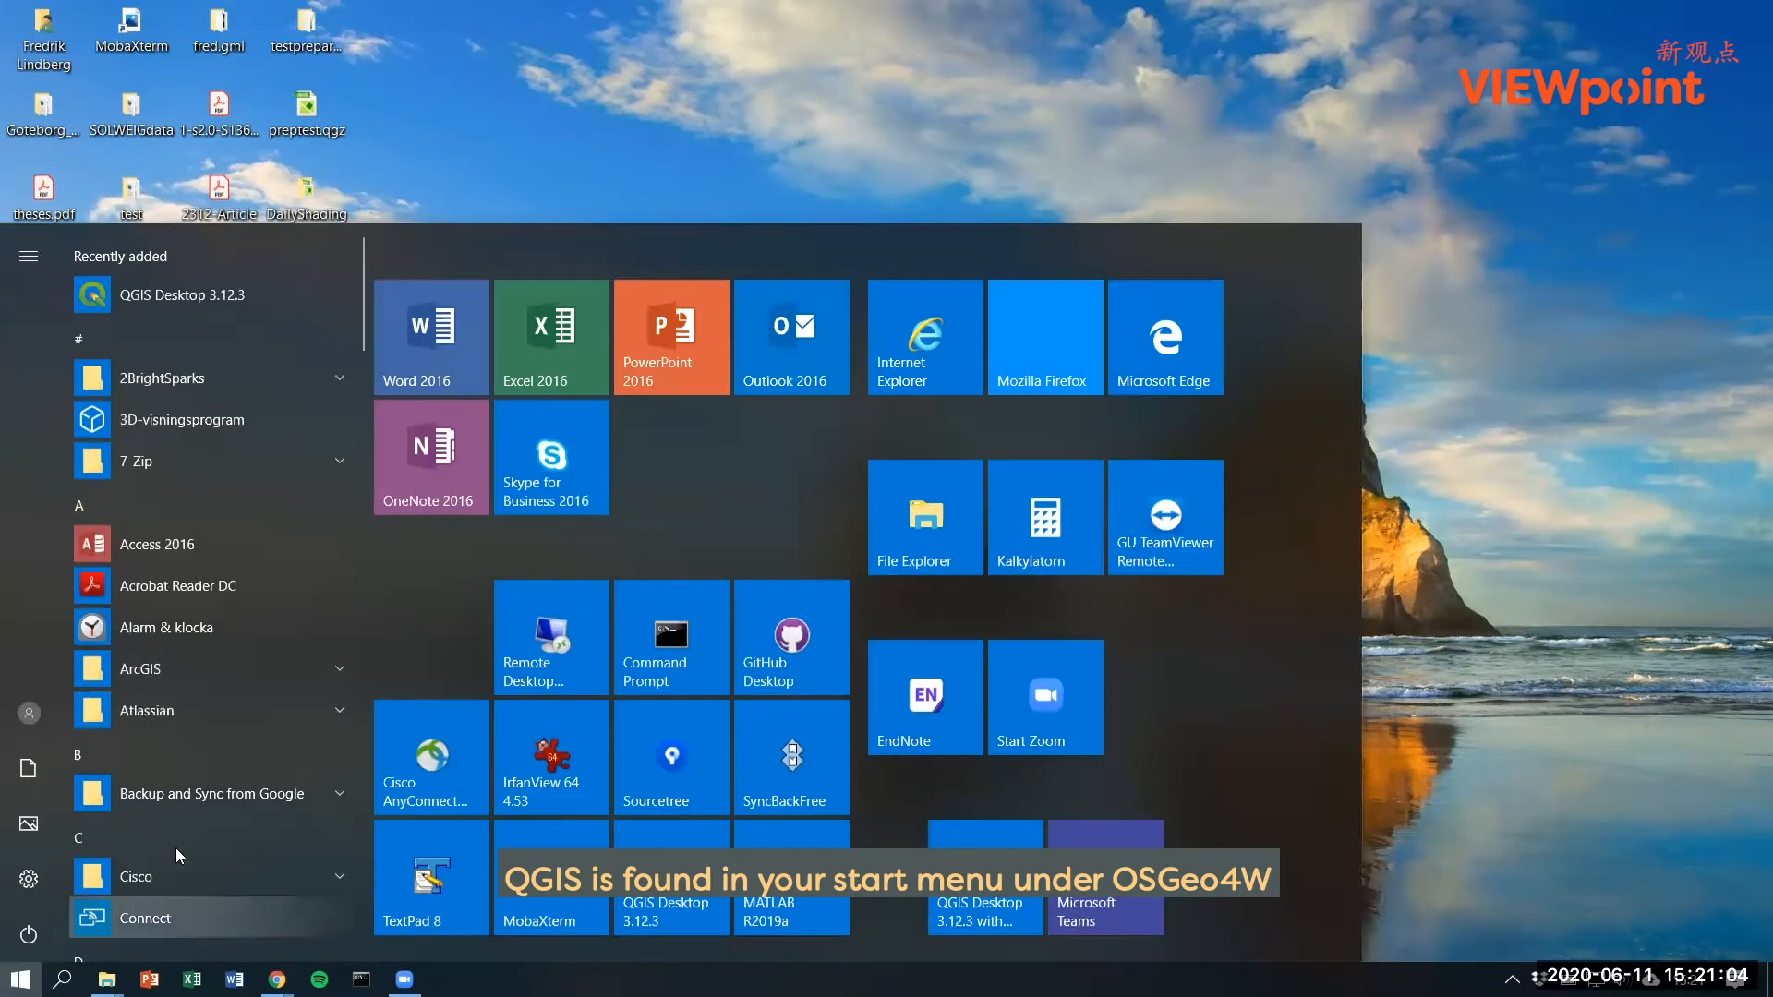
scroll(down, 3)
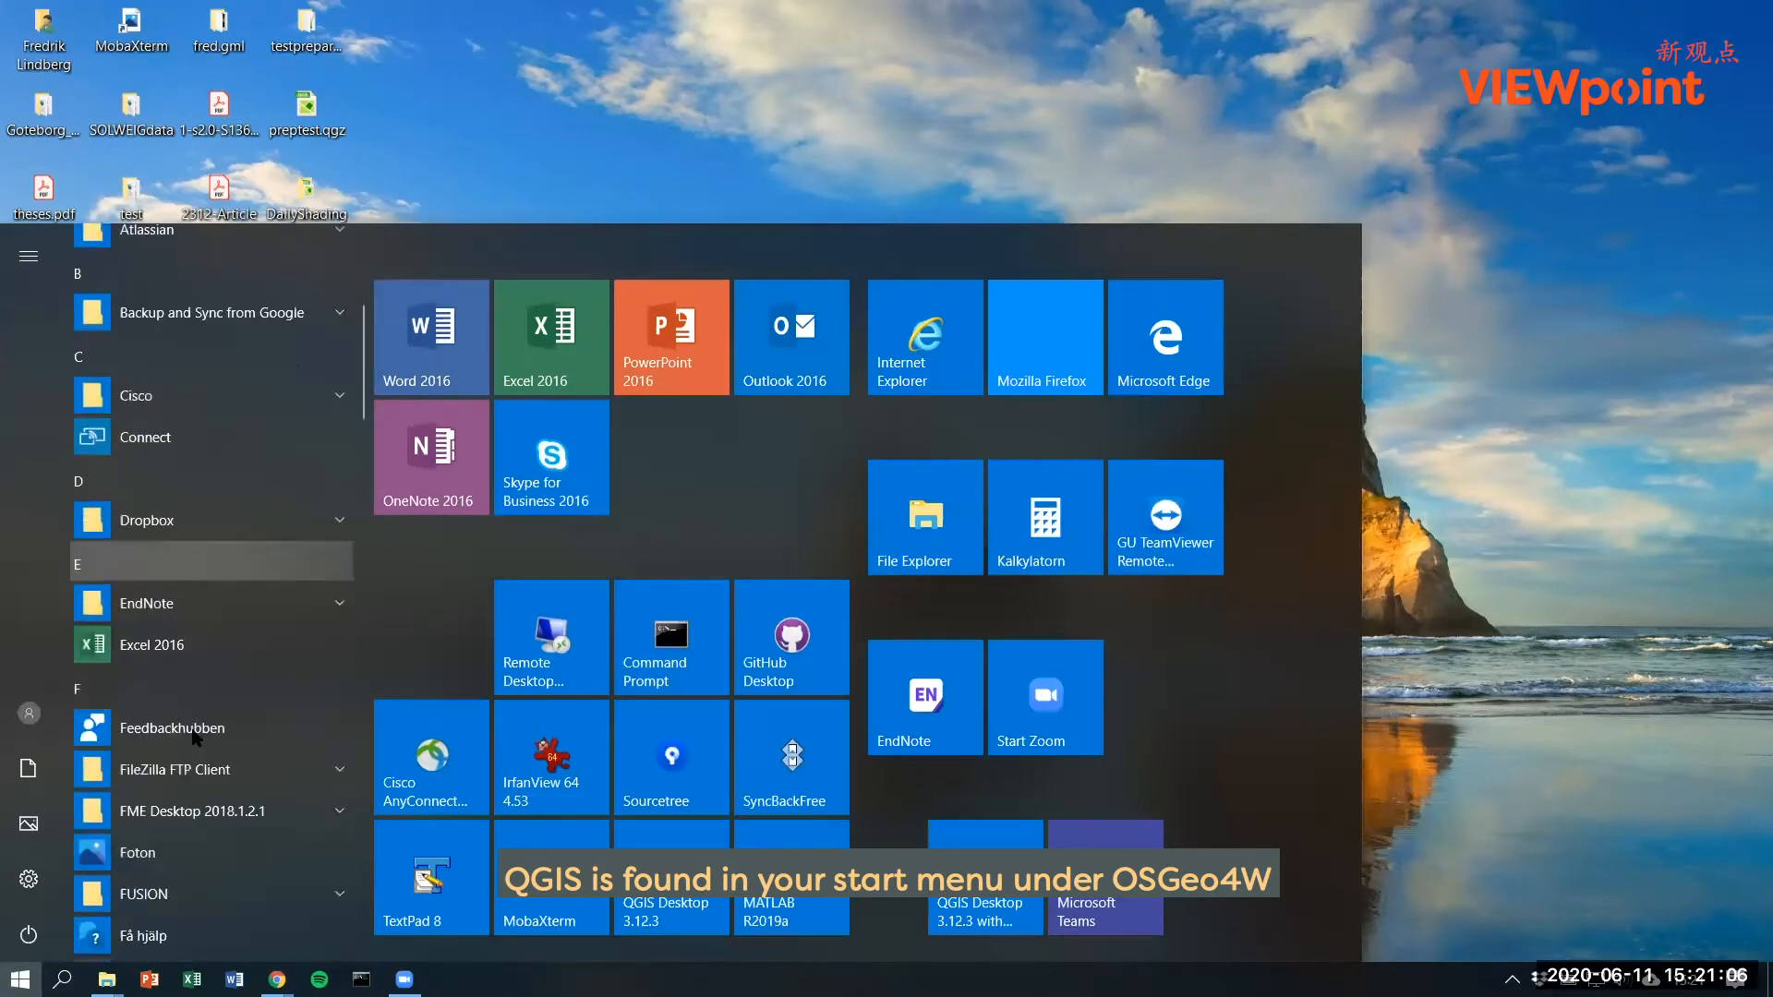
scroll(down, 3)
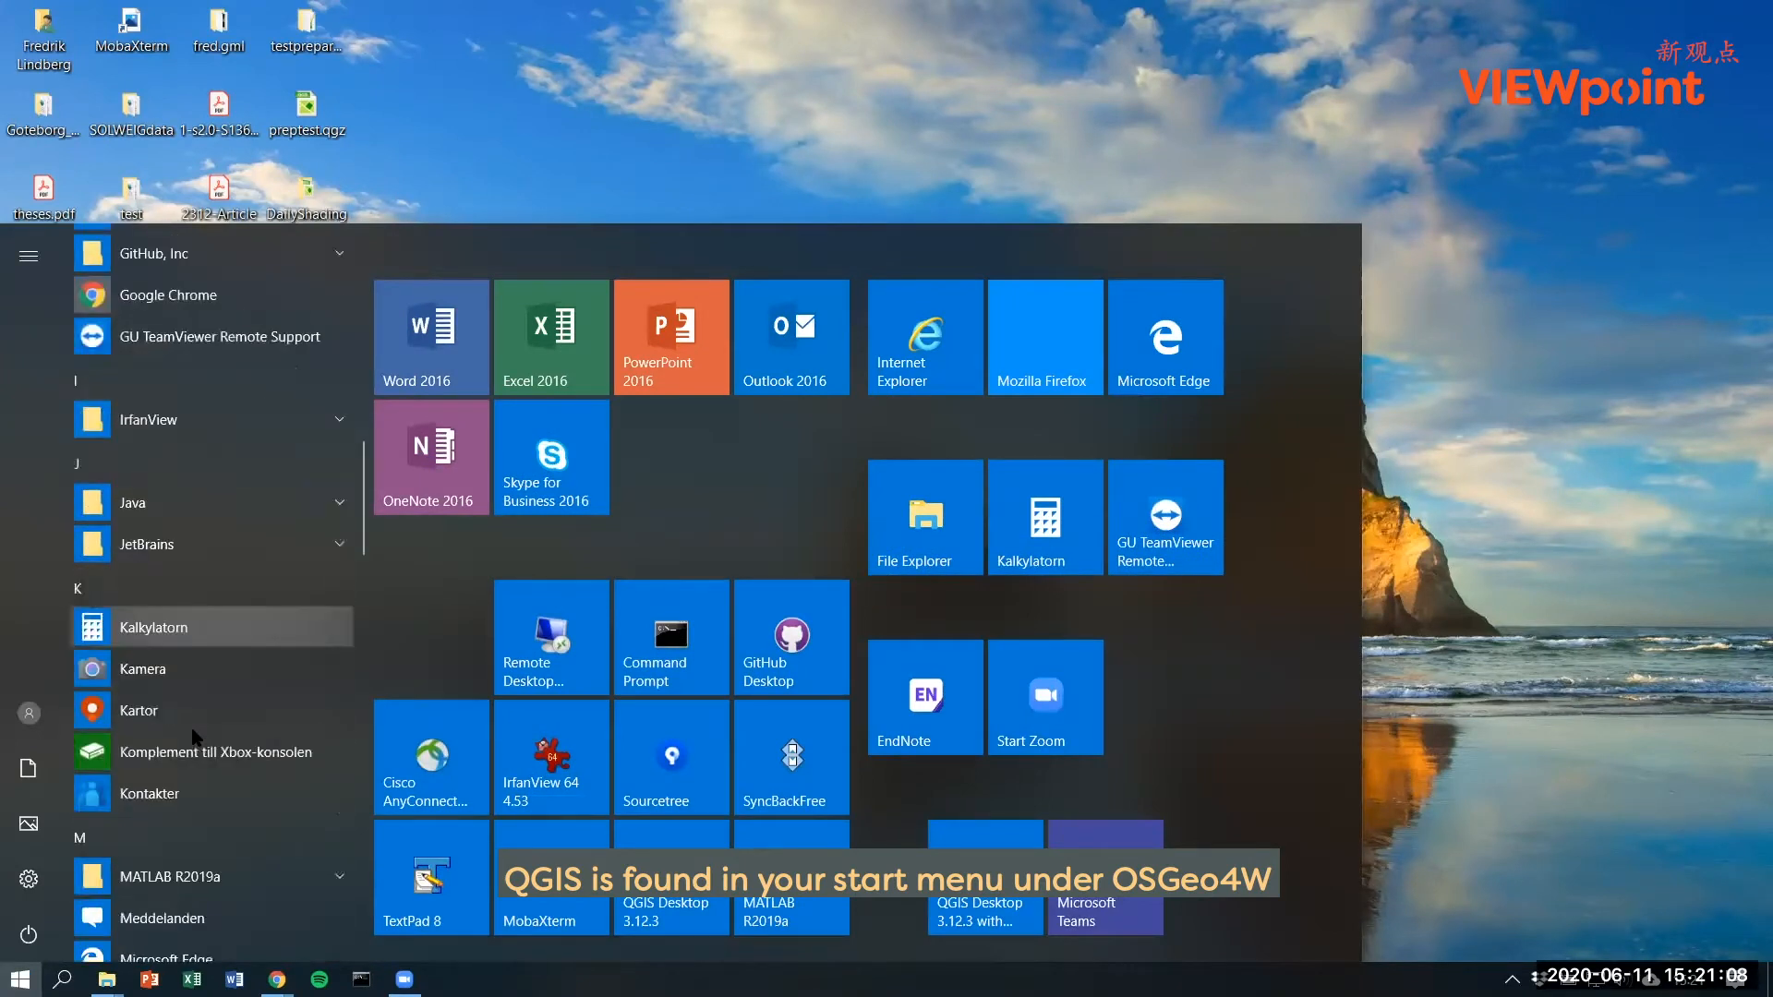
scroll(down, 3)
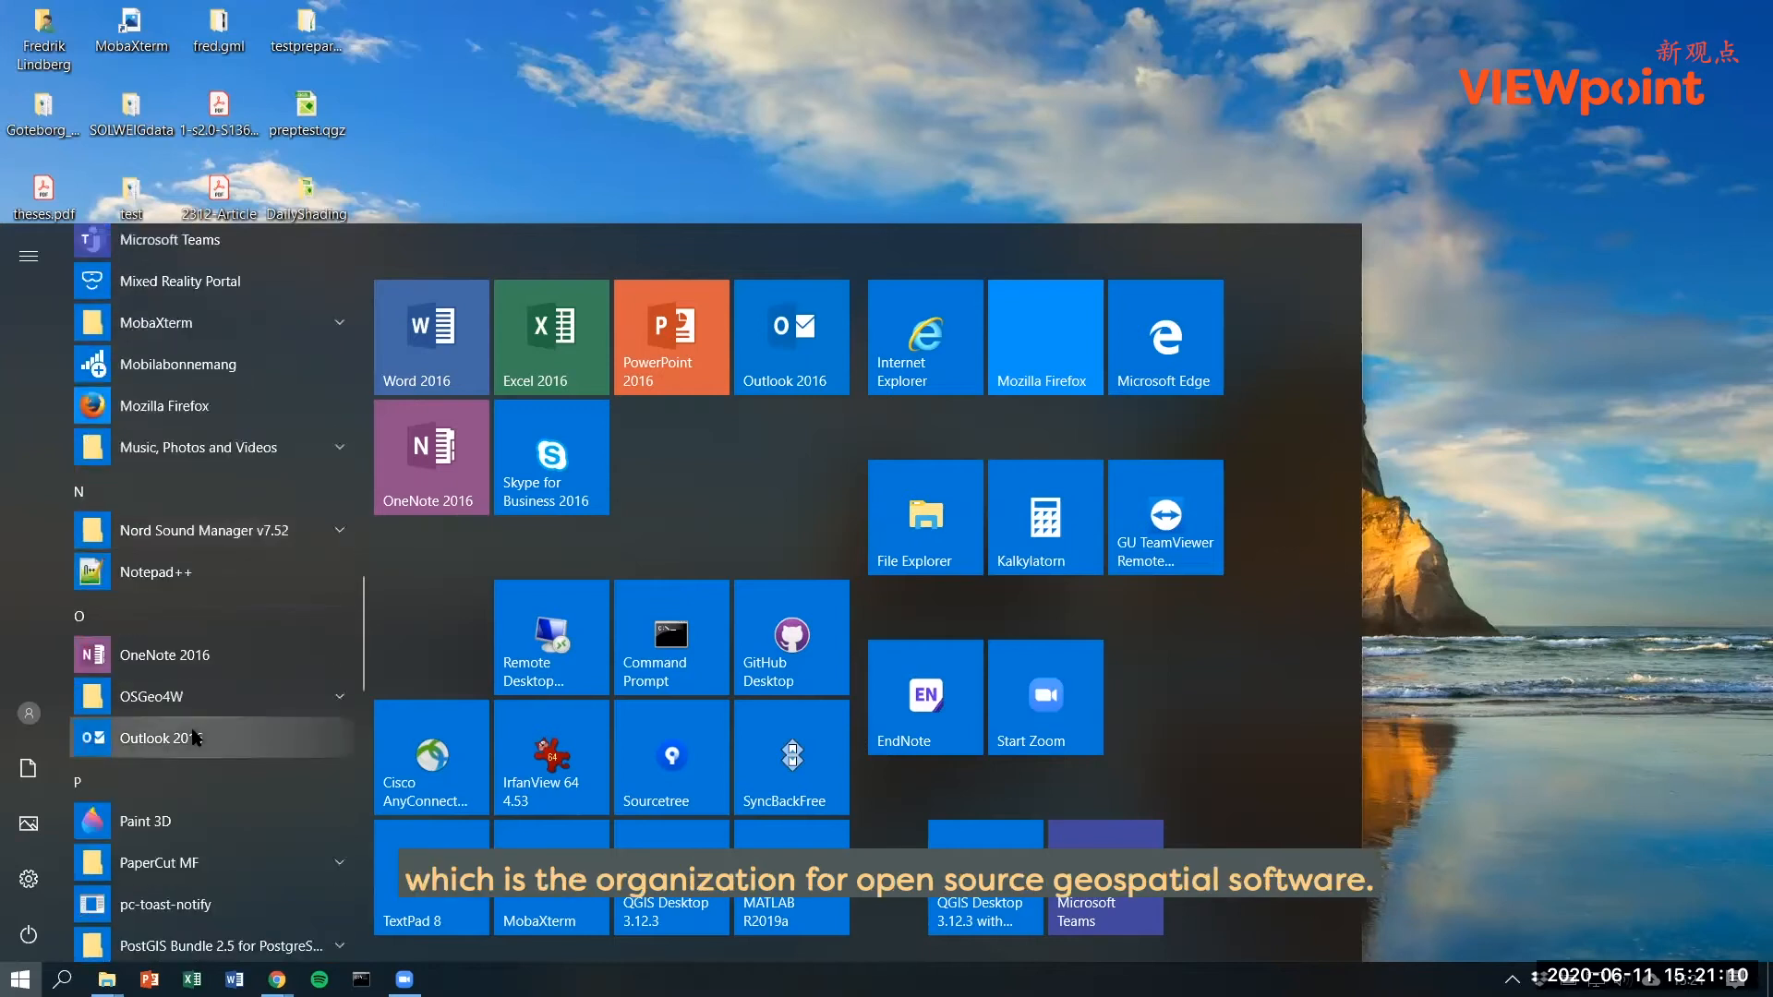
mouse_move(188, 696)
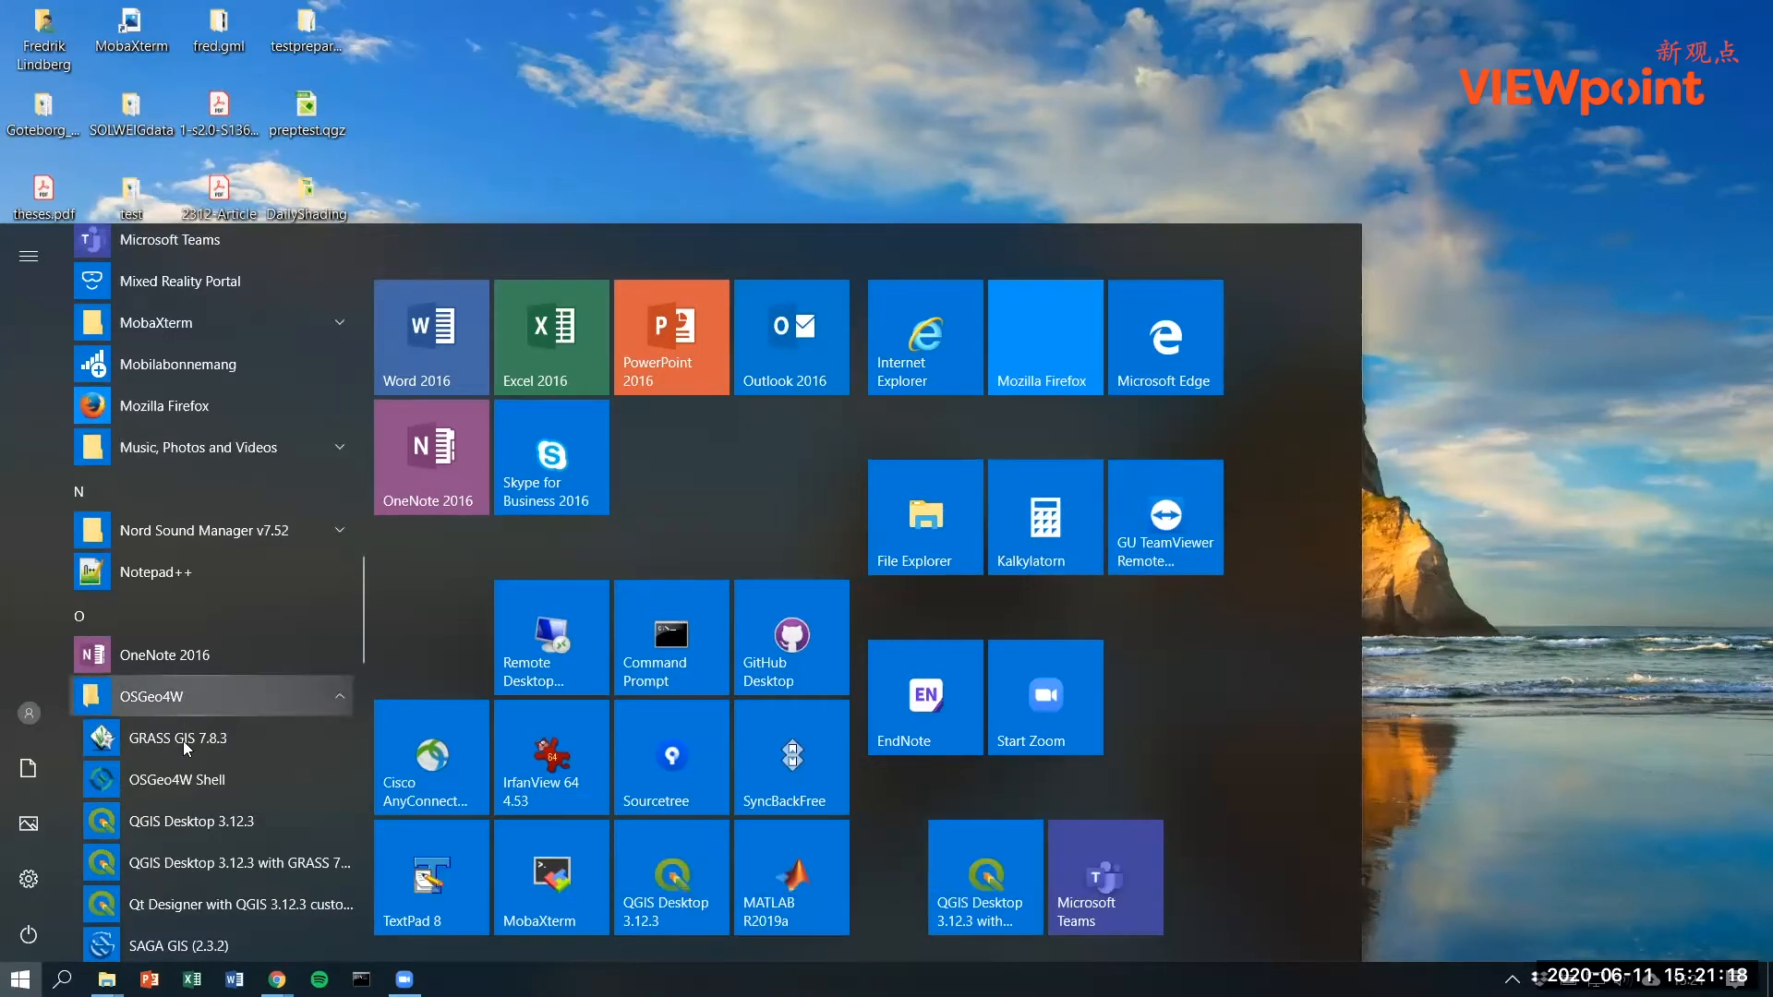
mouse_move(190, 820)
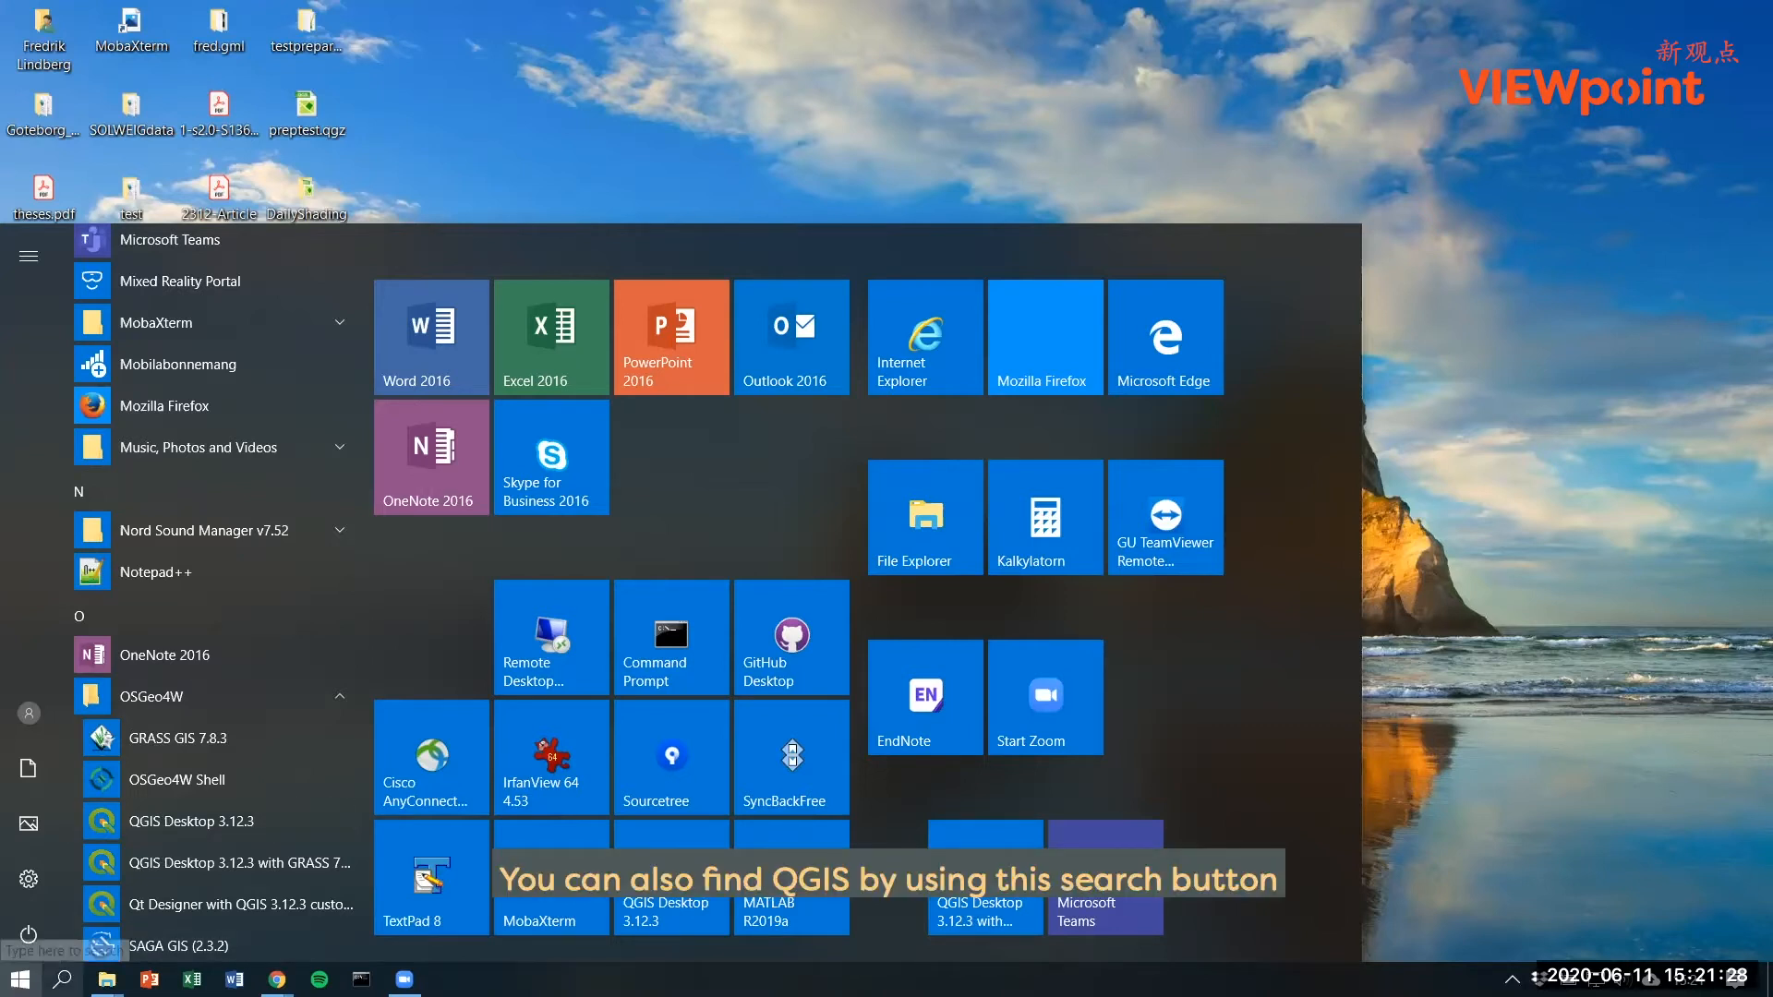
Step: Search Windows for 'qgis' and launch QGIS Desktop 3.12.3 from the best match
click(63, 976)
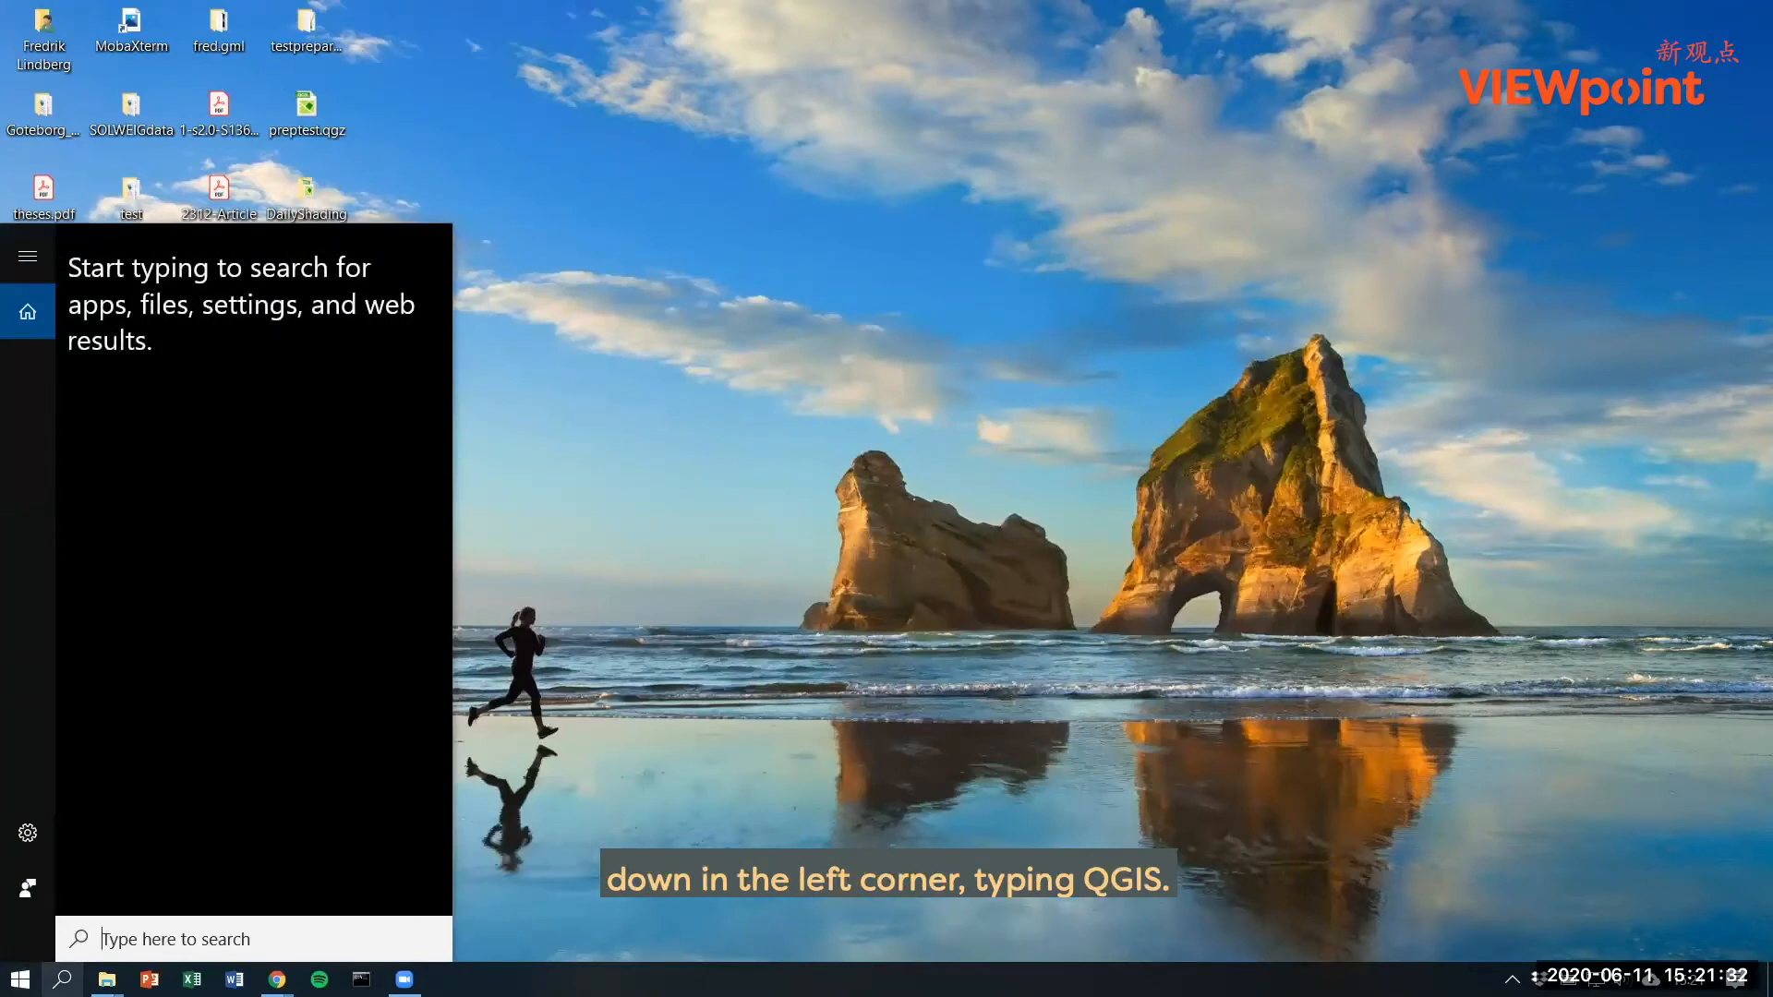
text(qgis)
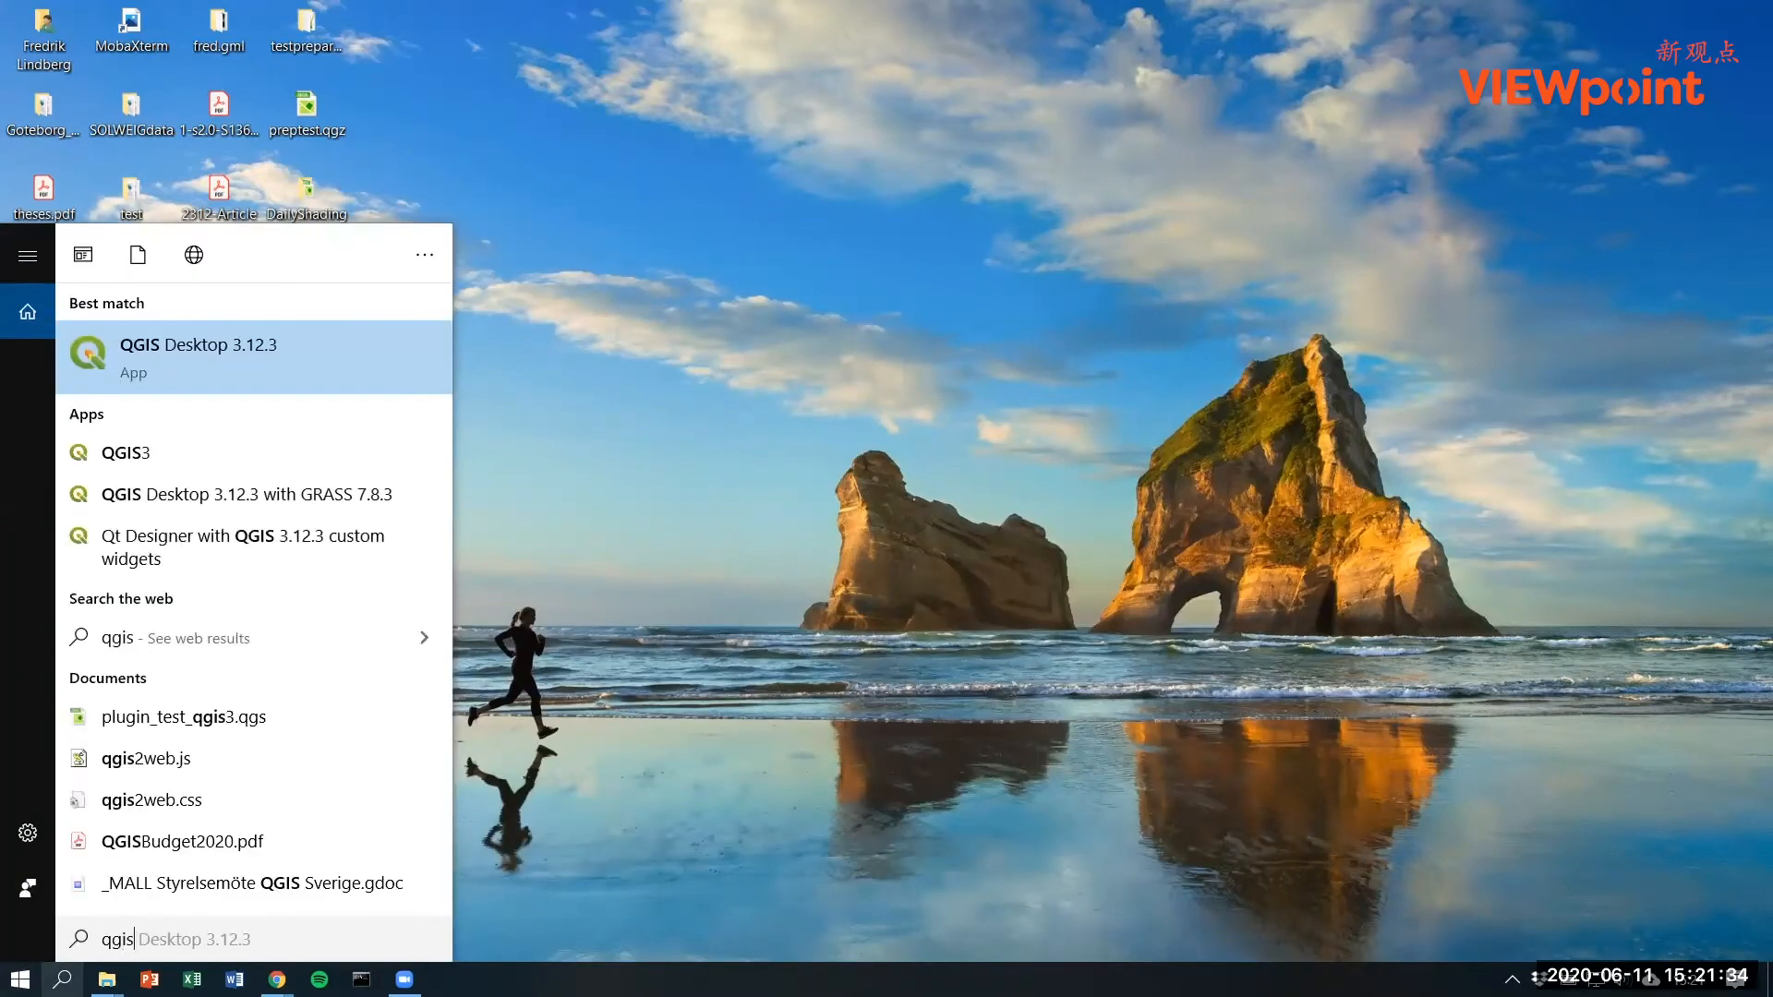
mouse_move(232, 357)
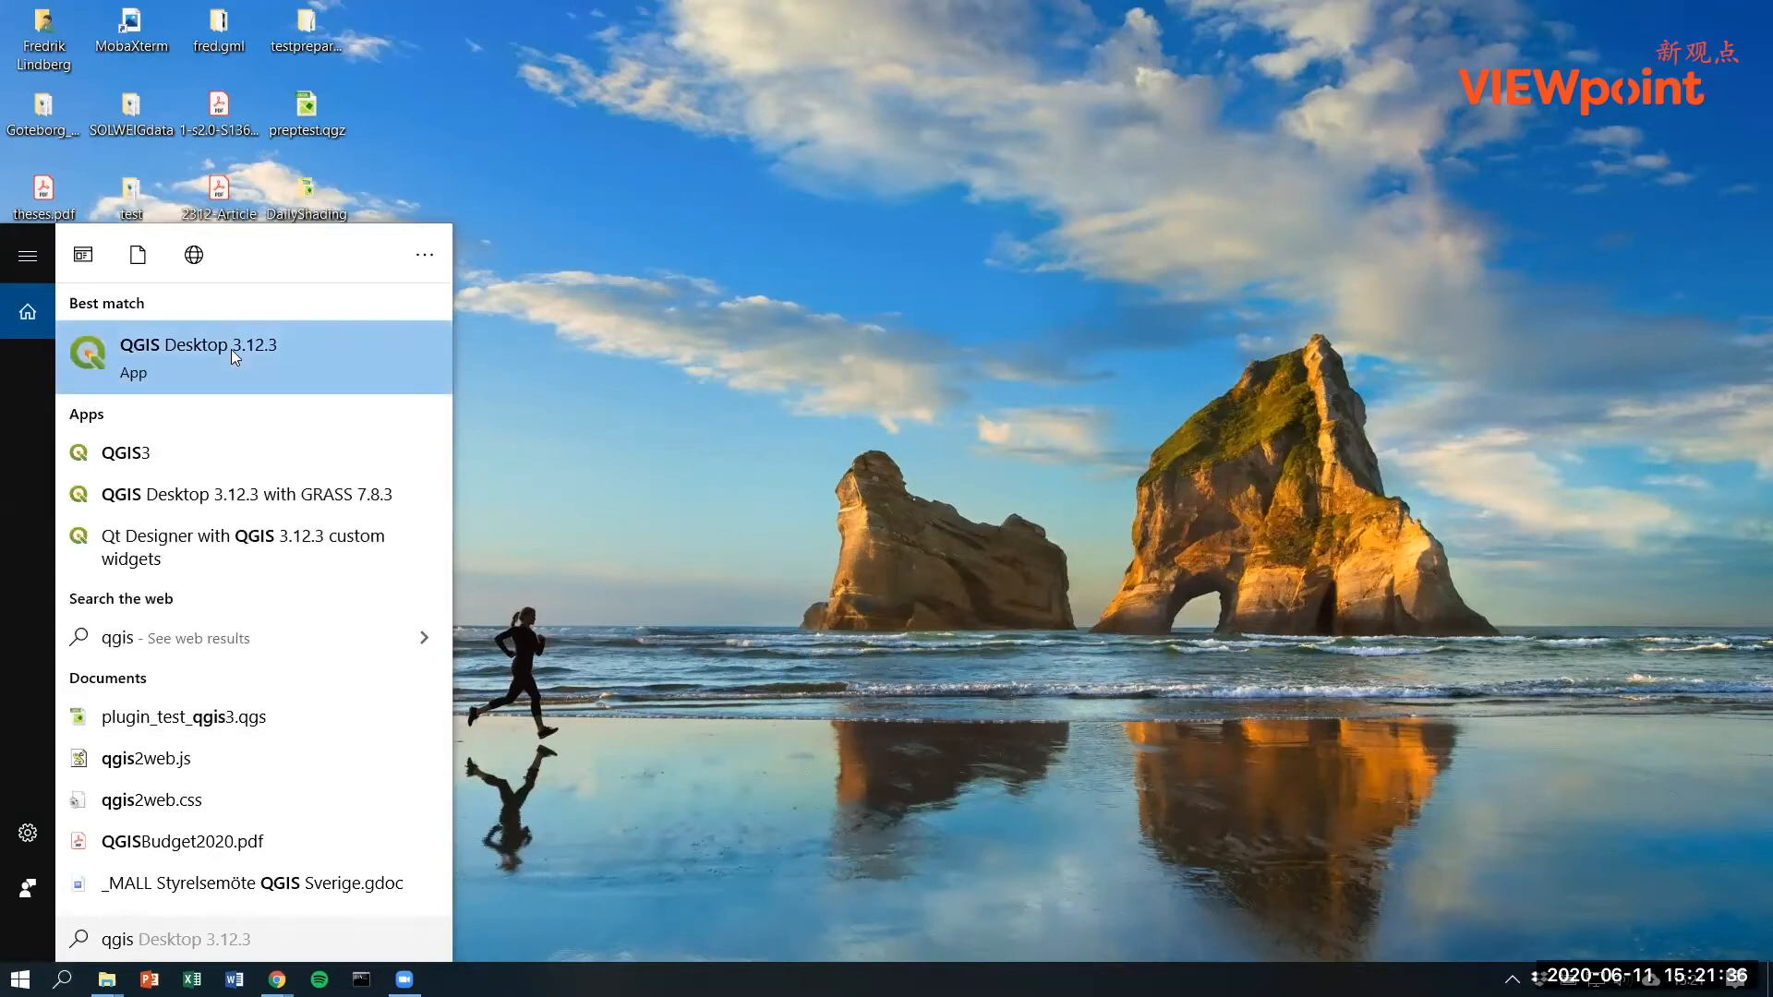
click(198, 356)
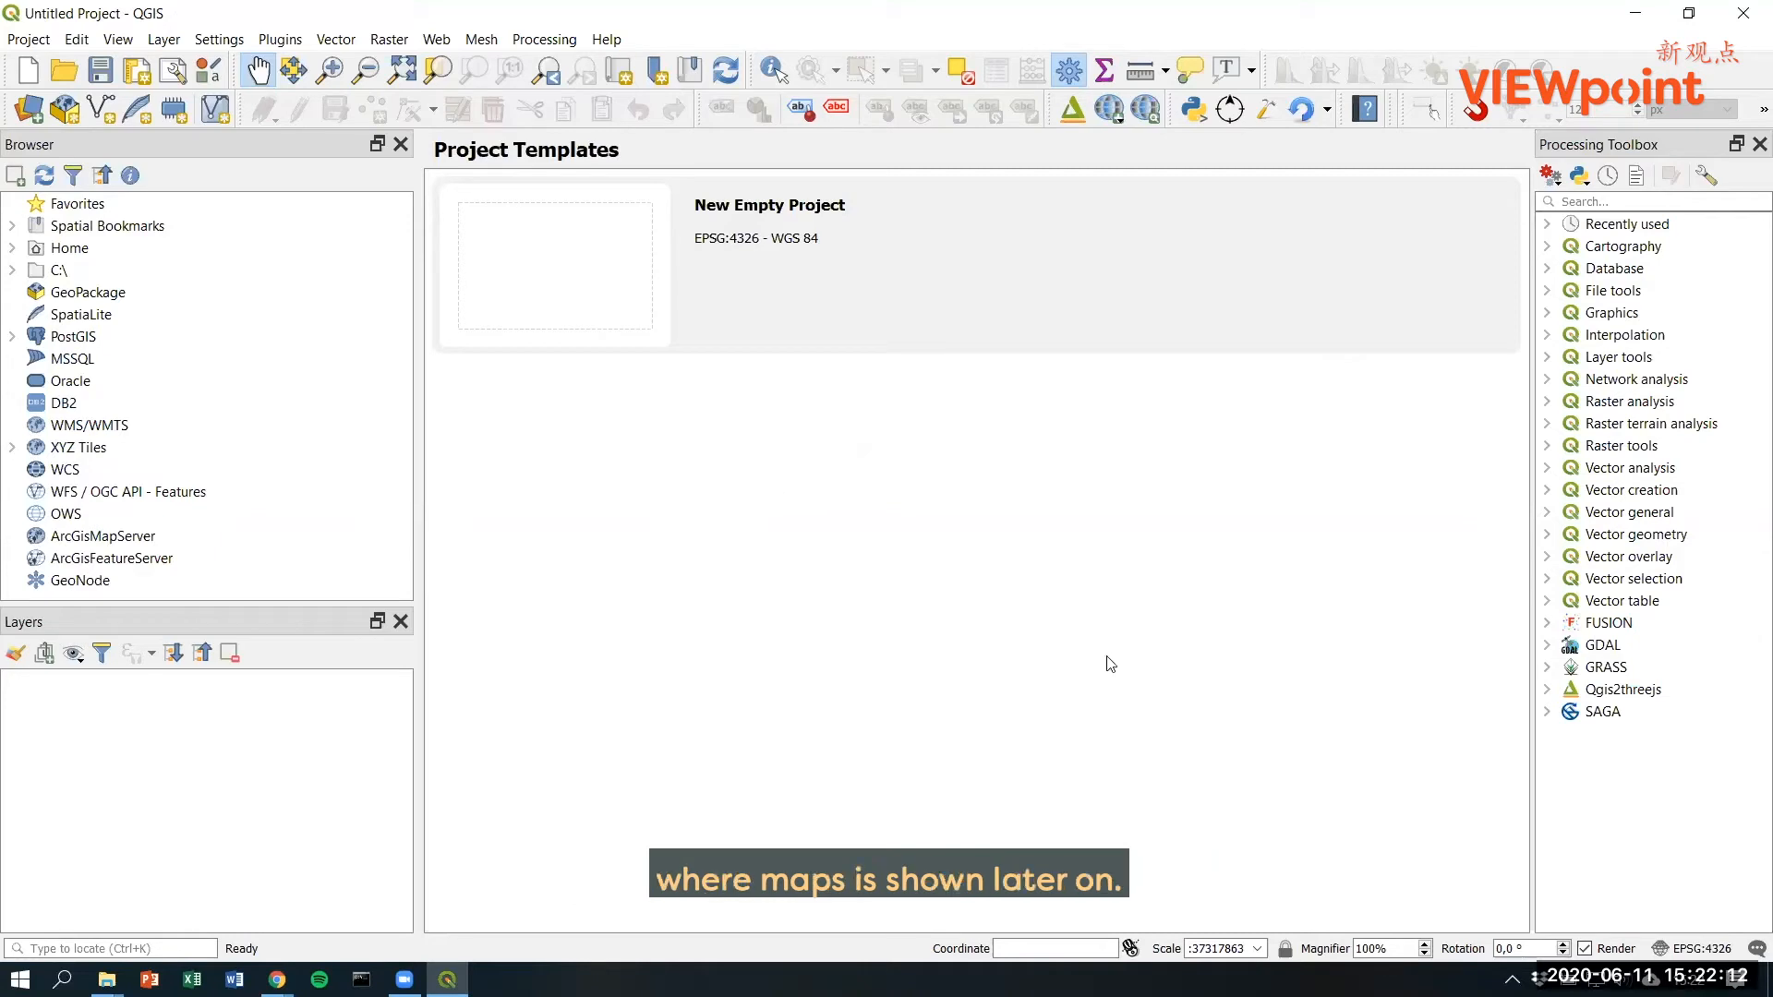
mouse_move(1090, 628)
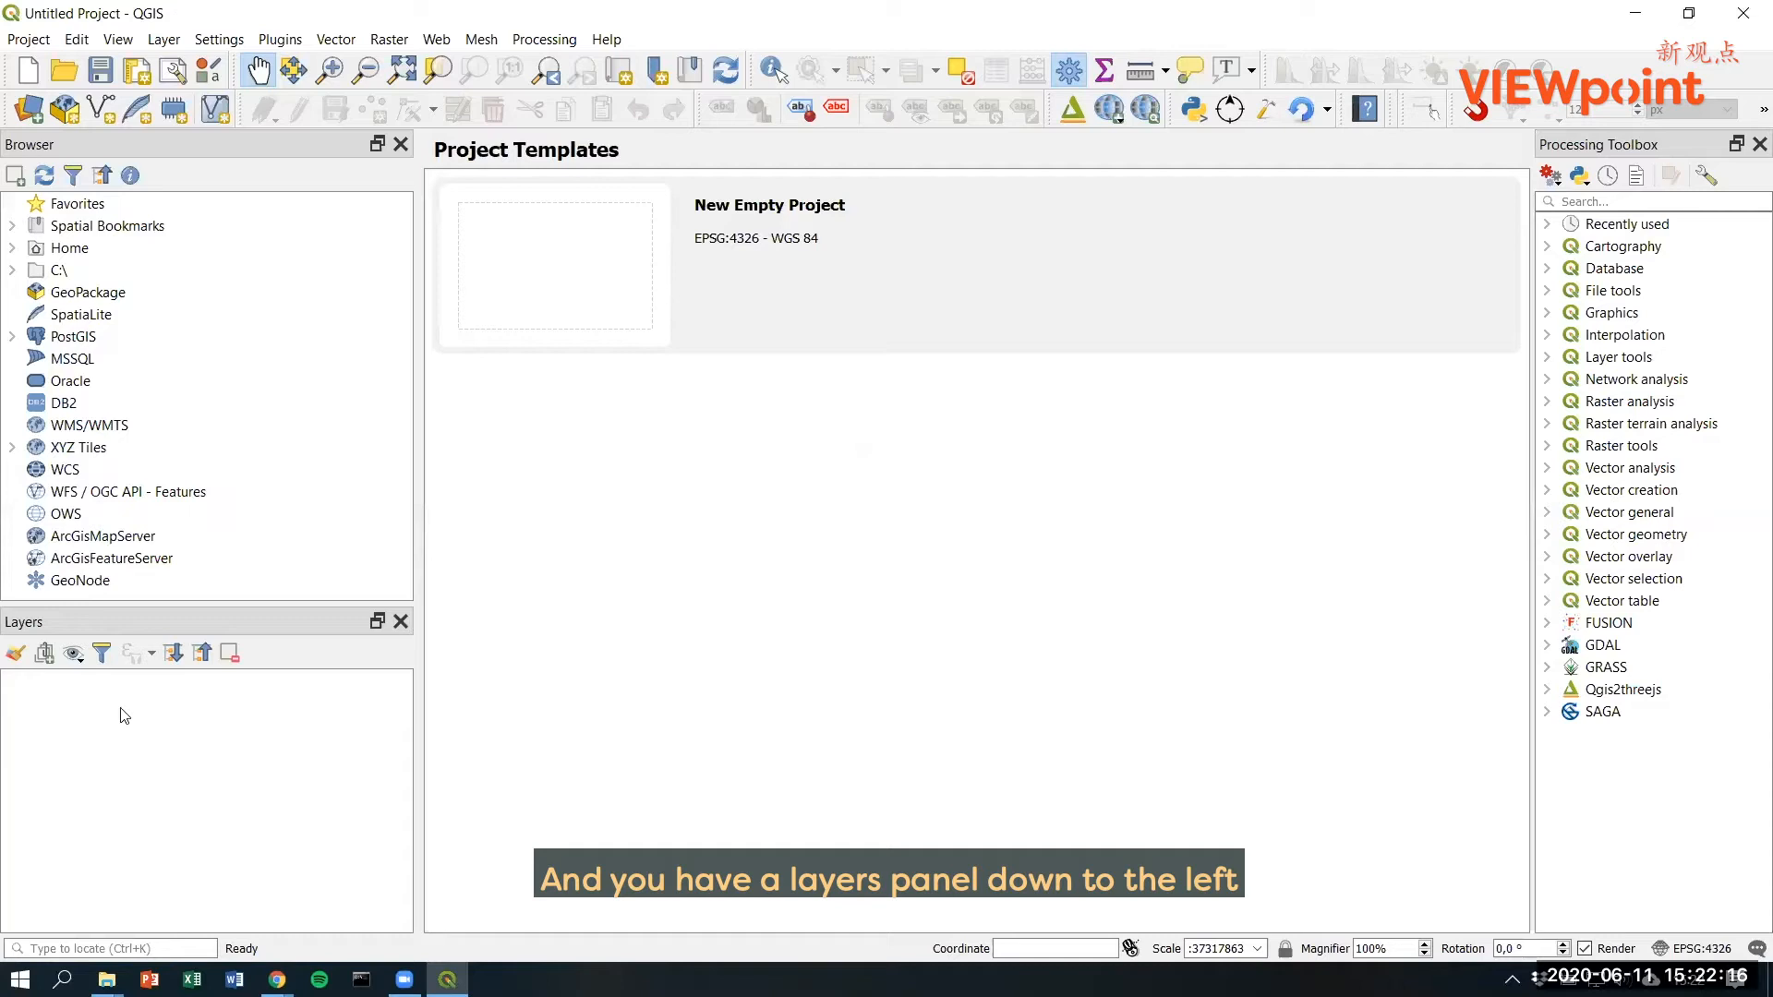
mouse_move(124, 796)
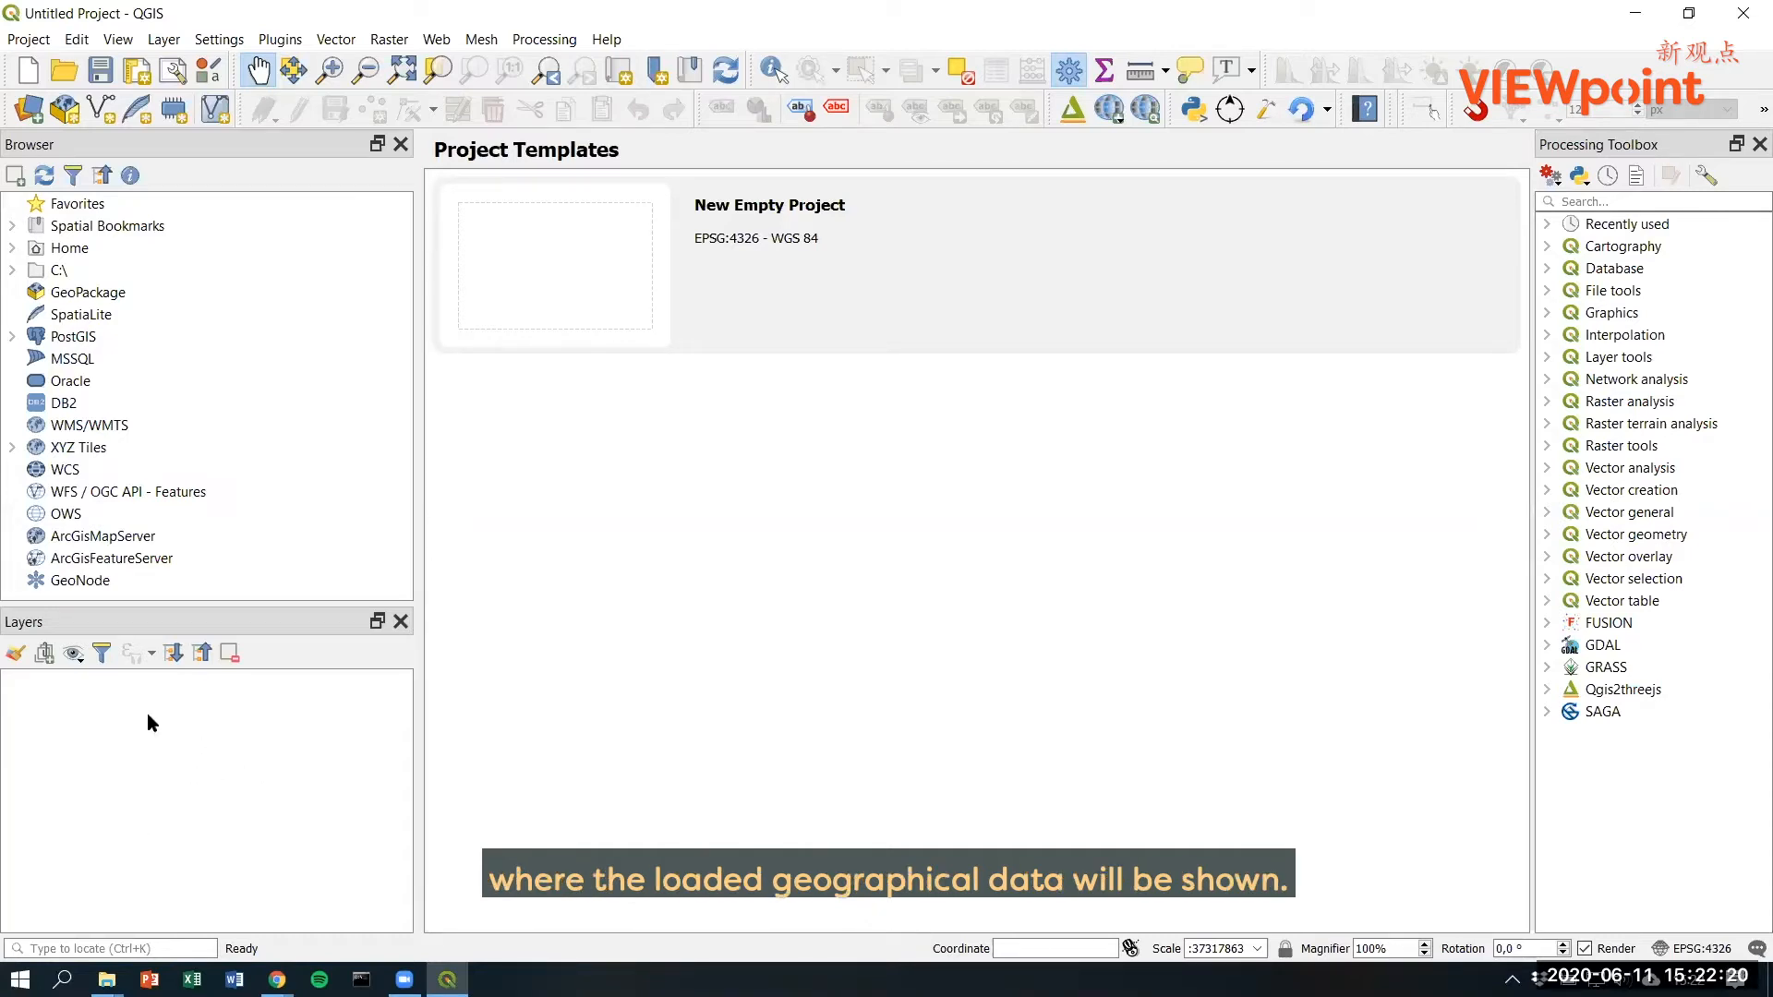
mouse_move(180, 778)
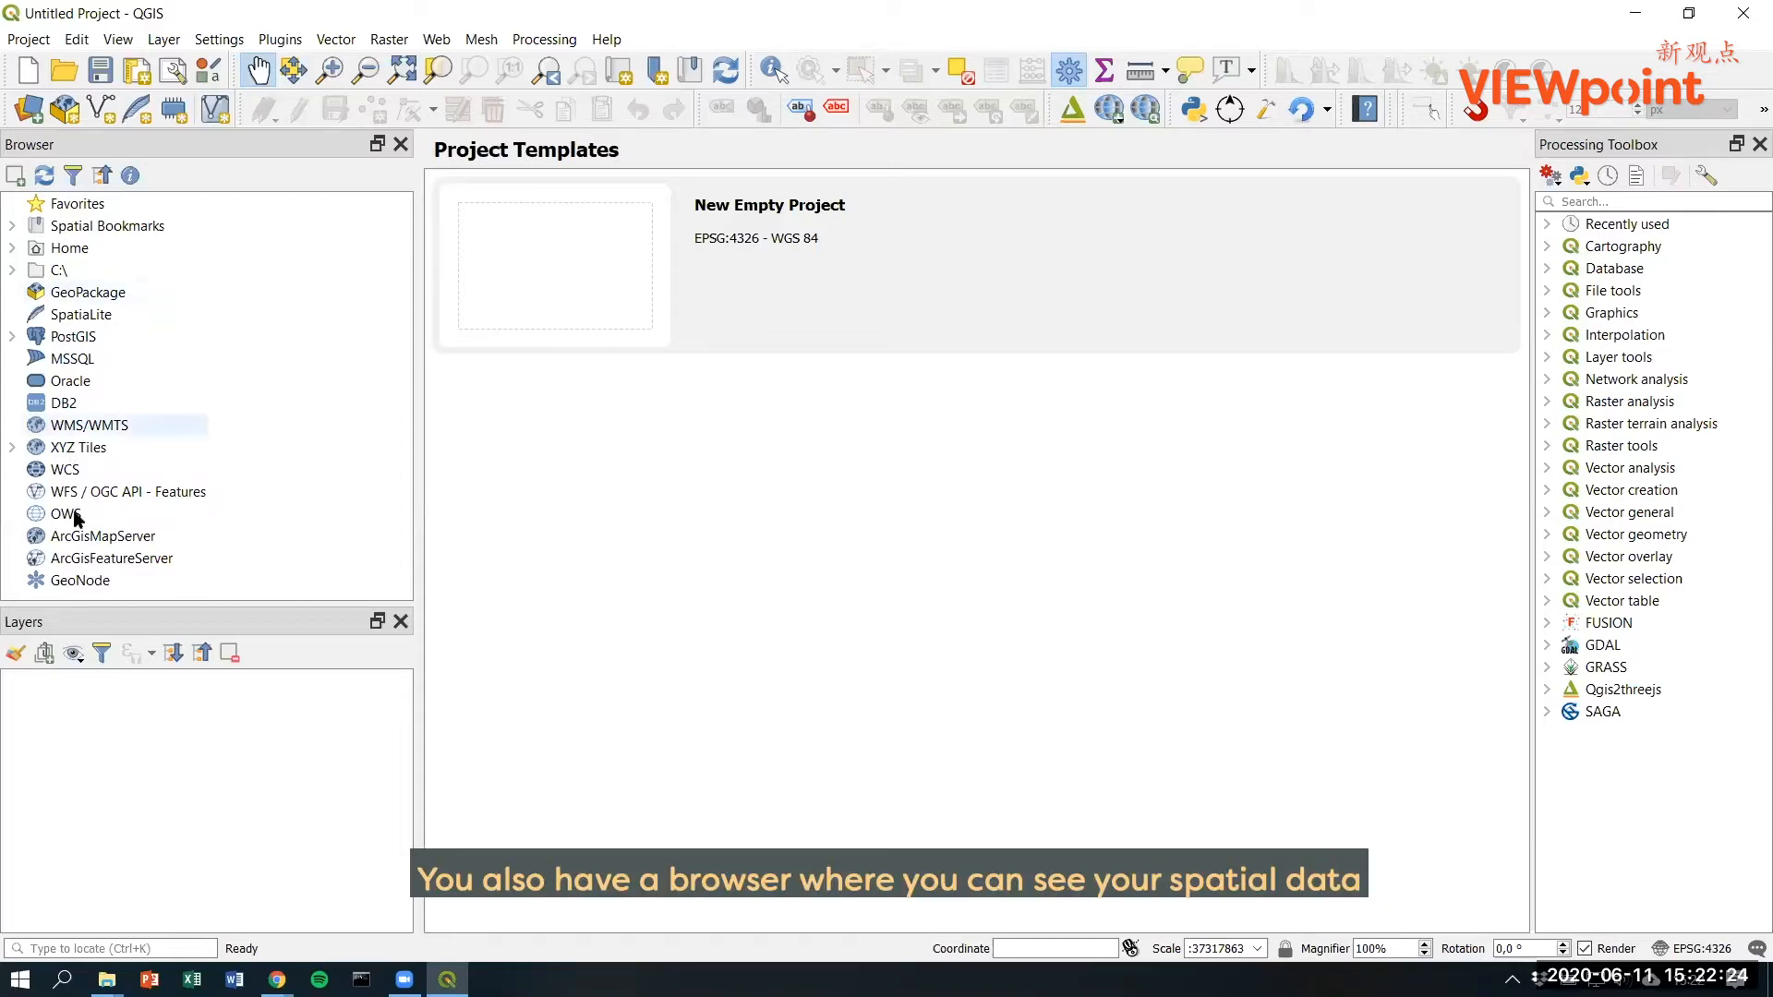
mouse_move(223, 275)
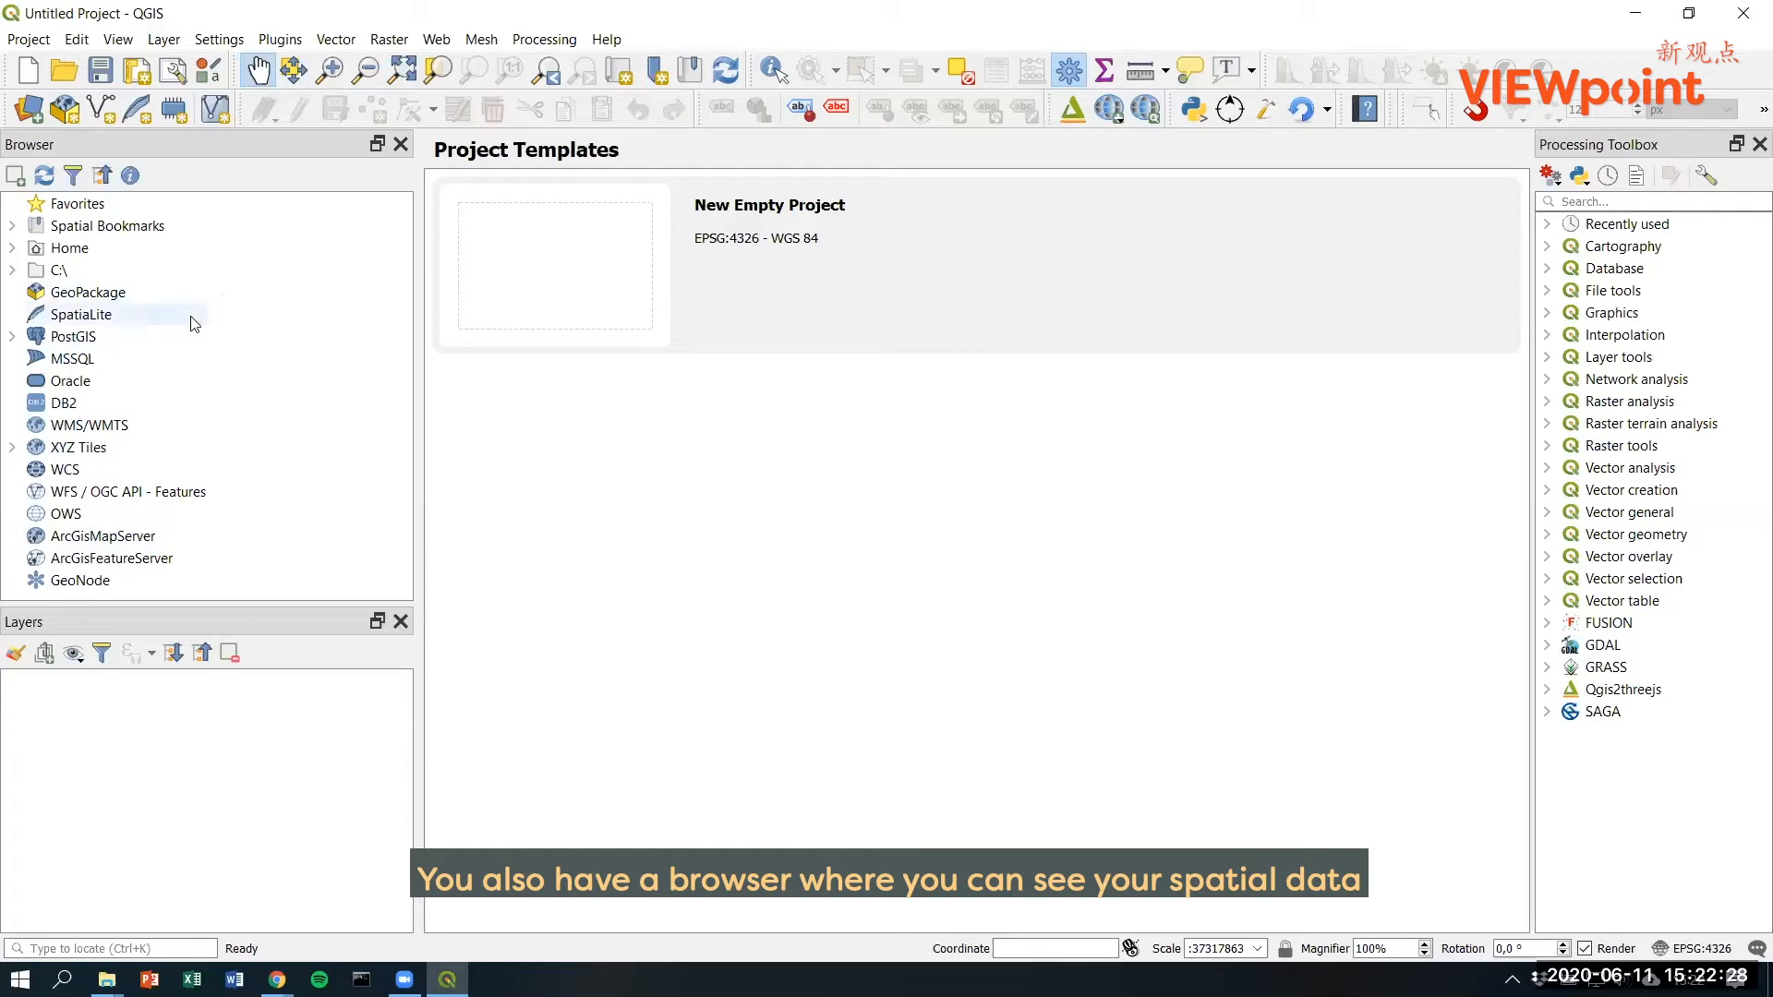
mouse_move(260, 423)
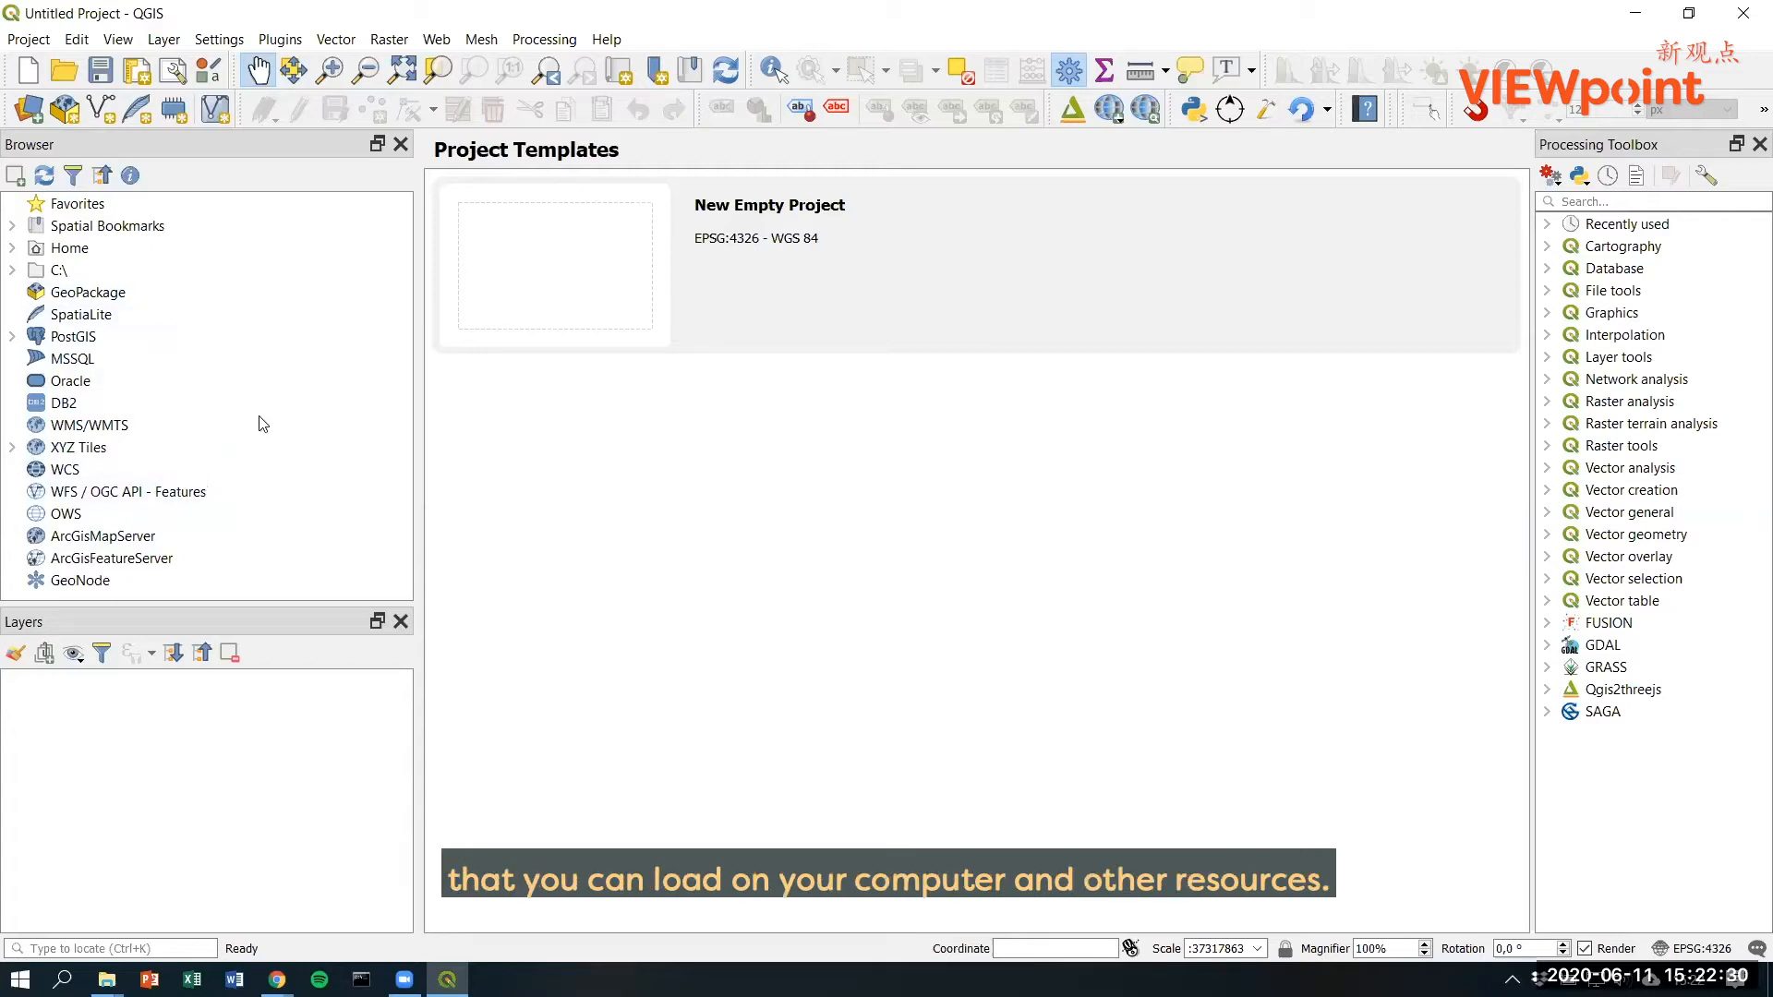
mouse_move(259, 319)
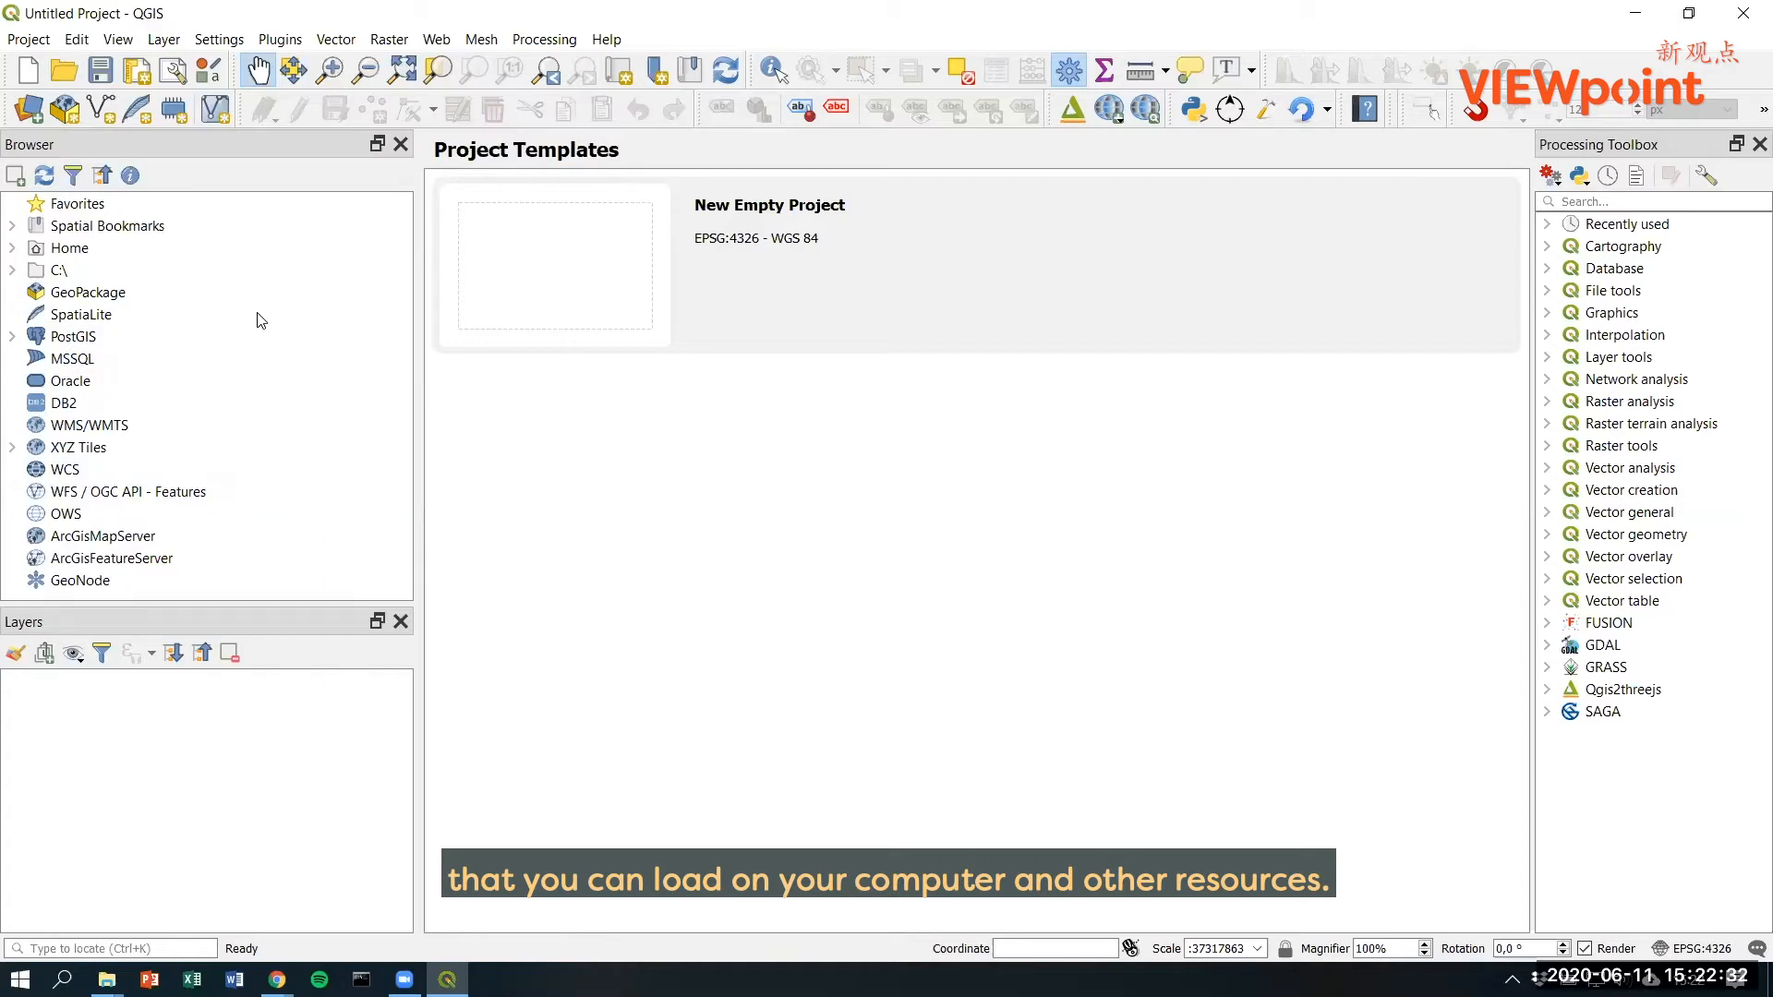
mouse_move(220, 332)
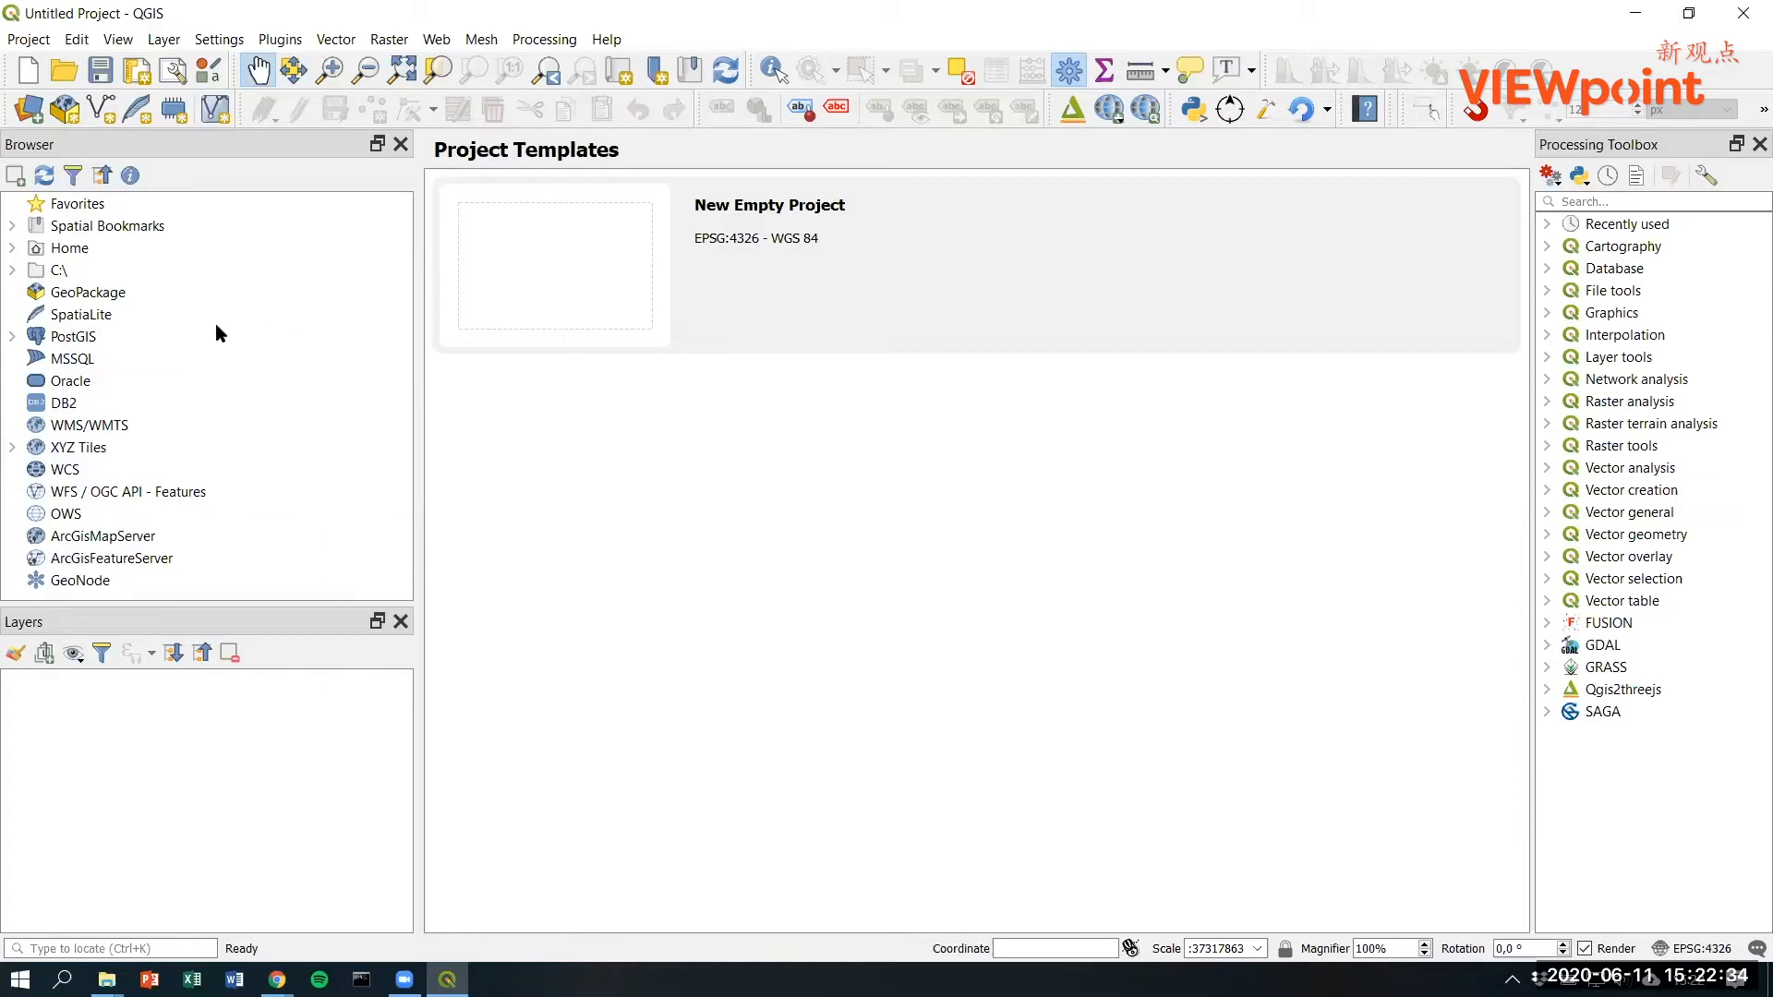
mouse_move(1642, 621)
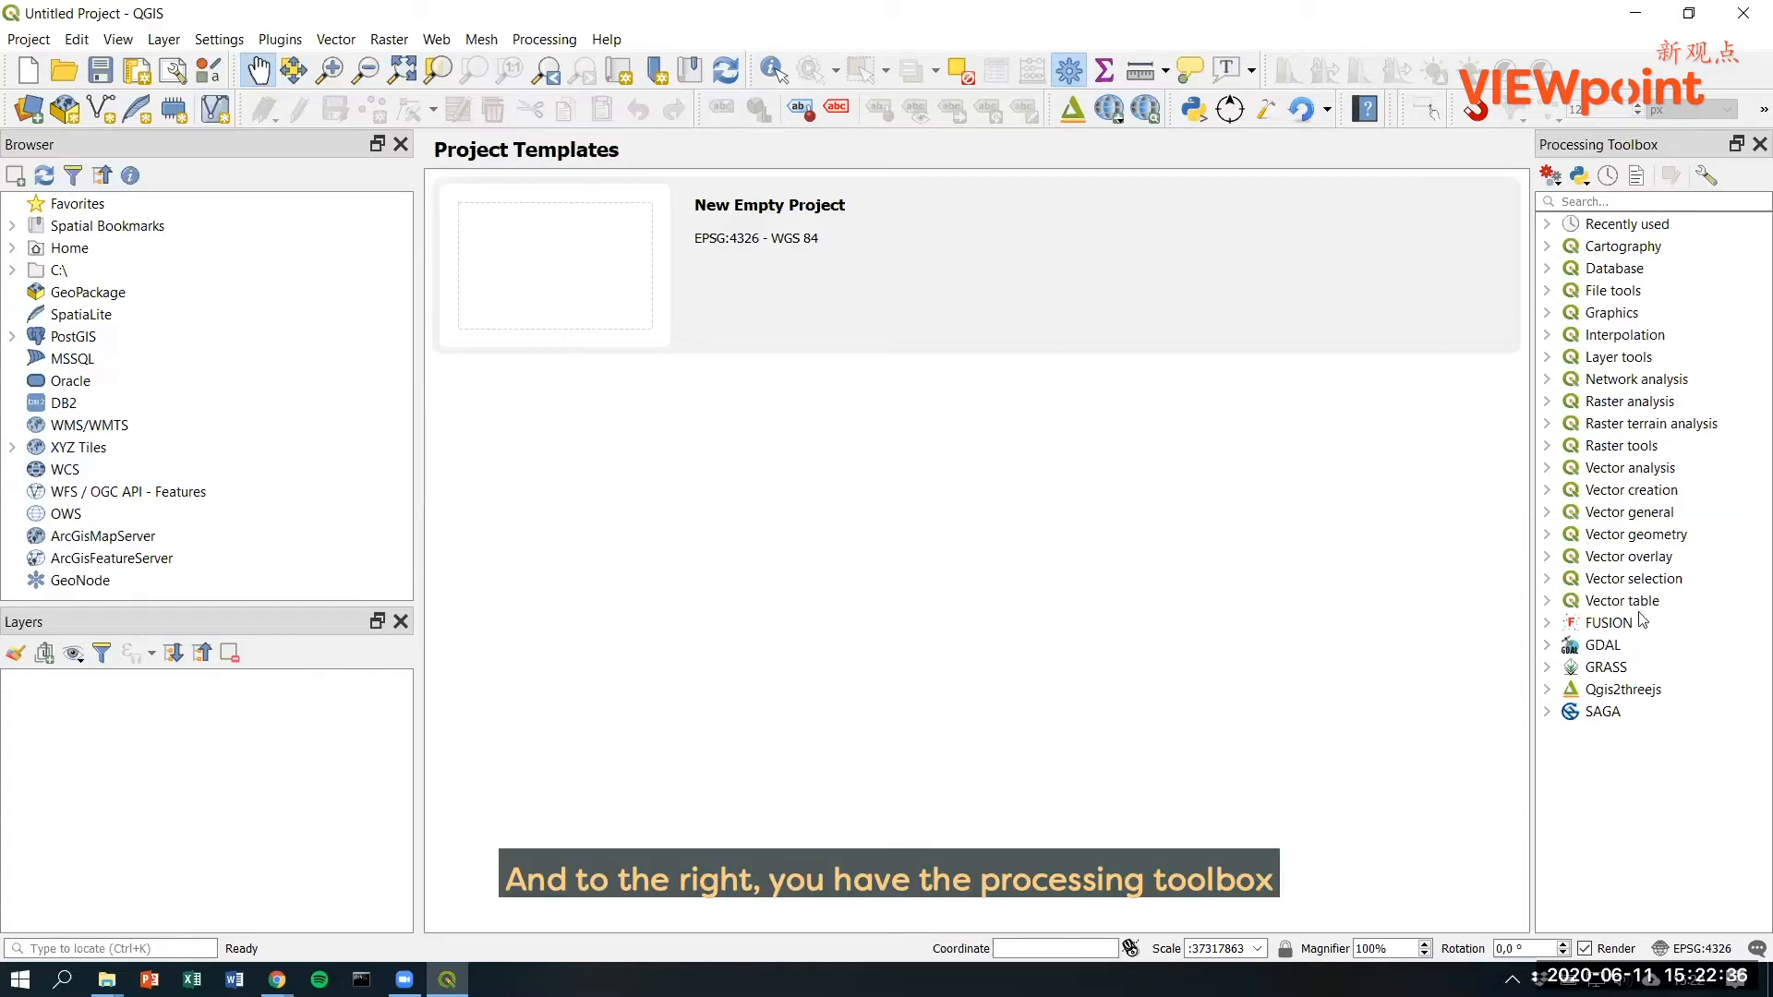
mouse_move(1685, 678)
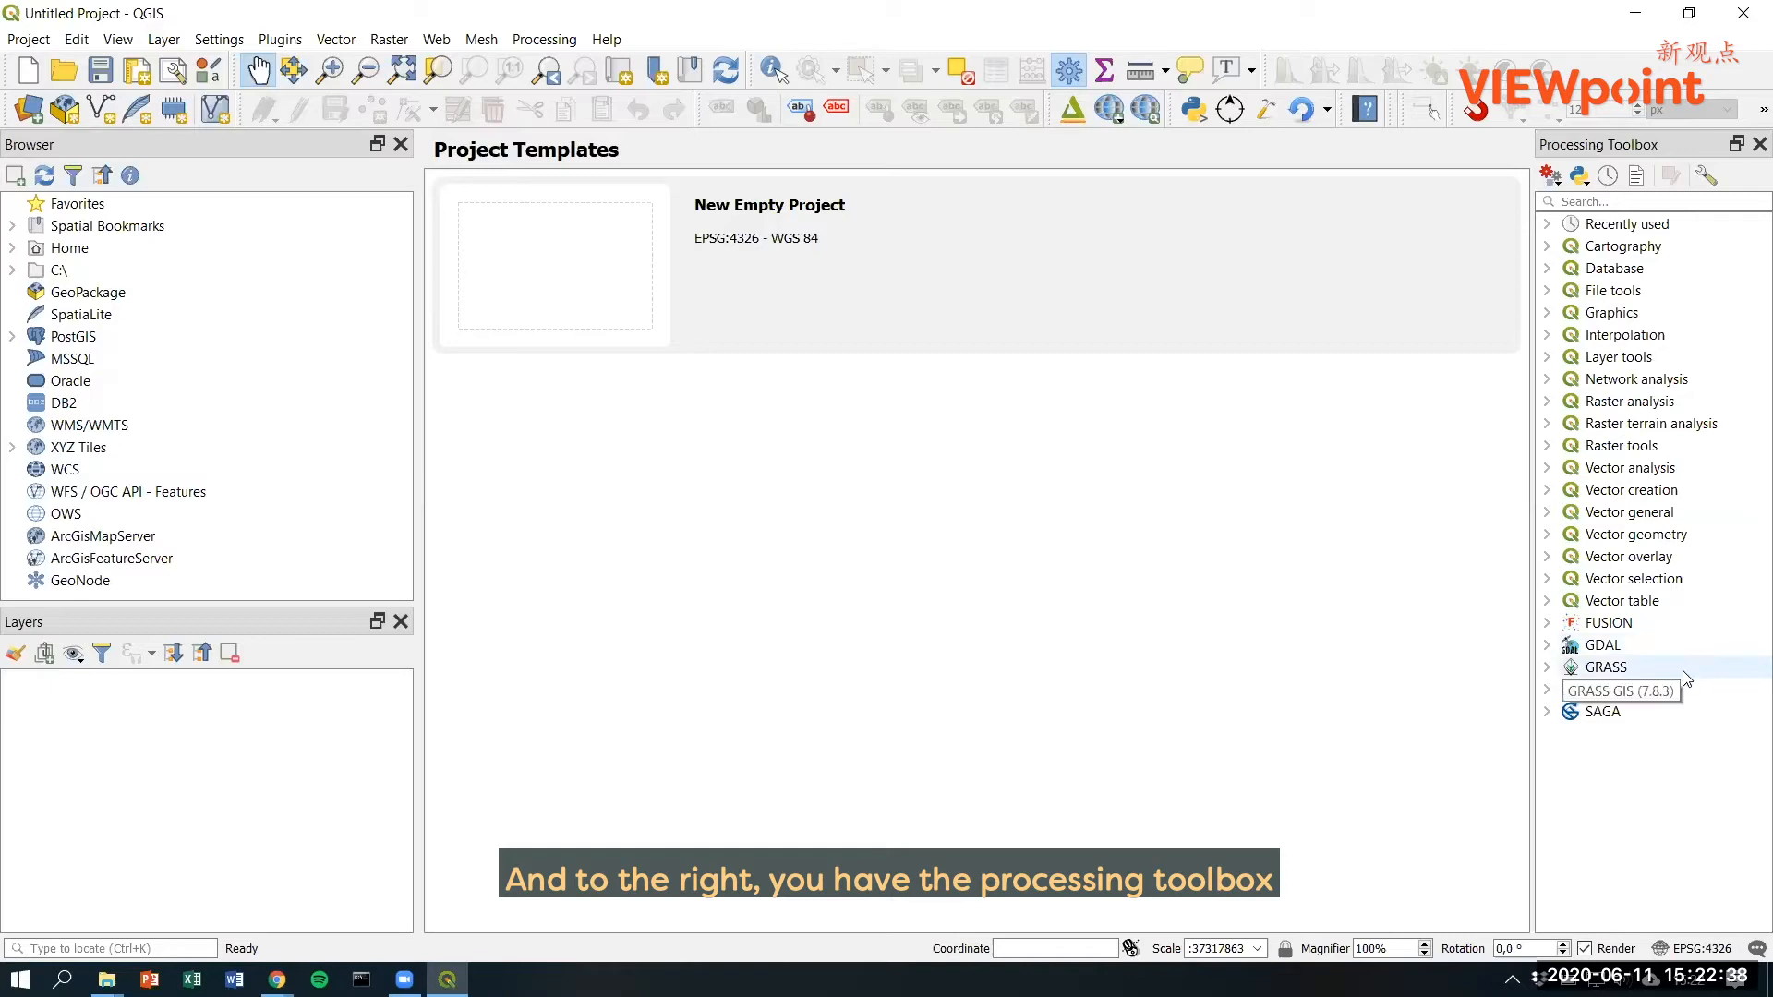
mouse_move(1671, 768)
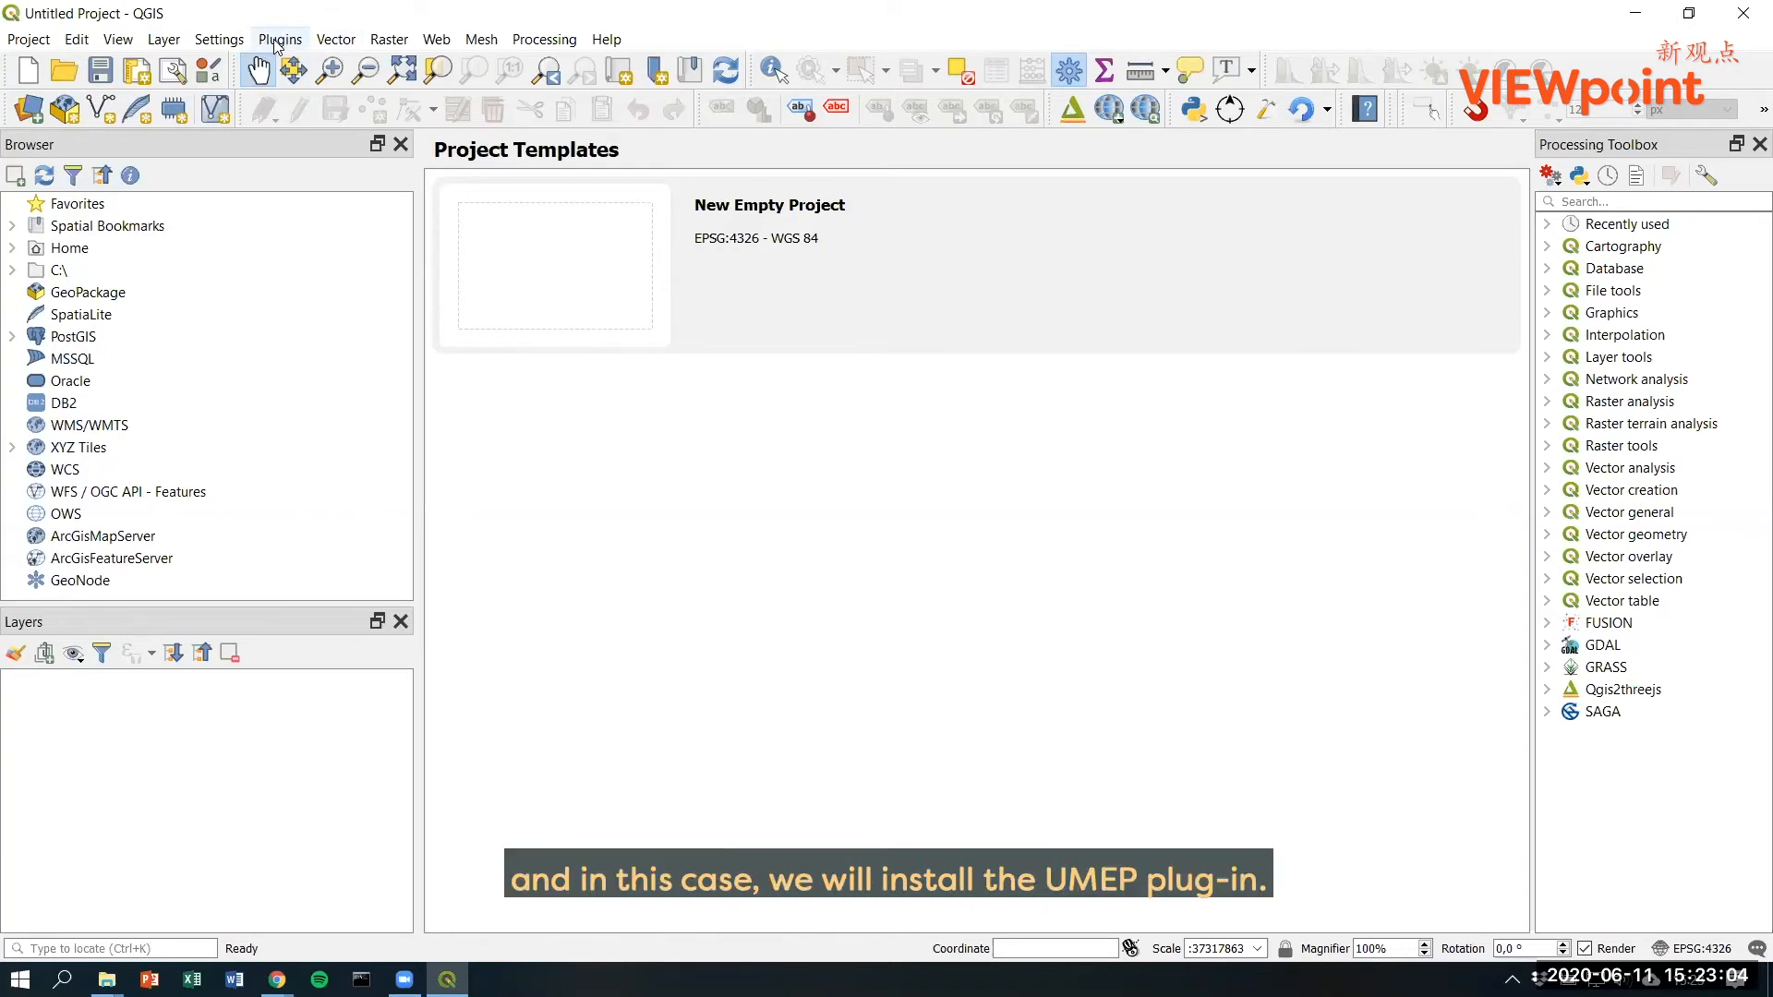
mouse_move(255, 70)
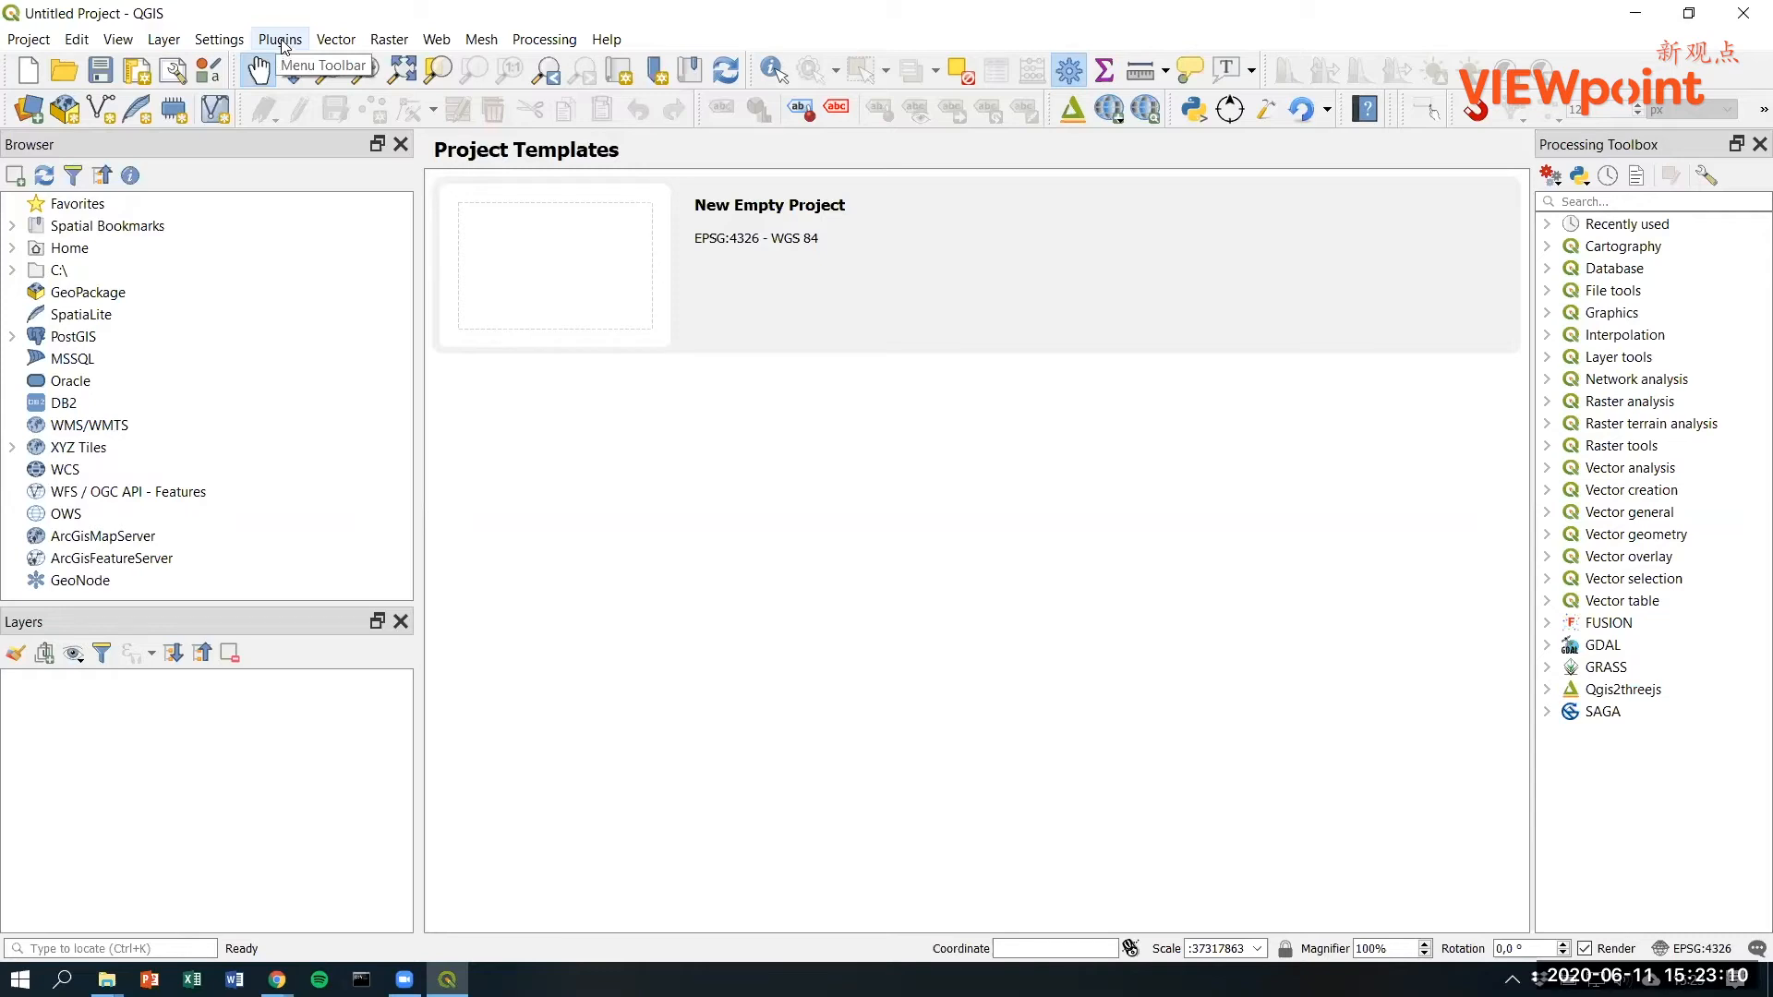
Step: Bring up Manage and Install Plugins and let the repositories fetch all 683 plugins
click(279, 39)
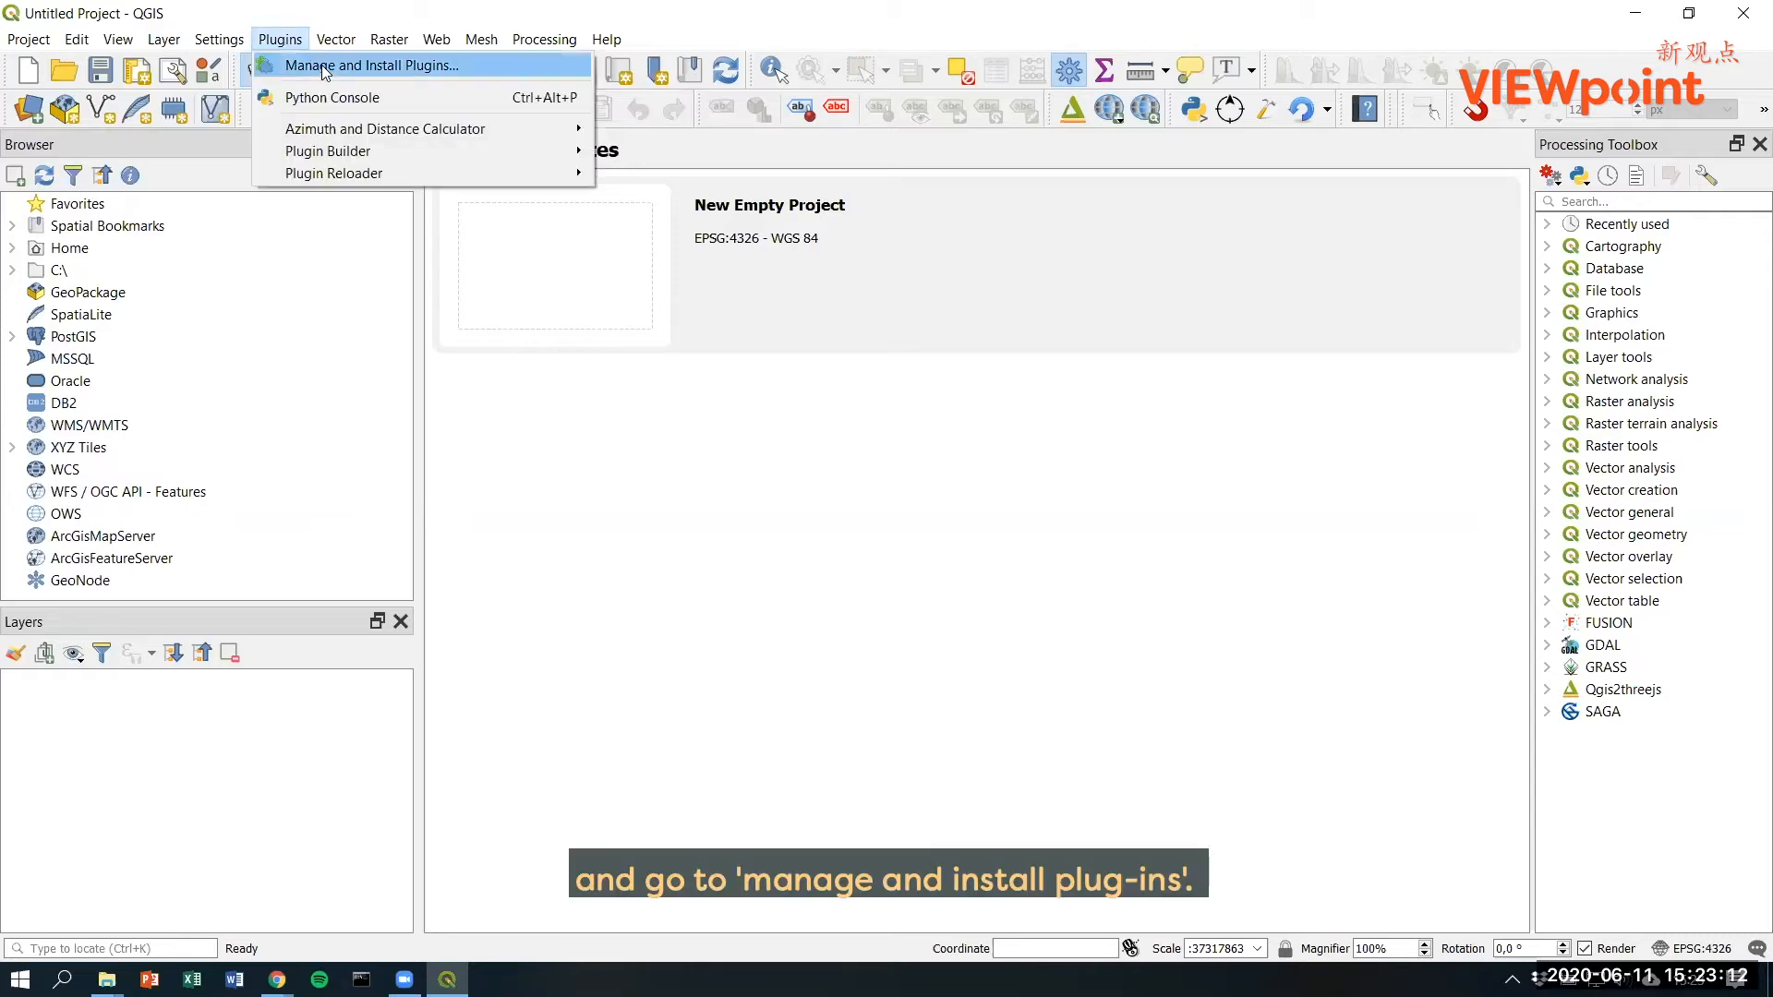
click(370, 64)
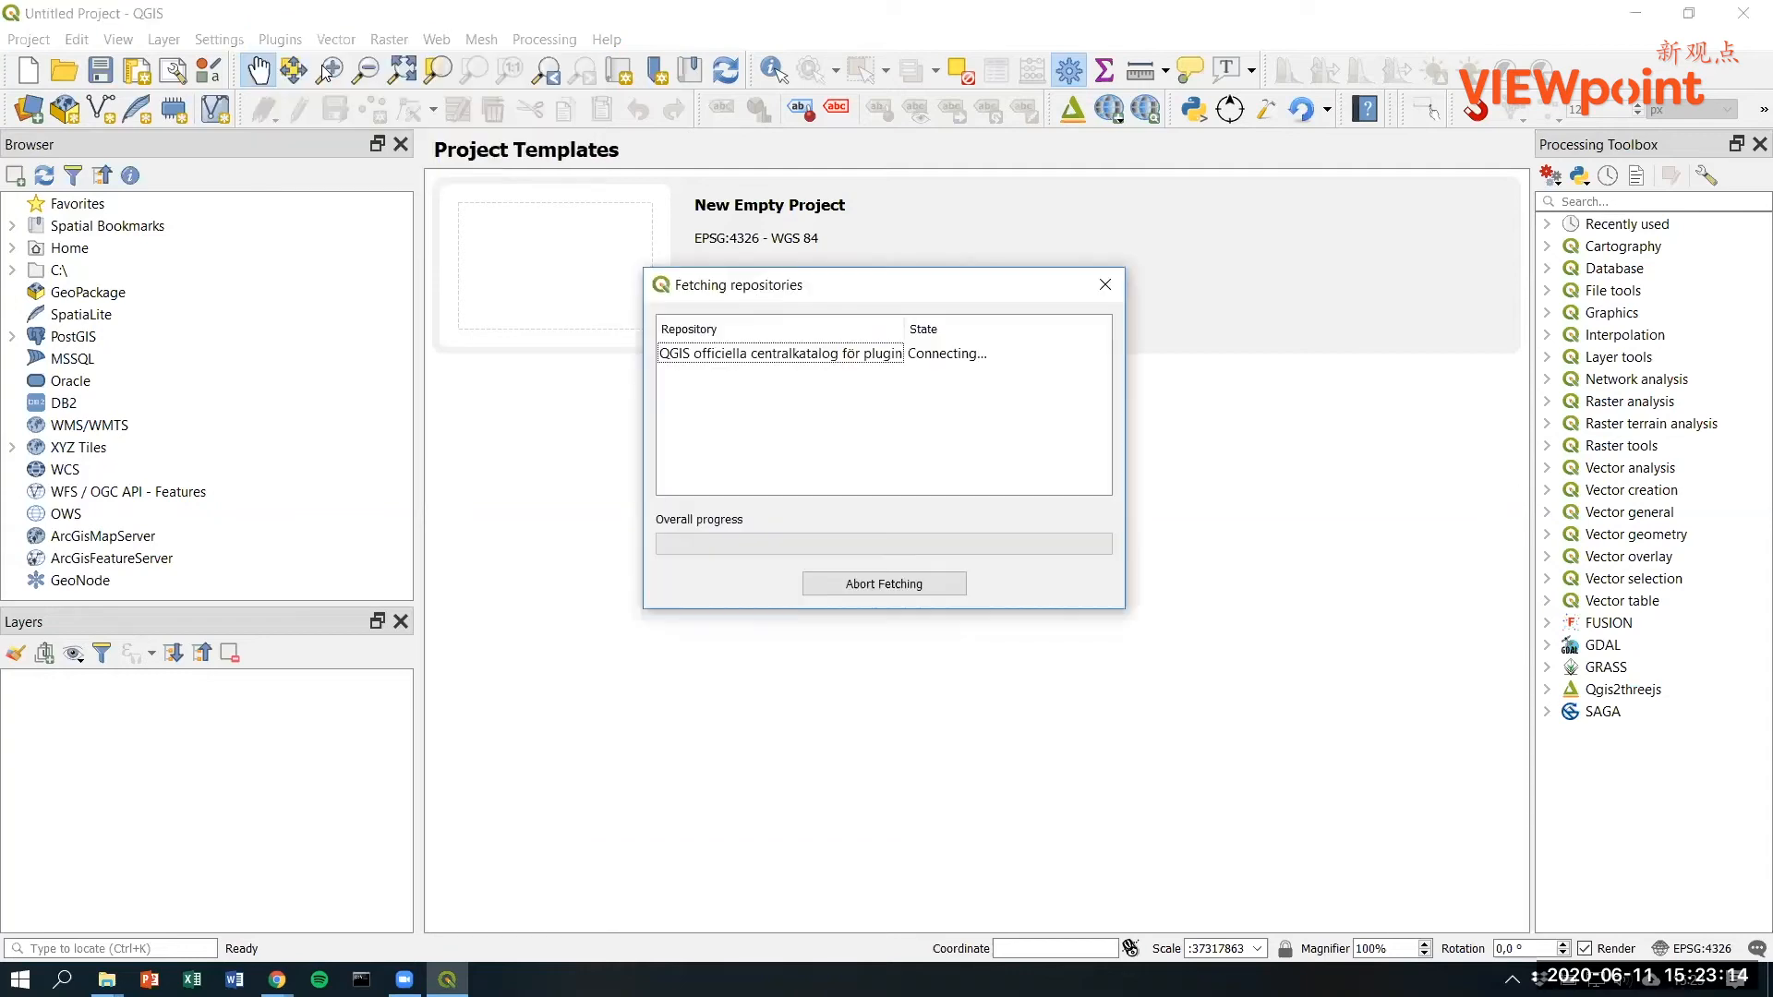
mouse_move(586, 422)
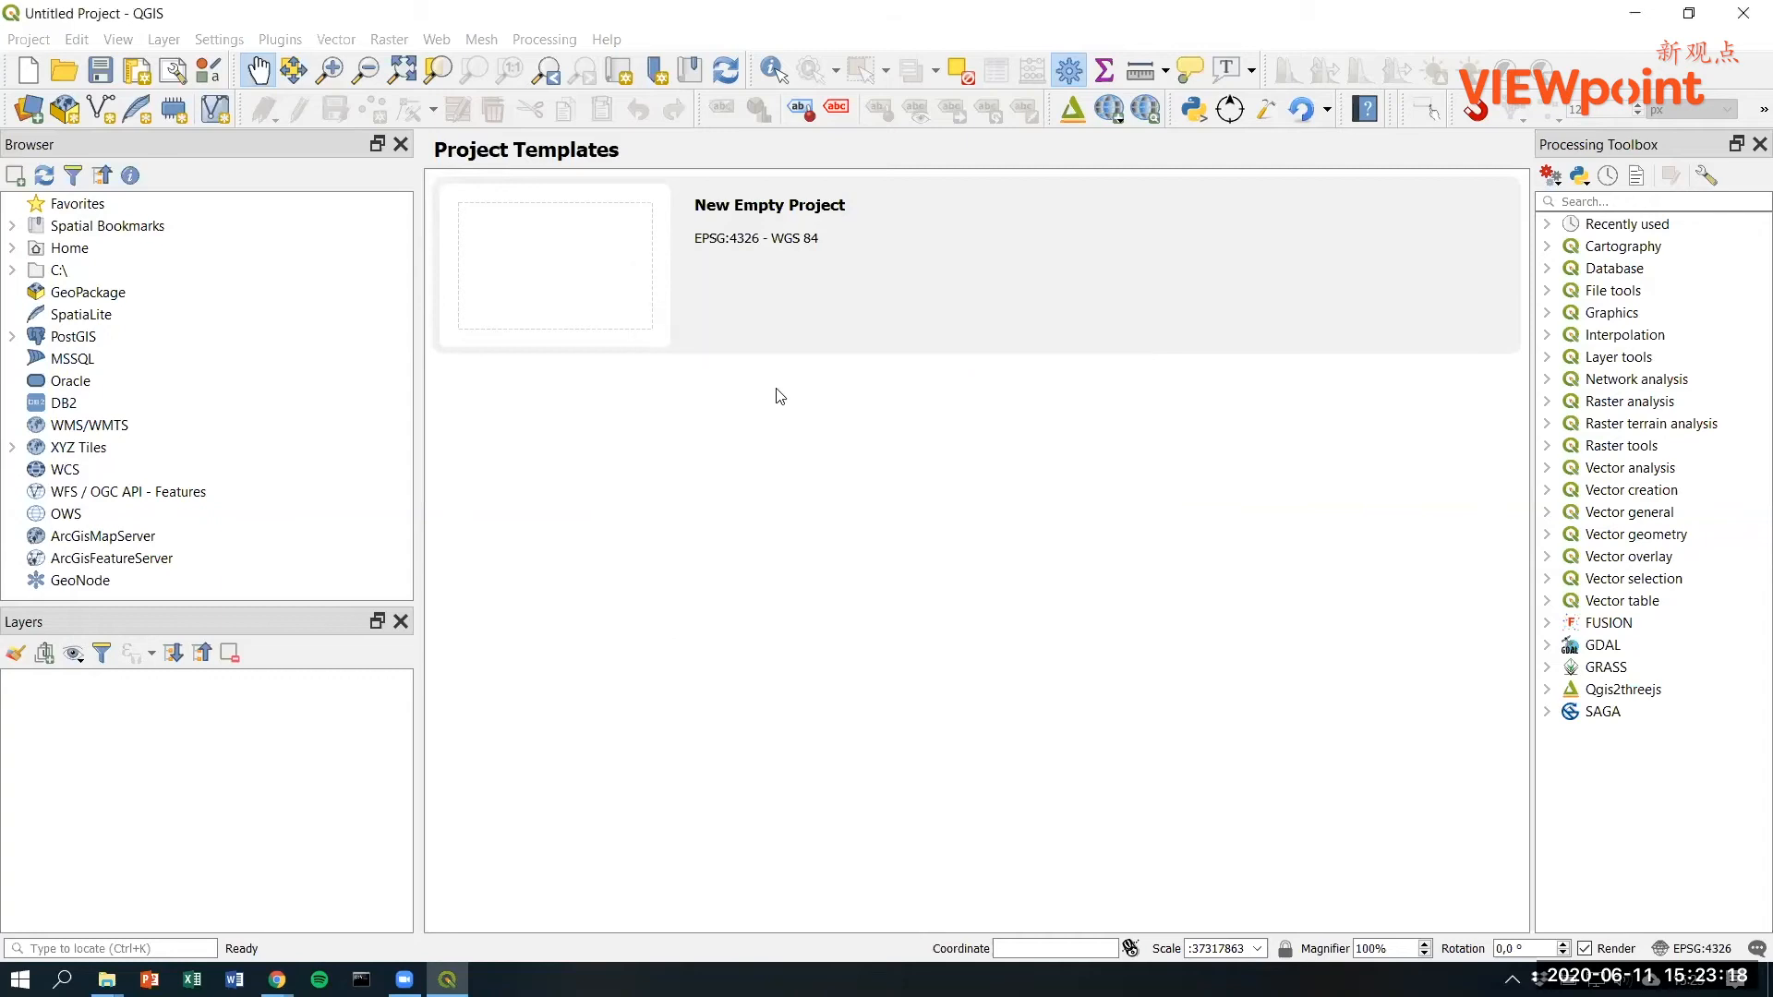
click(279, 38)
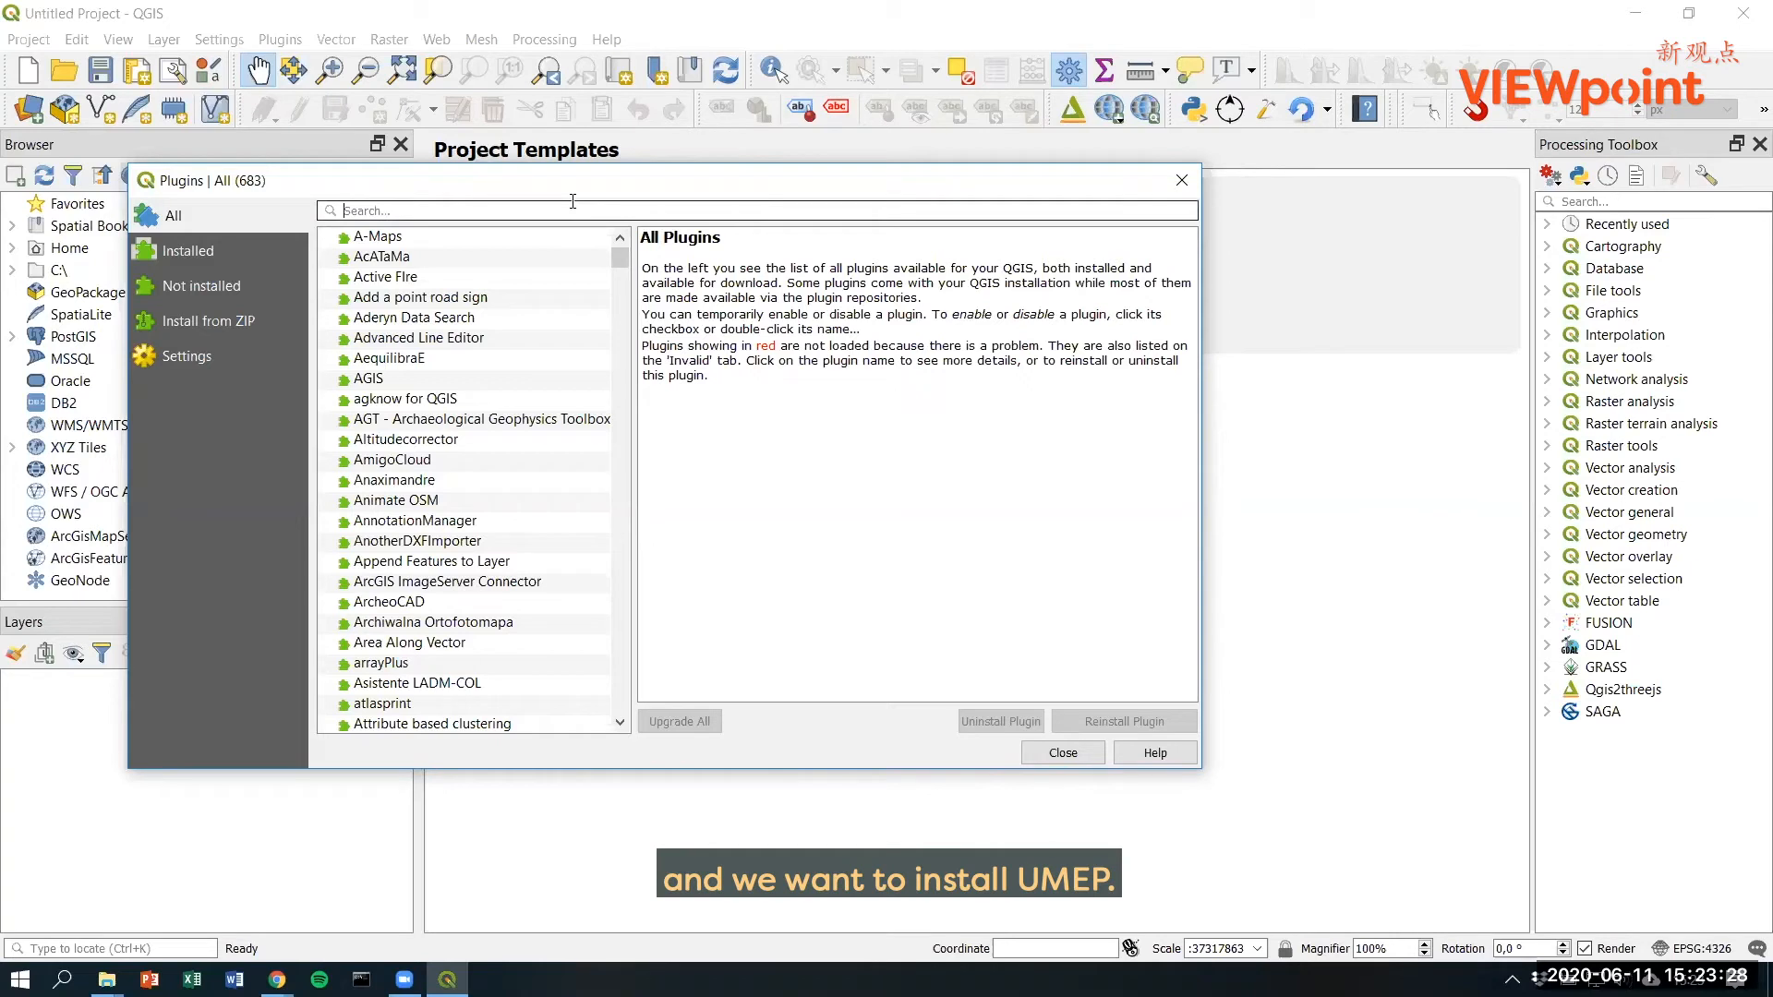
Step: Filter the plugin list with 'umep', select UMEP and start installing it
text(u)
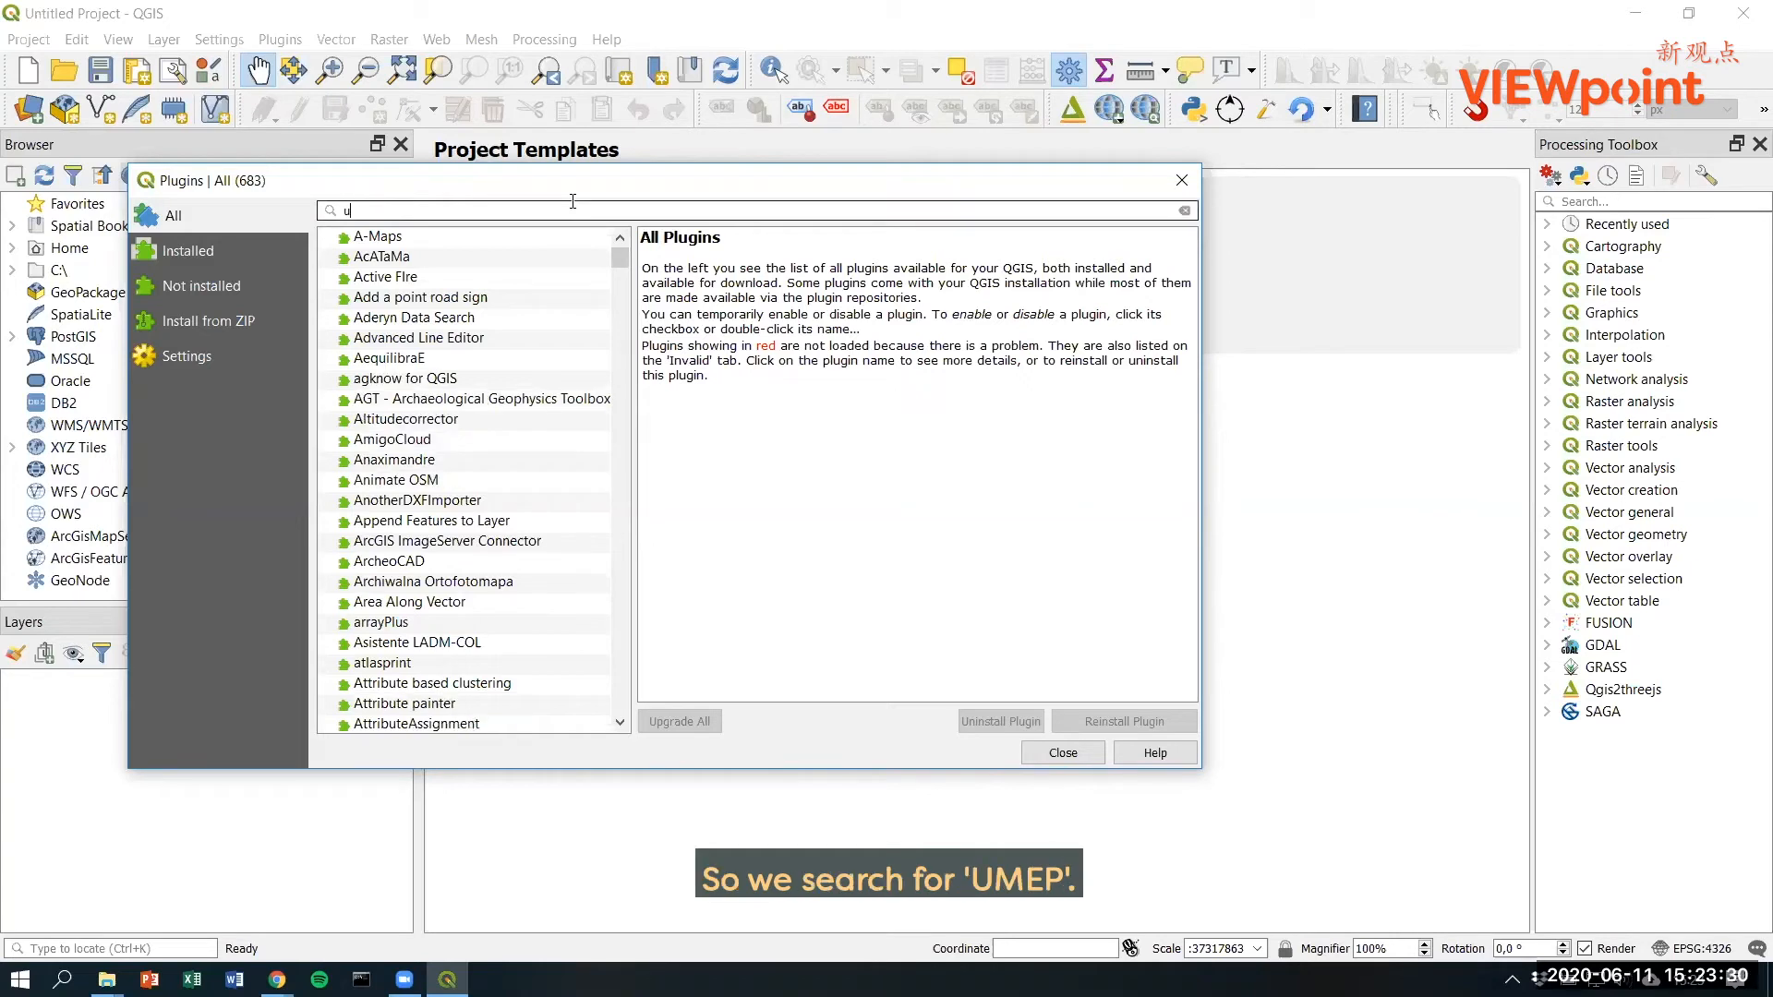
text(mep)
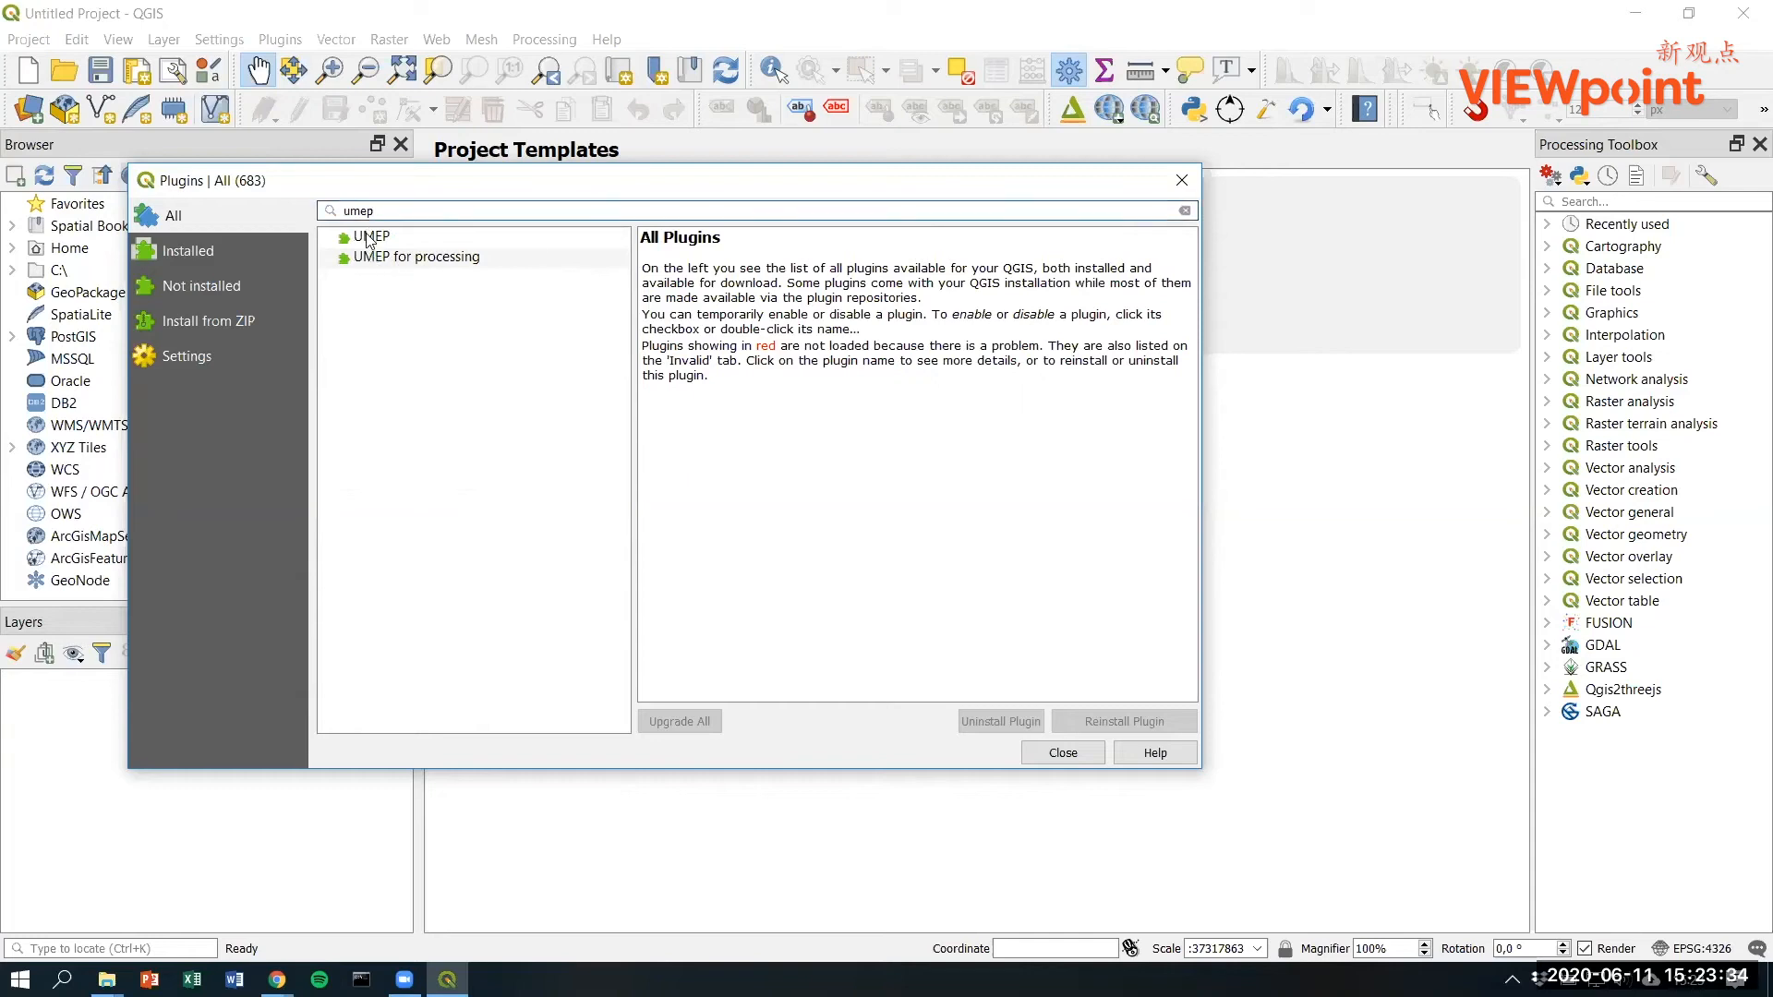
click(371, 237)
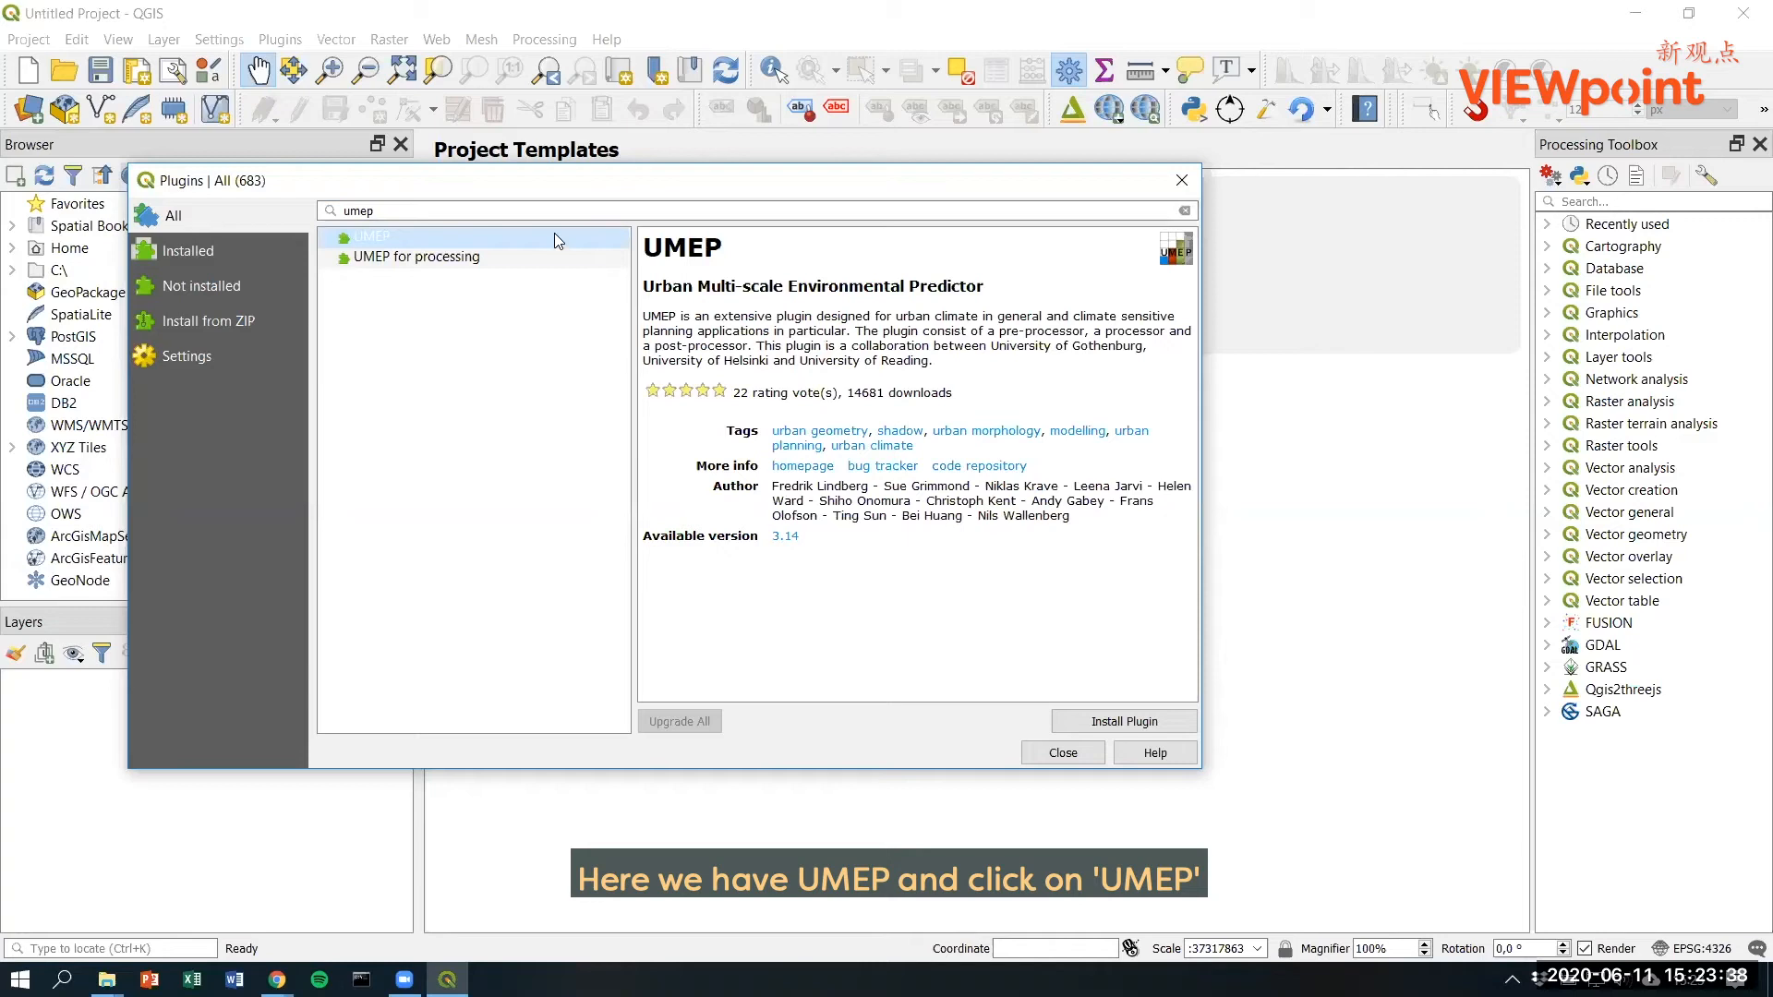
mouse_move(1125, 722)
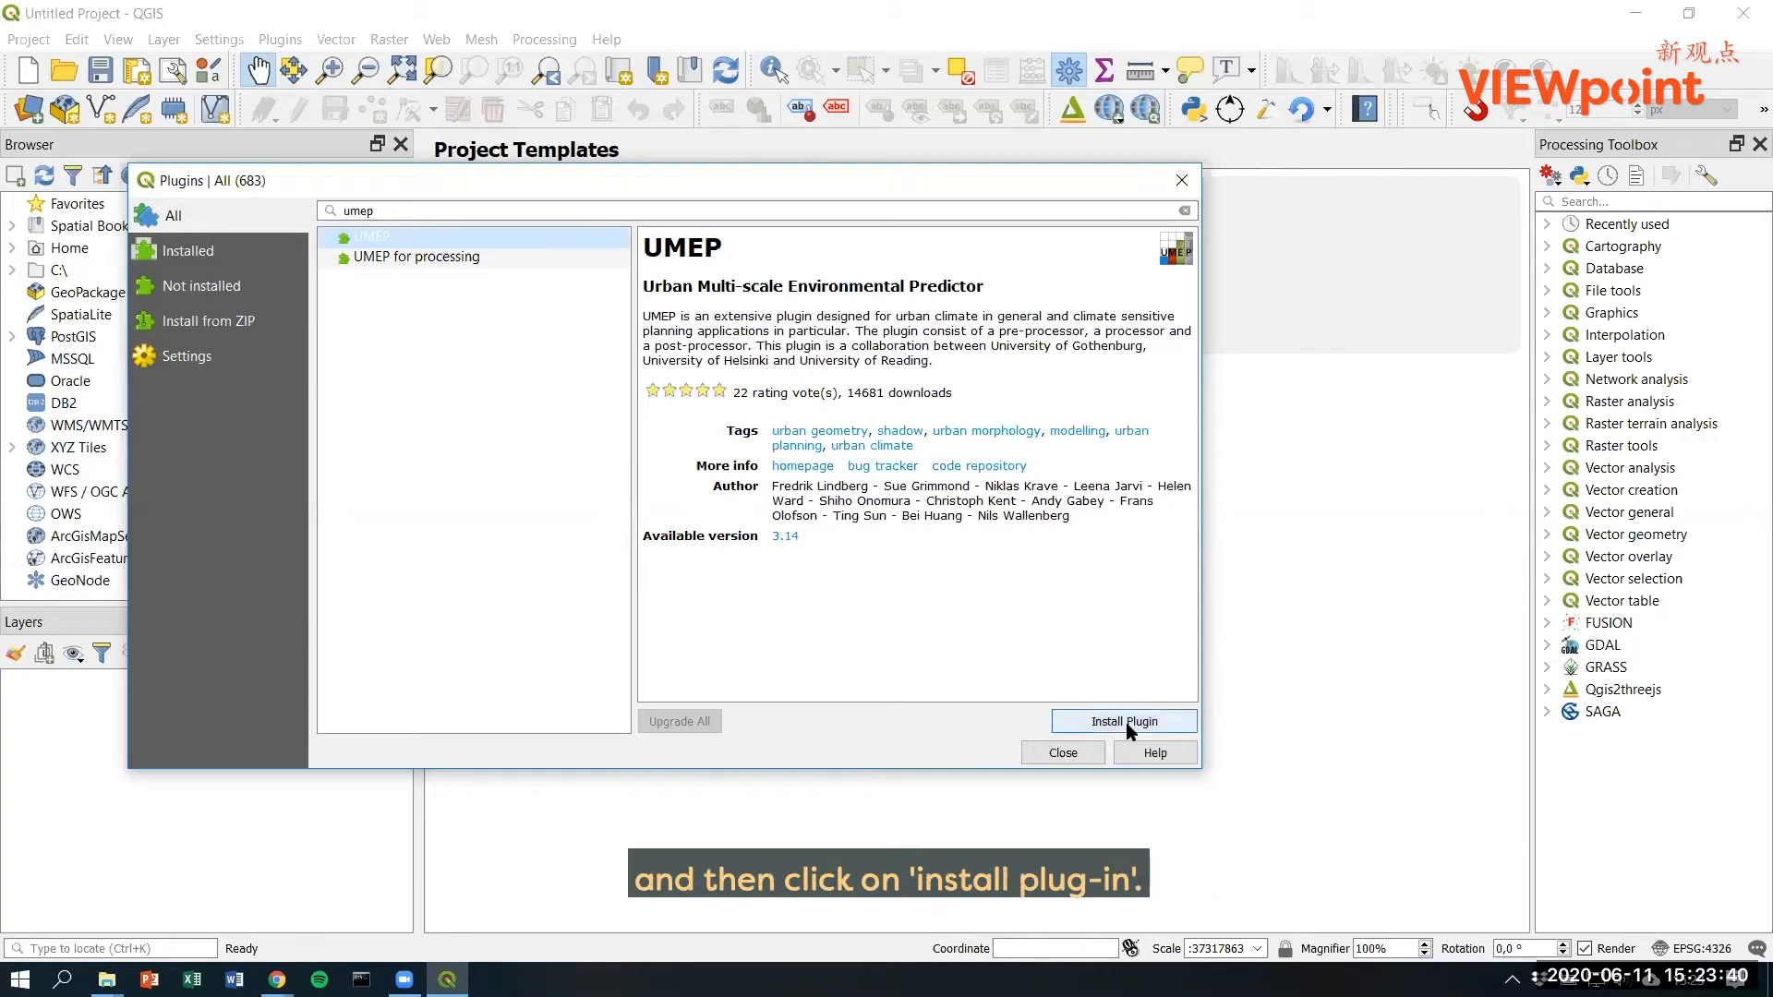
mouse_move(1125, 722)
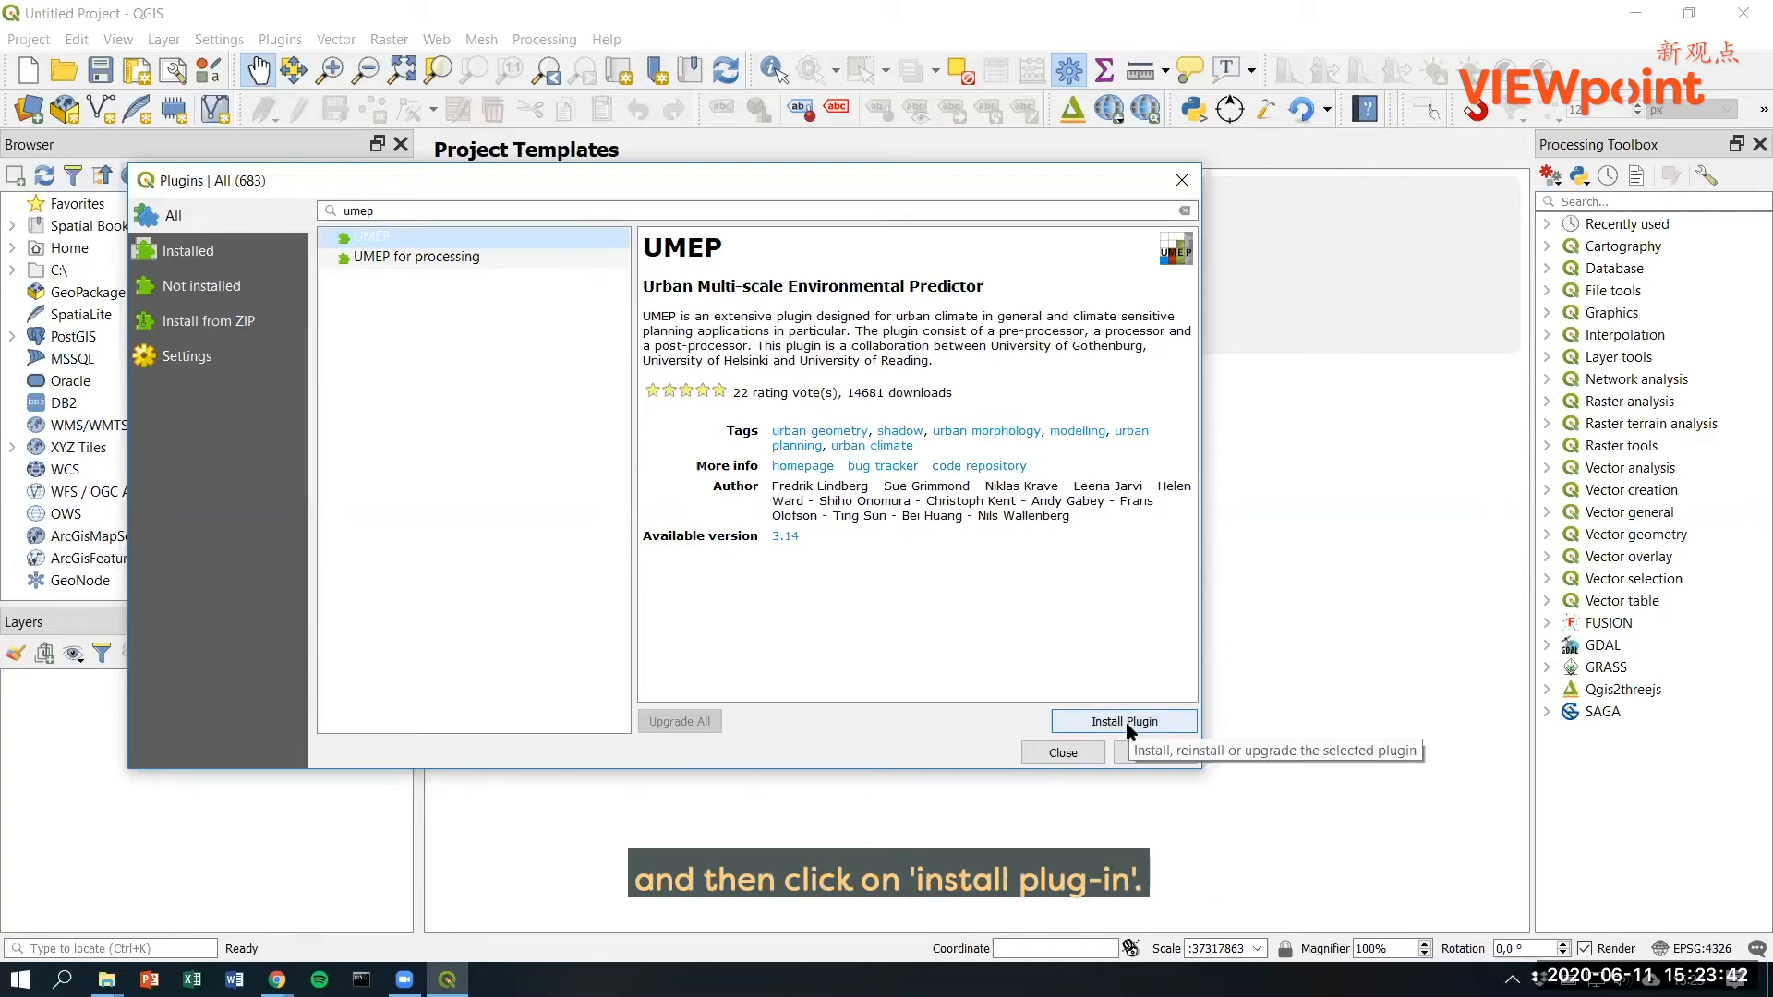
click(1121, 723)
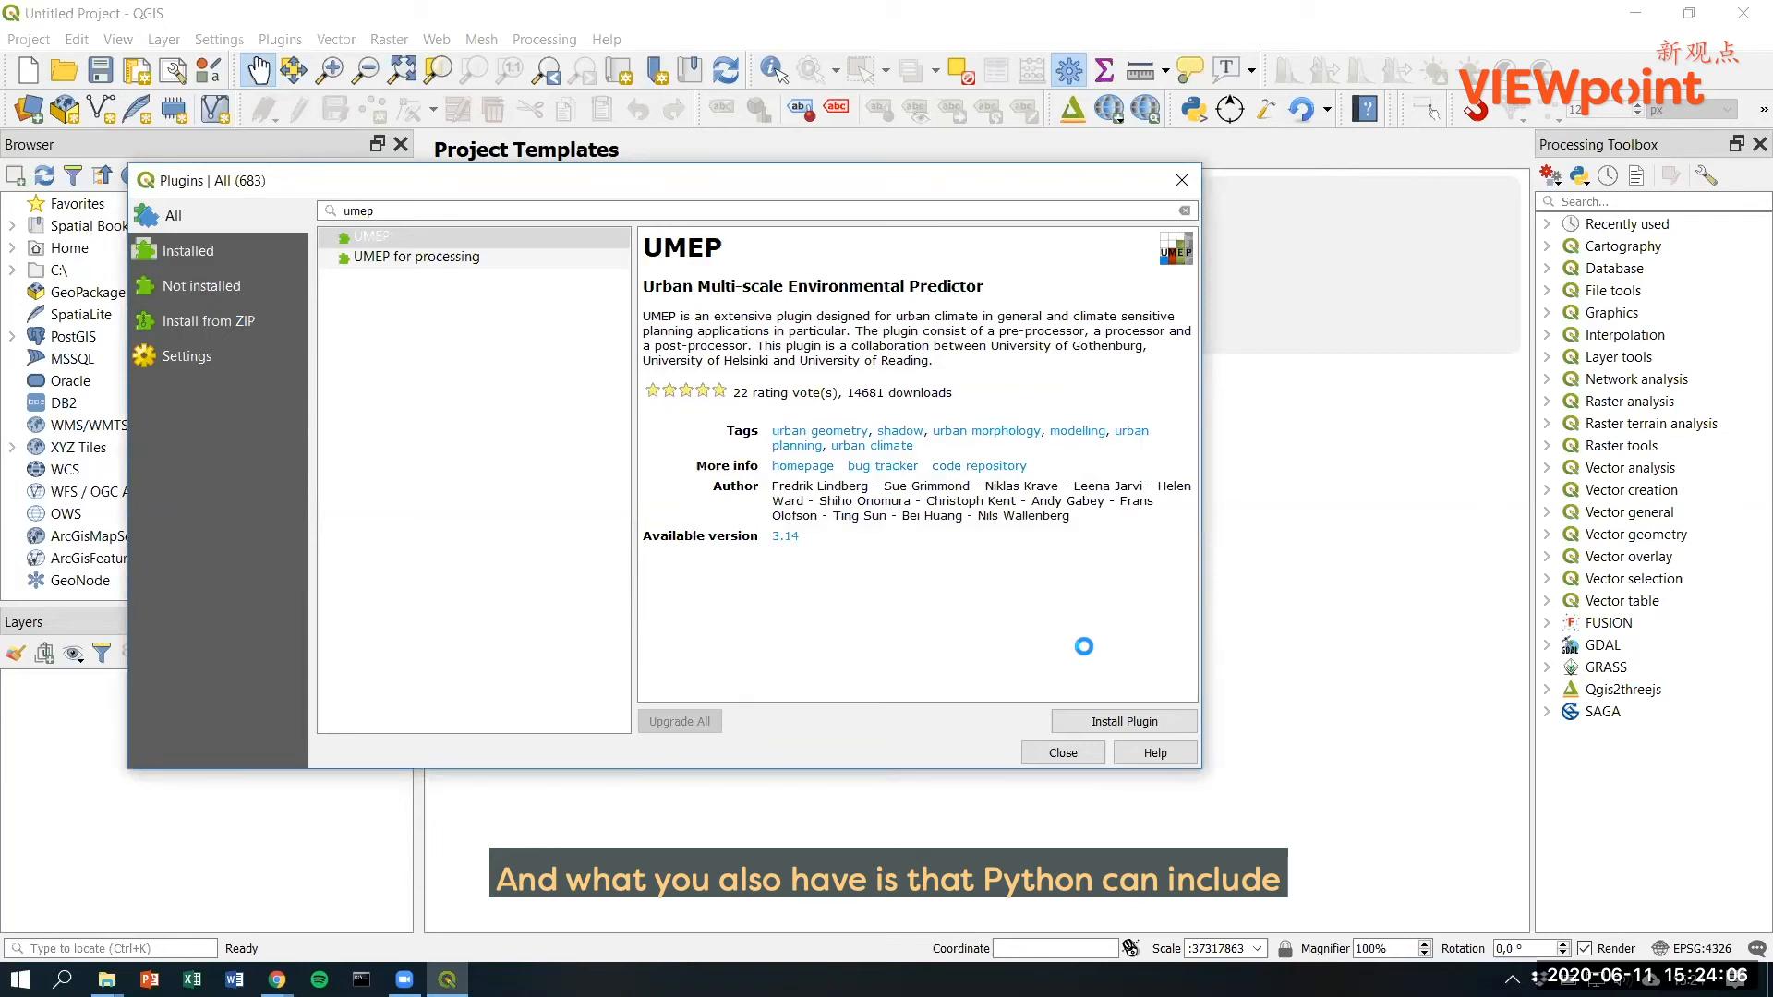
Step: Let UMEP auto-install its SuPy dependency and dismiss the 'SuPy successfully installed' restart notice
click(1123, 722)
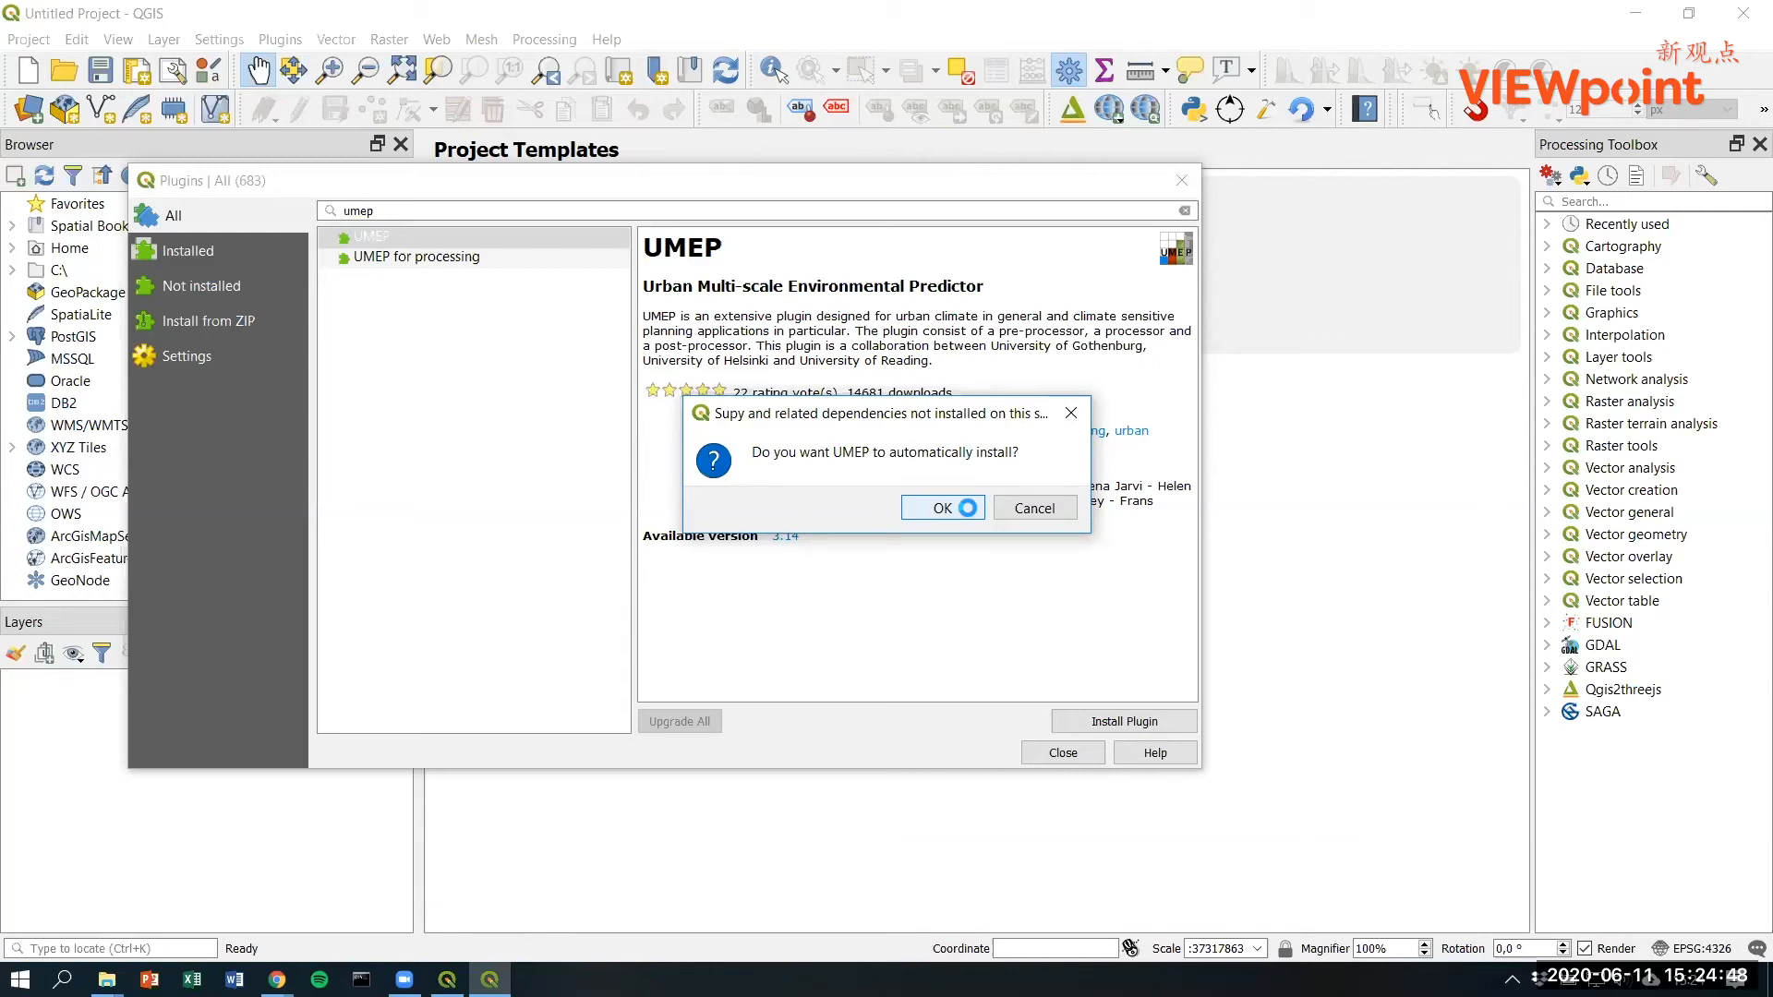
click(943, 506)
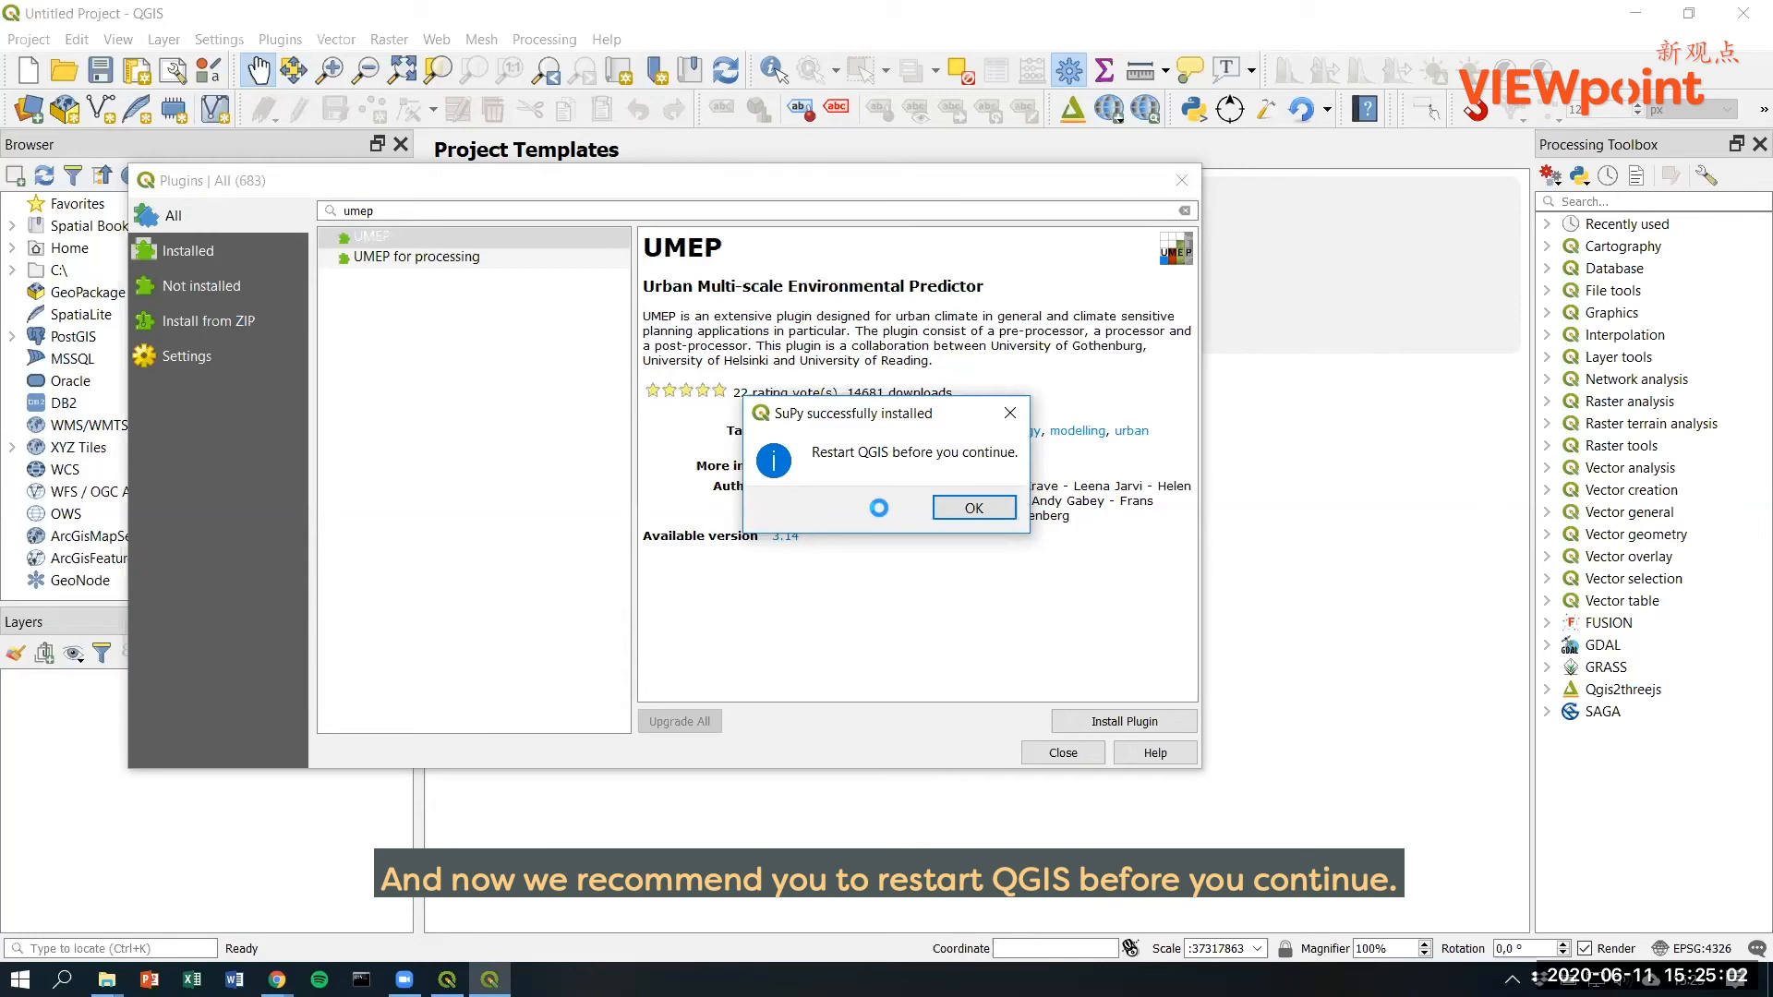
click(974, 506)
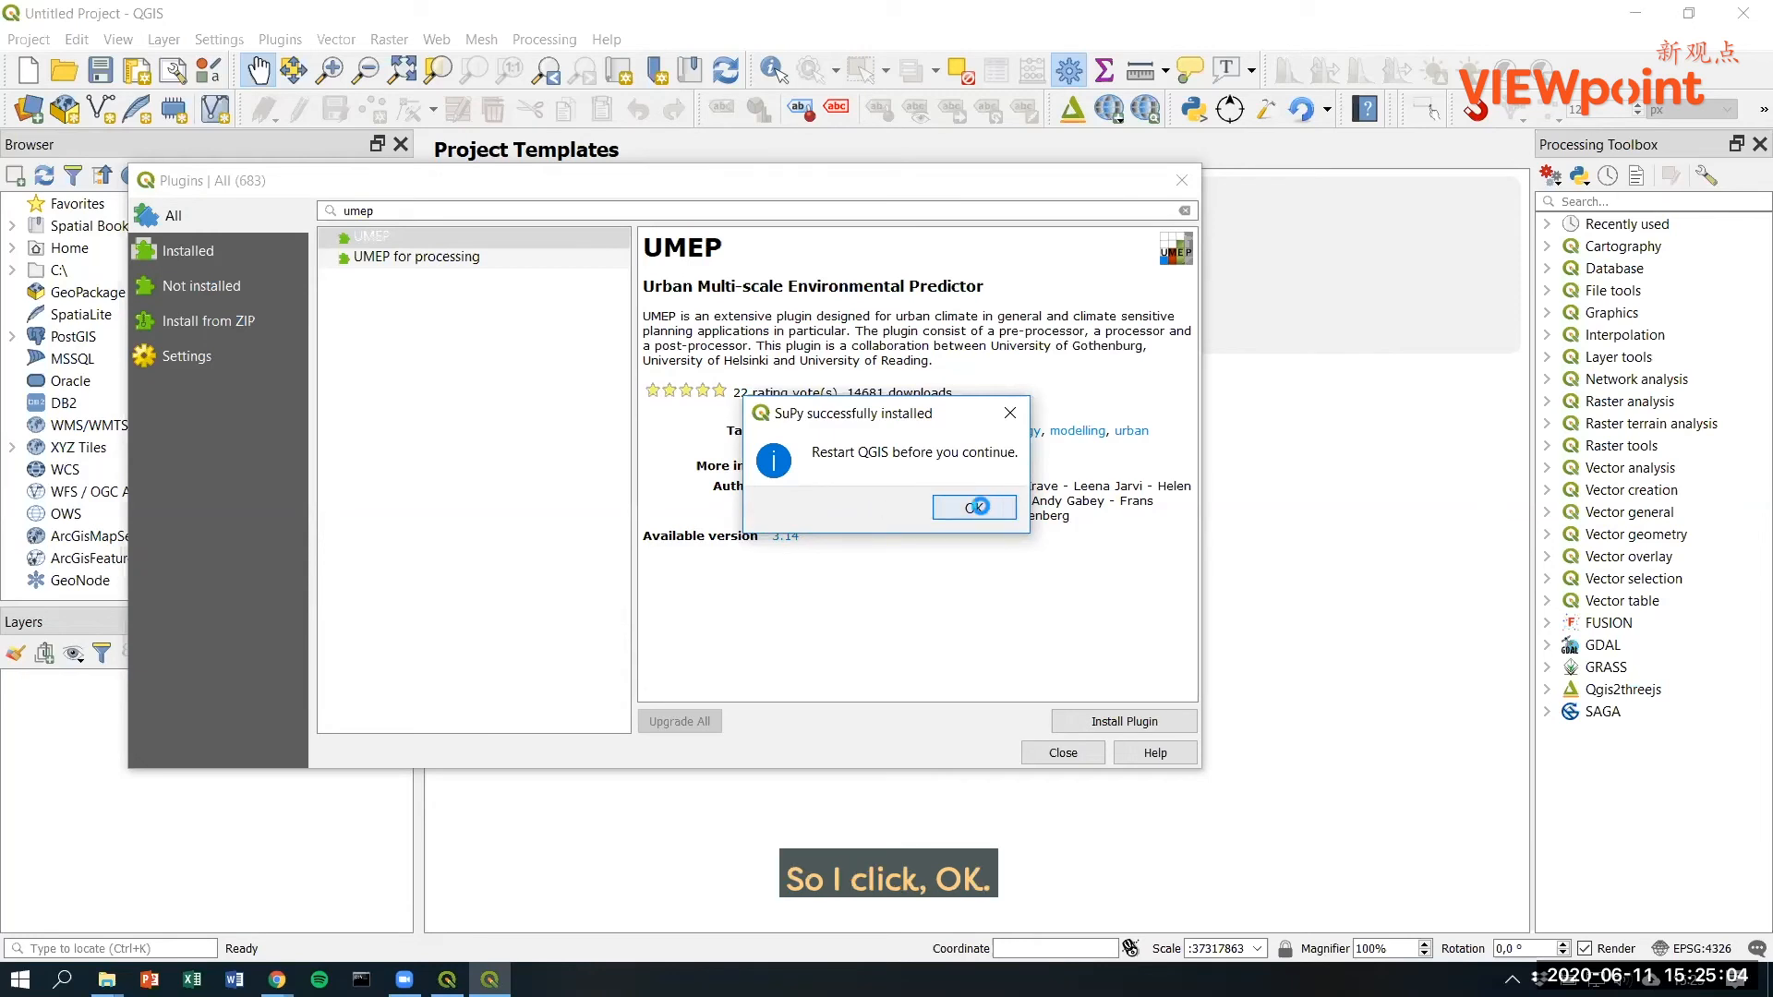
click(974, 507)
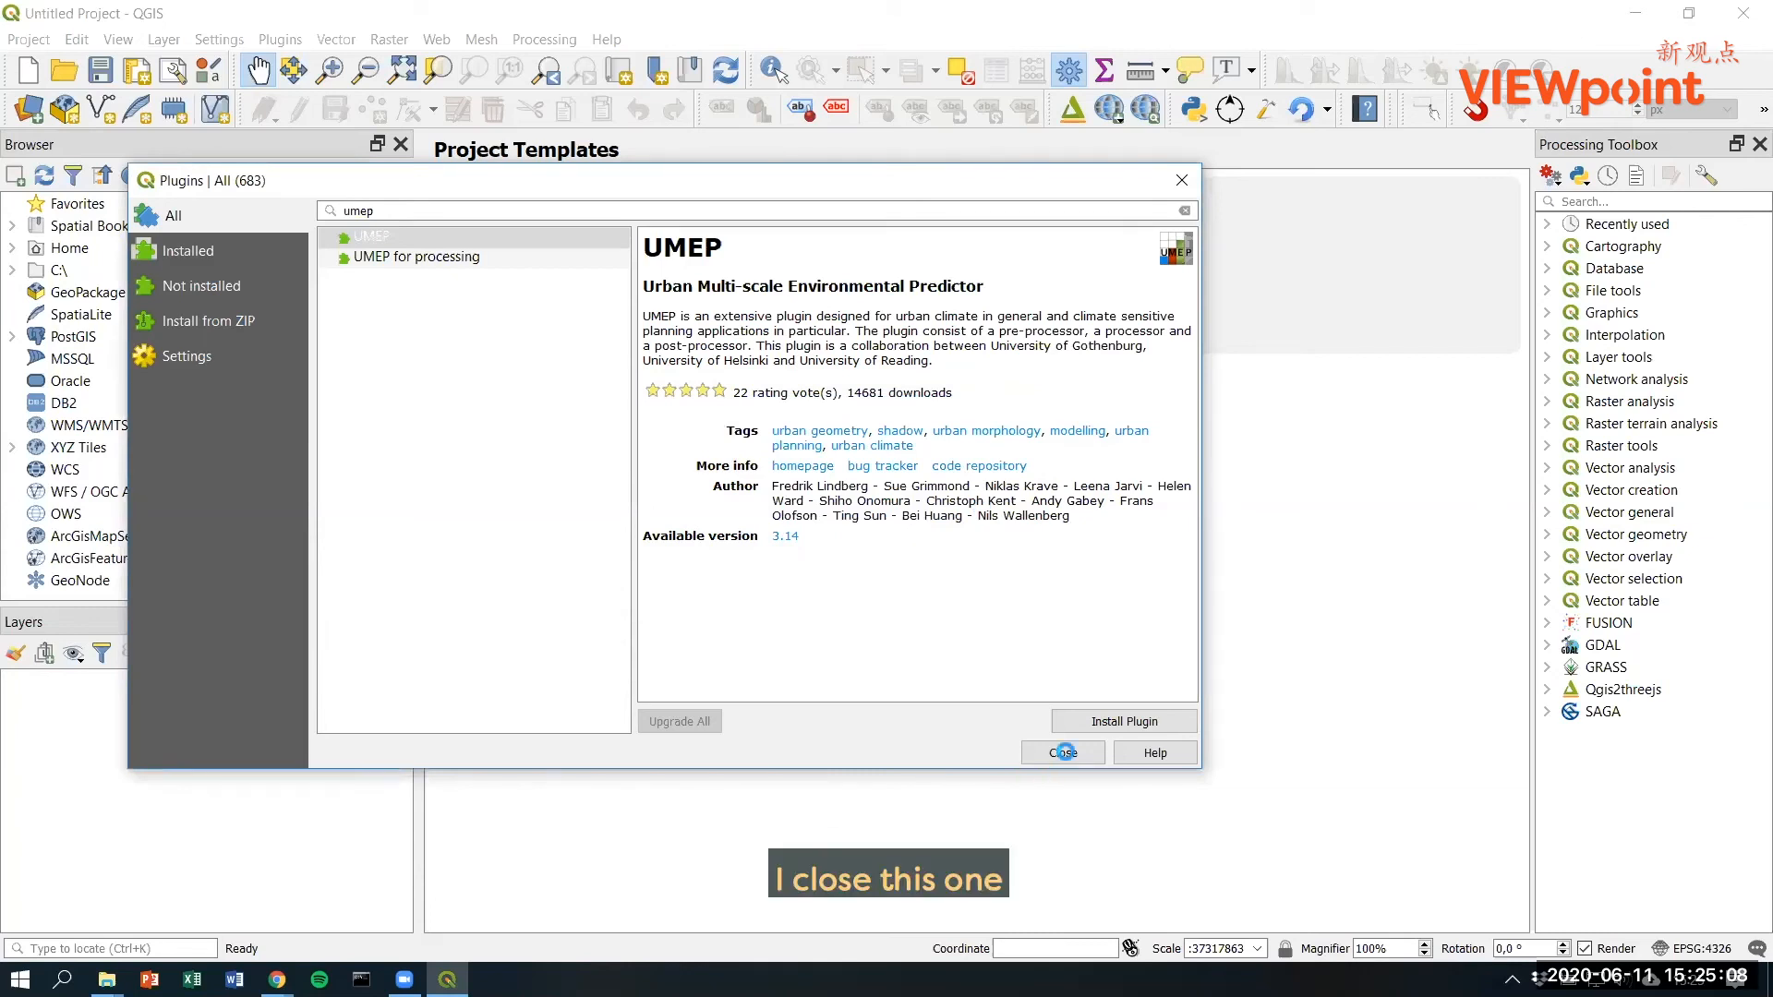
Step: Close the Plugins dialog and quit QGIS so it can be restarted
click(1060, 751)
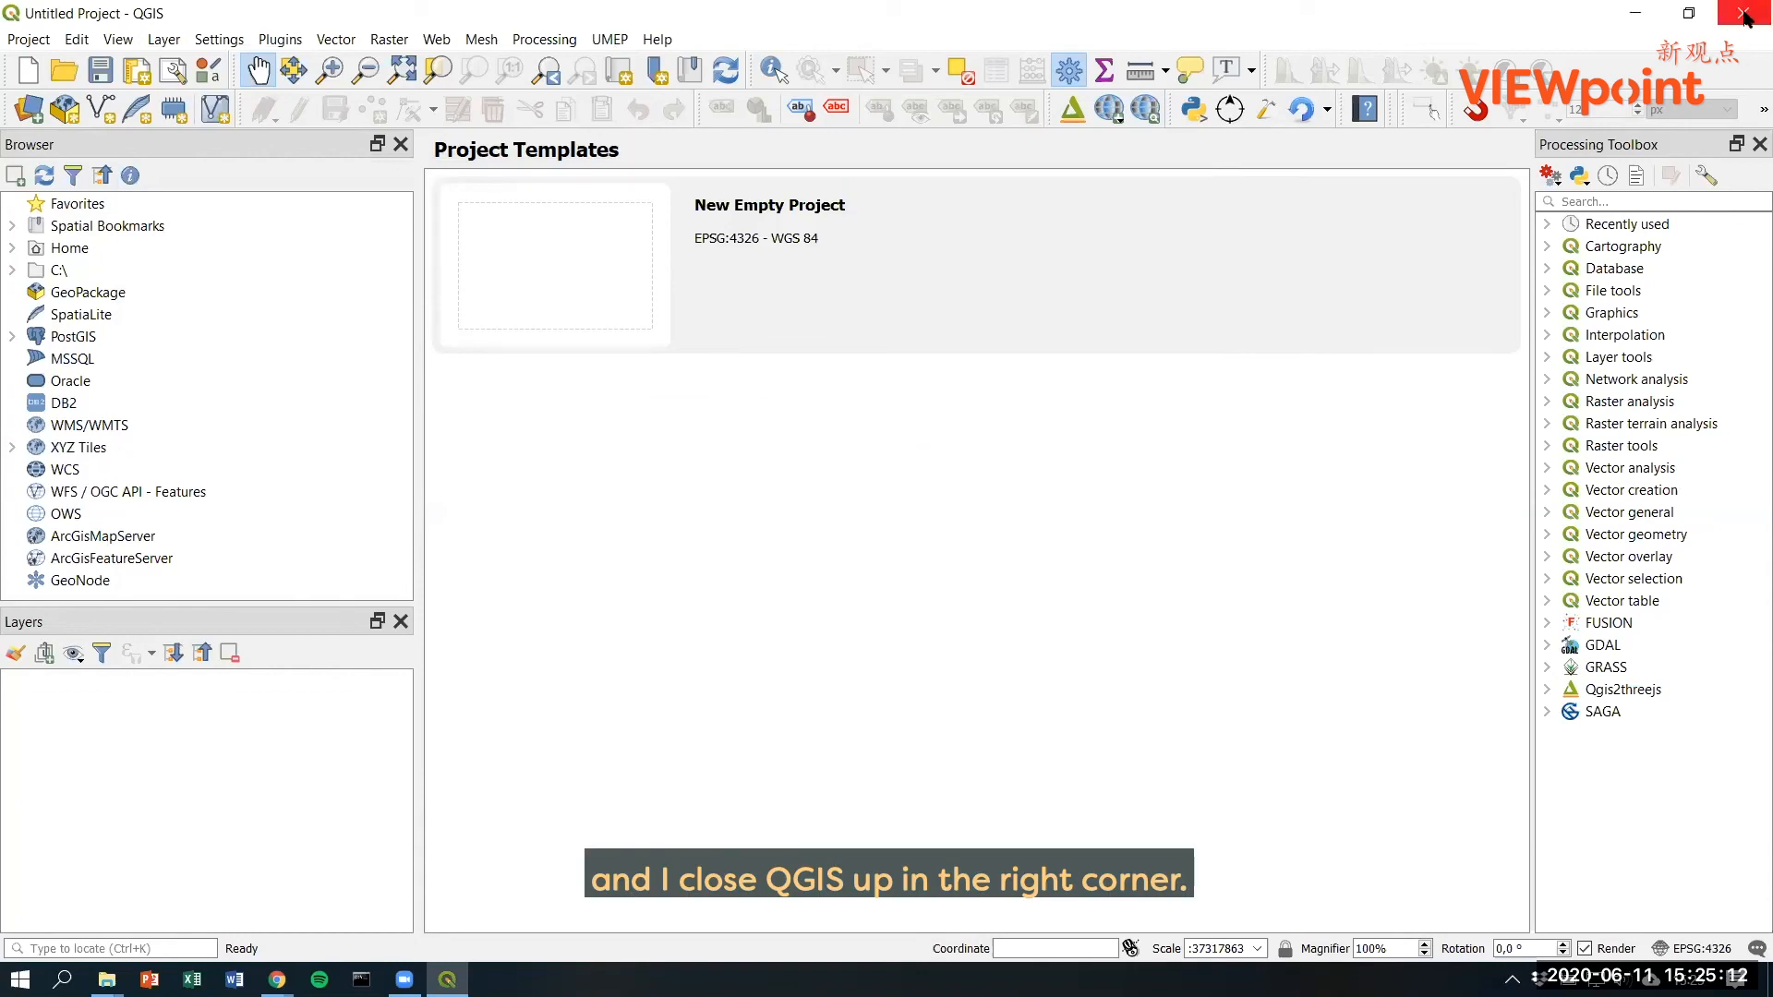
mouse_move(1751, 16)
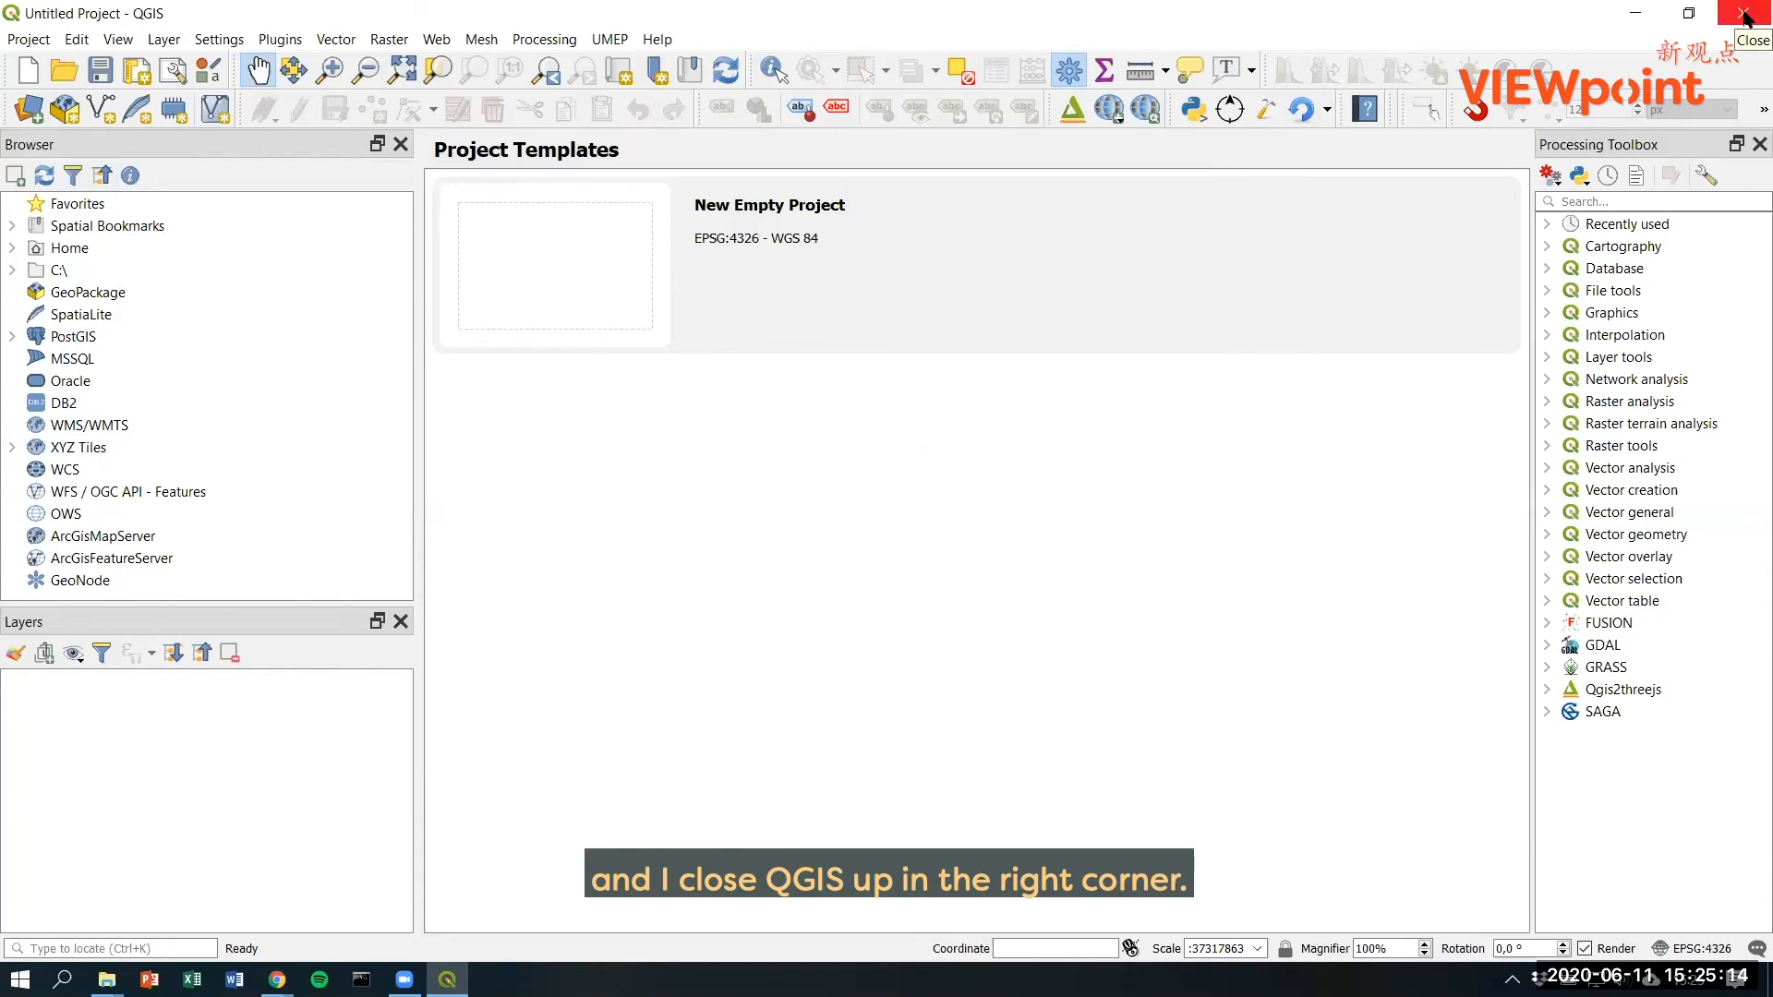
click(1751, 13)
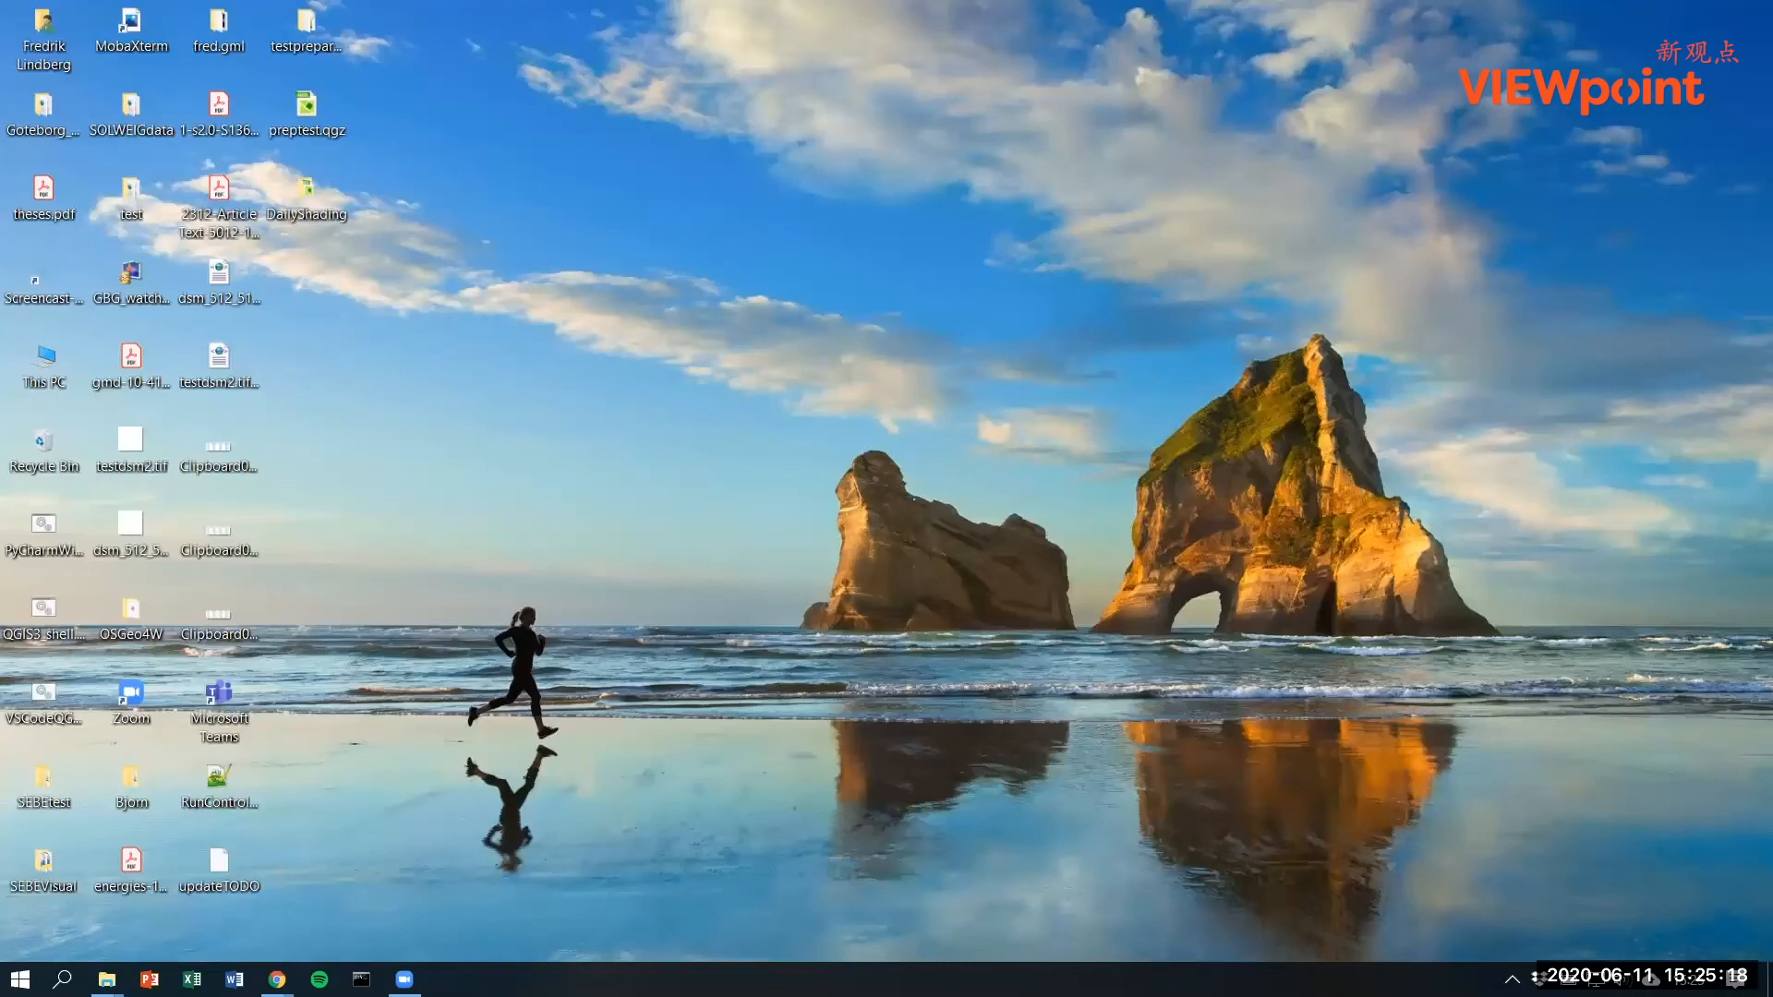
Step: Relaunch QGIS 3.12.3 via a Windows search for 'qgis'
click(63, 979)
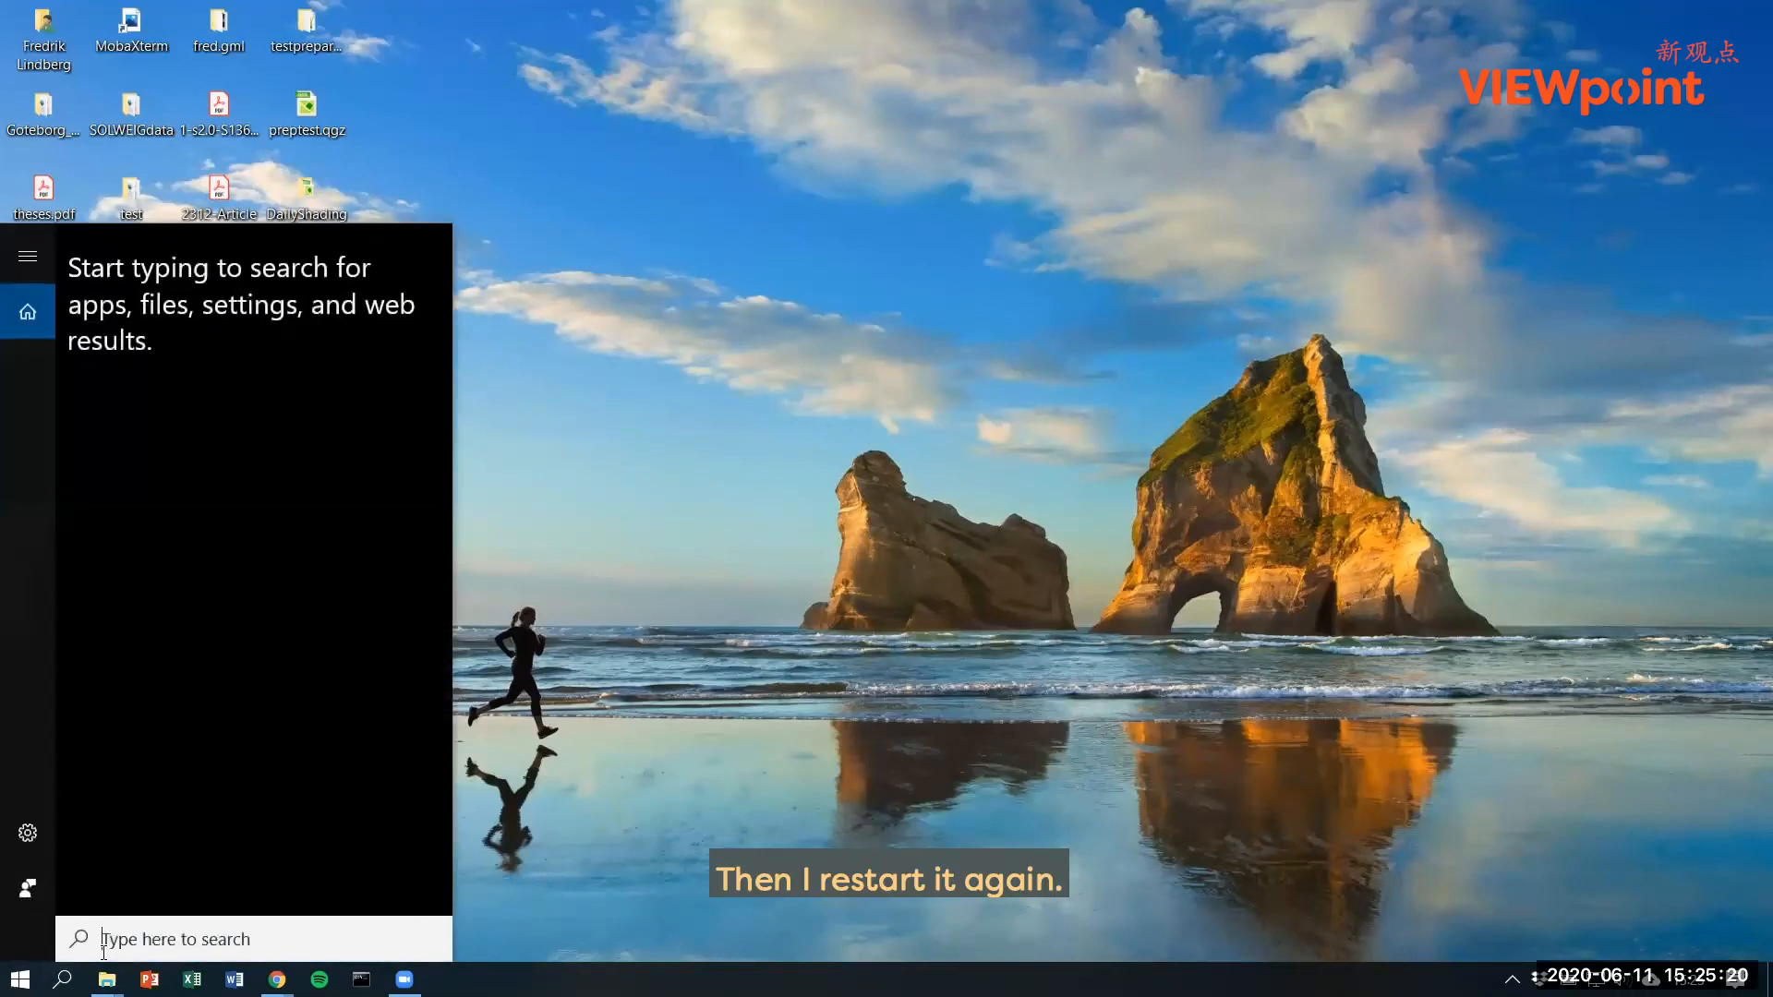
text(qgis)
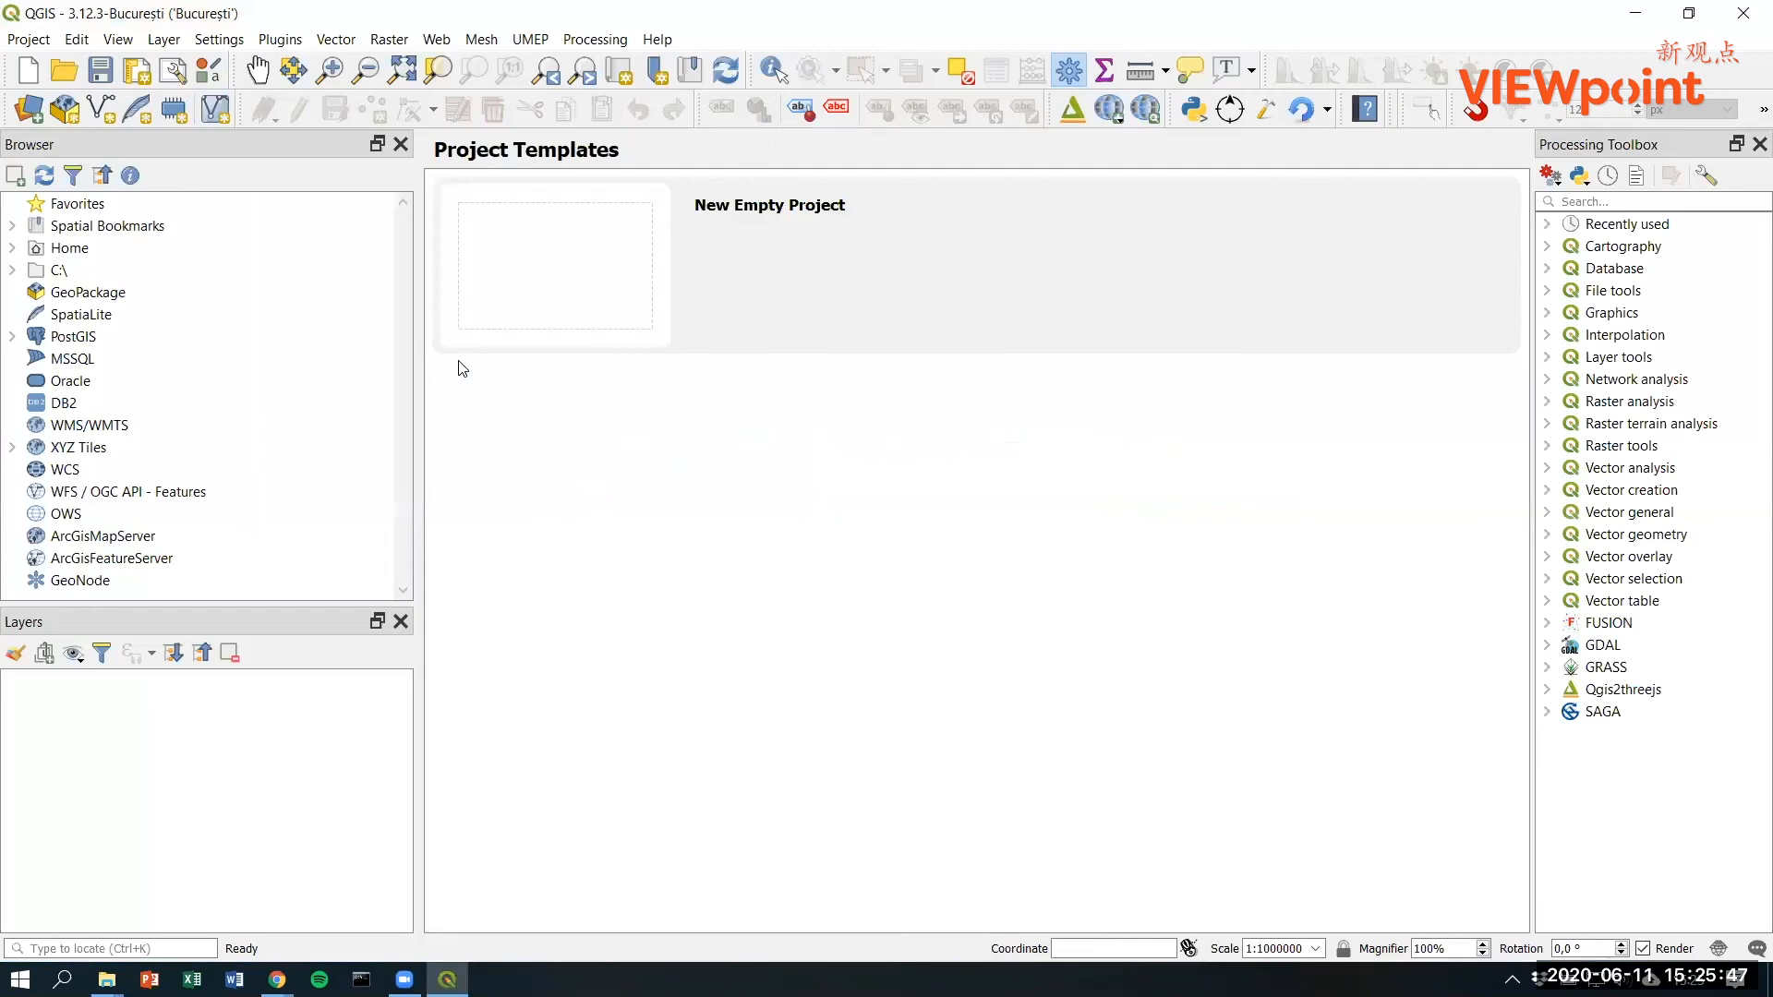
Step: Start a new empty project and expand the UMEP menu showing Pre-Processor, Processor, Post-Processor and Help
click(556, 266)
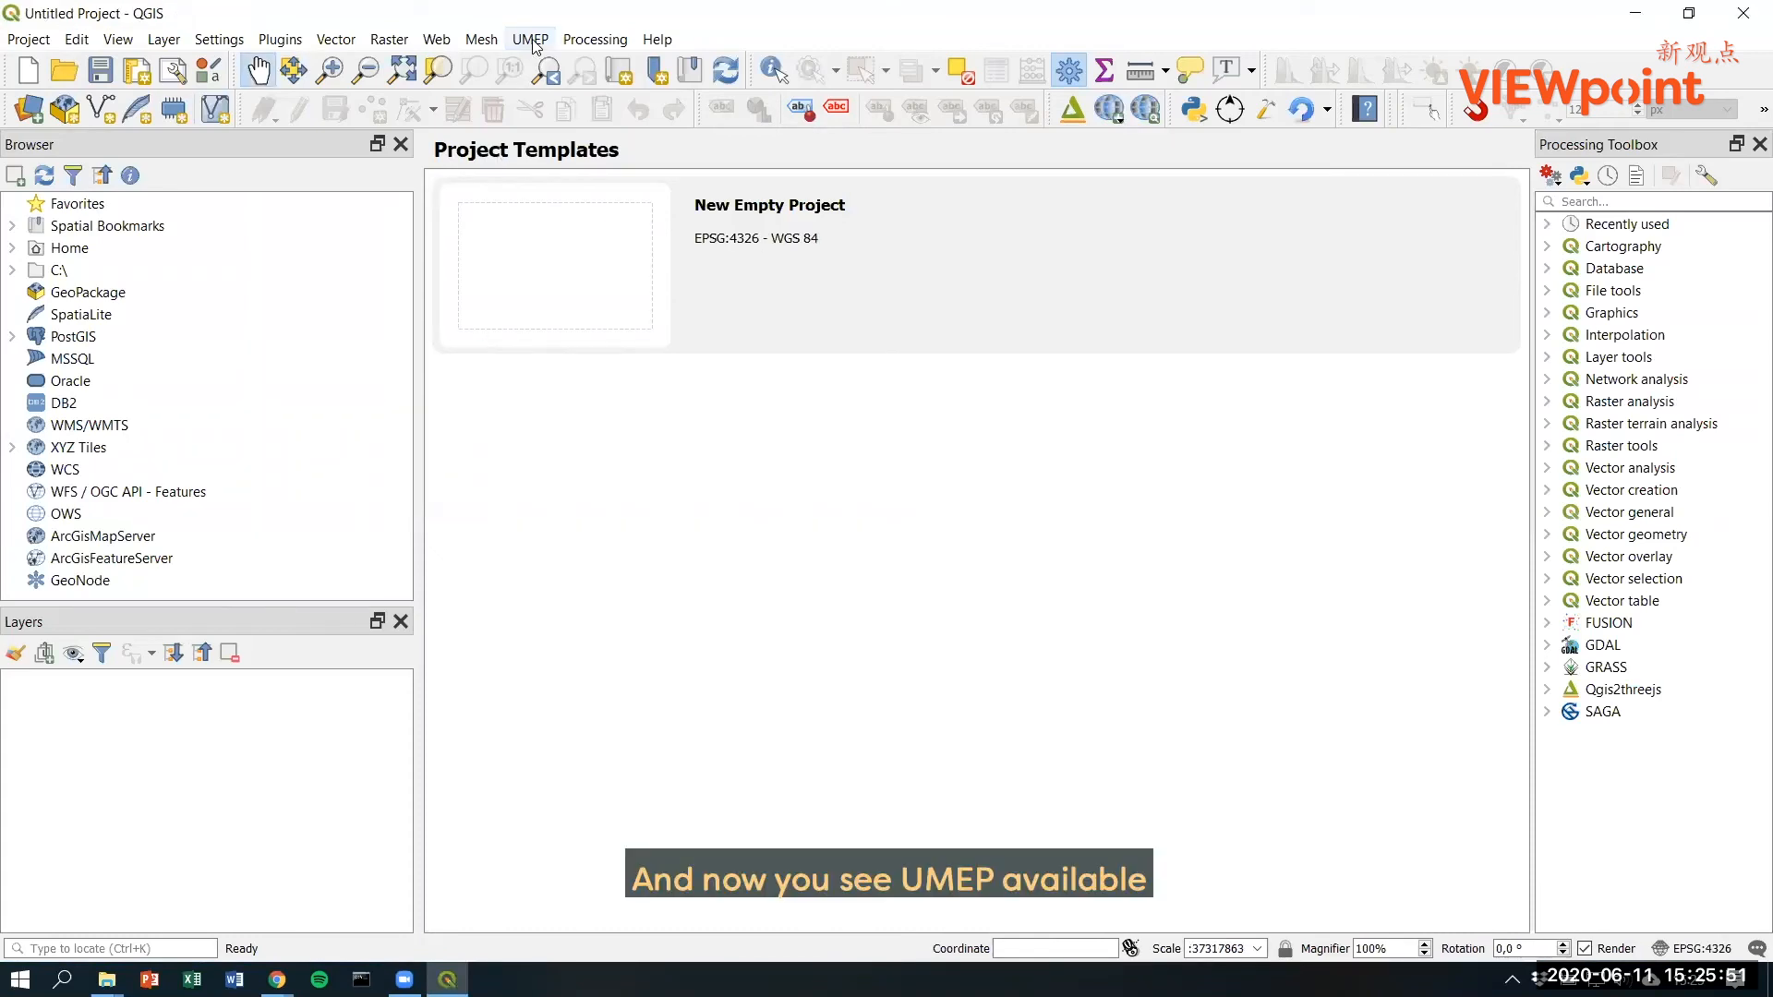
mouse_move(547, 54)
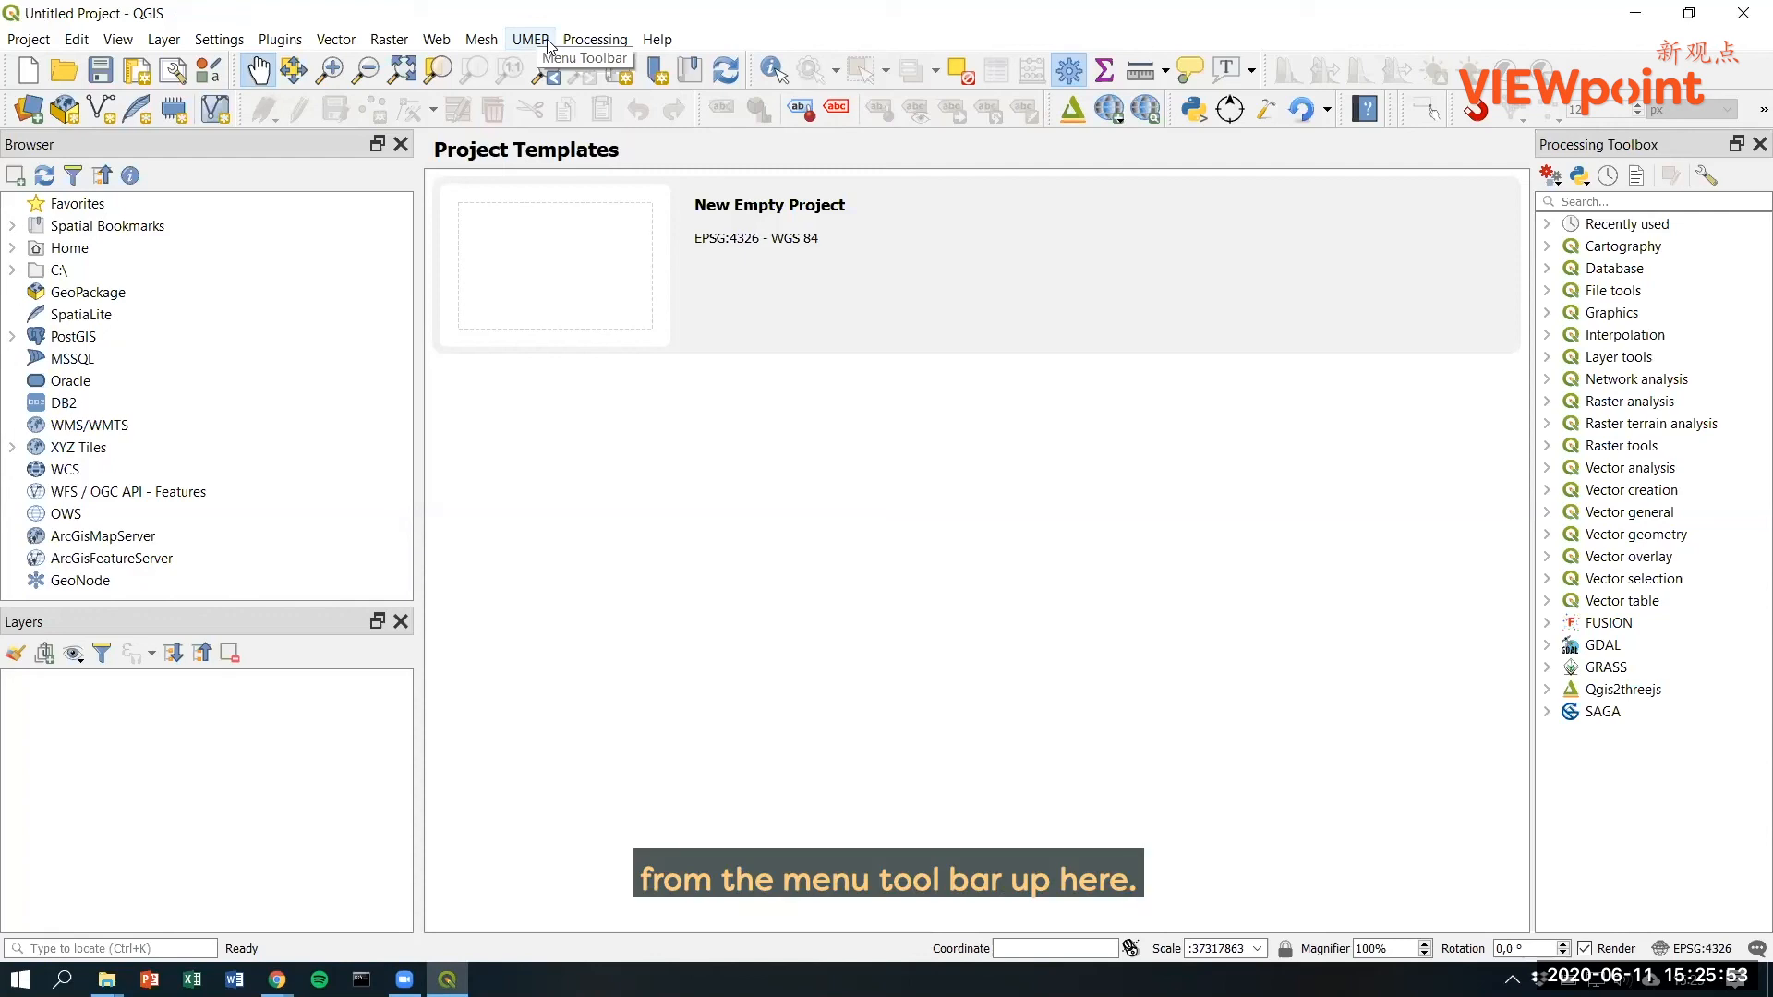
click(530, 39)
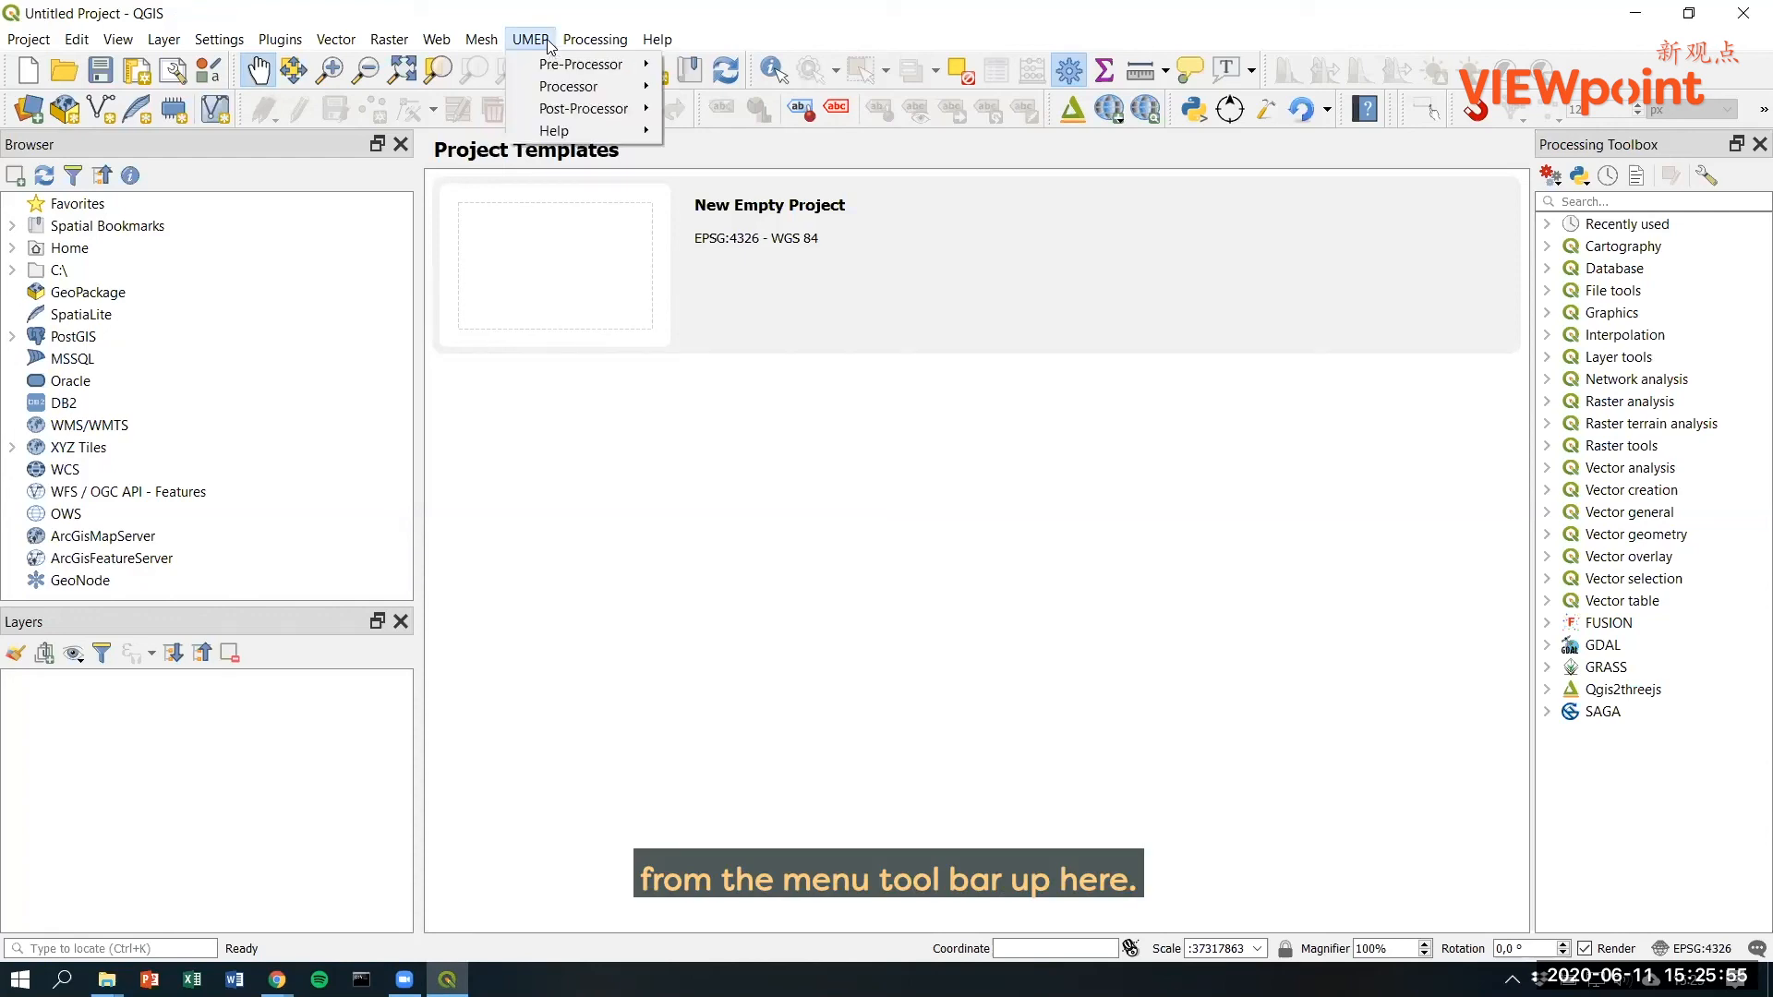